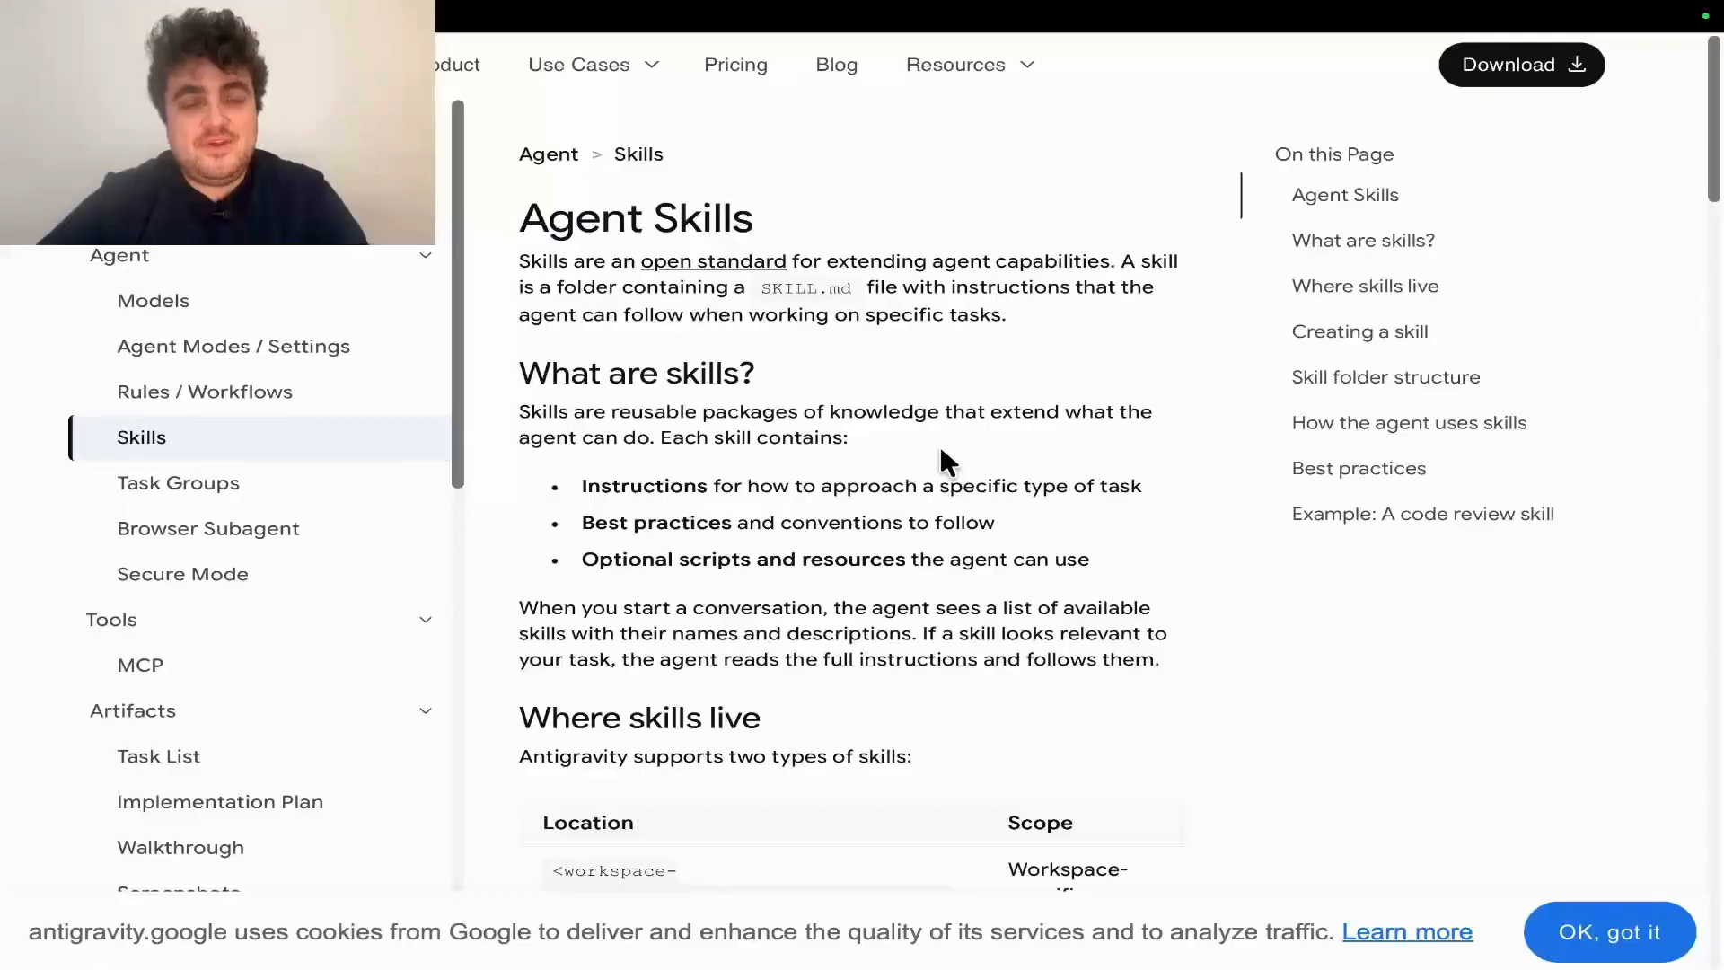
# - Scroll the Agent Skills docs down to the SKILL.md frontmatter example
pyautogui.scroll(-3)
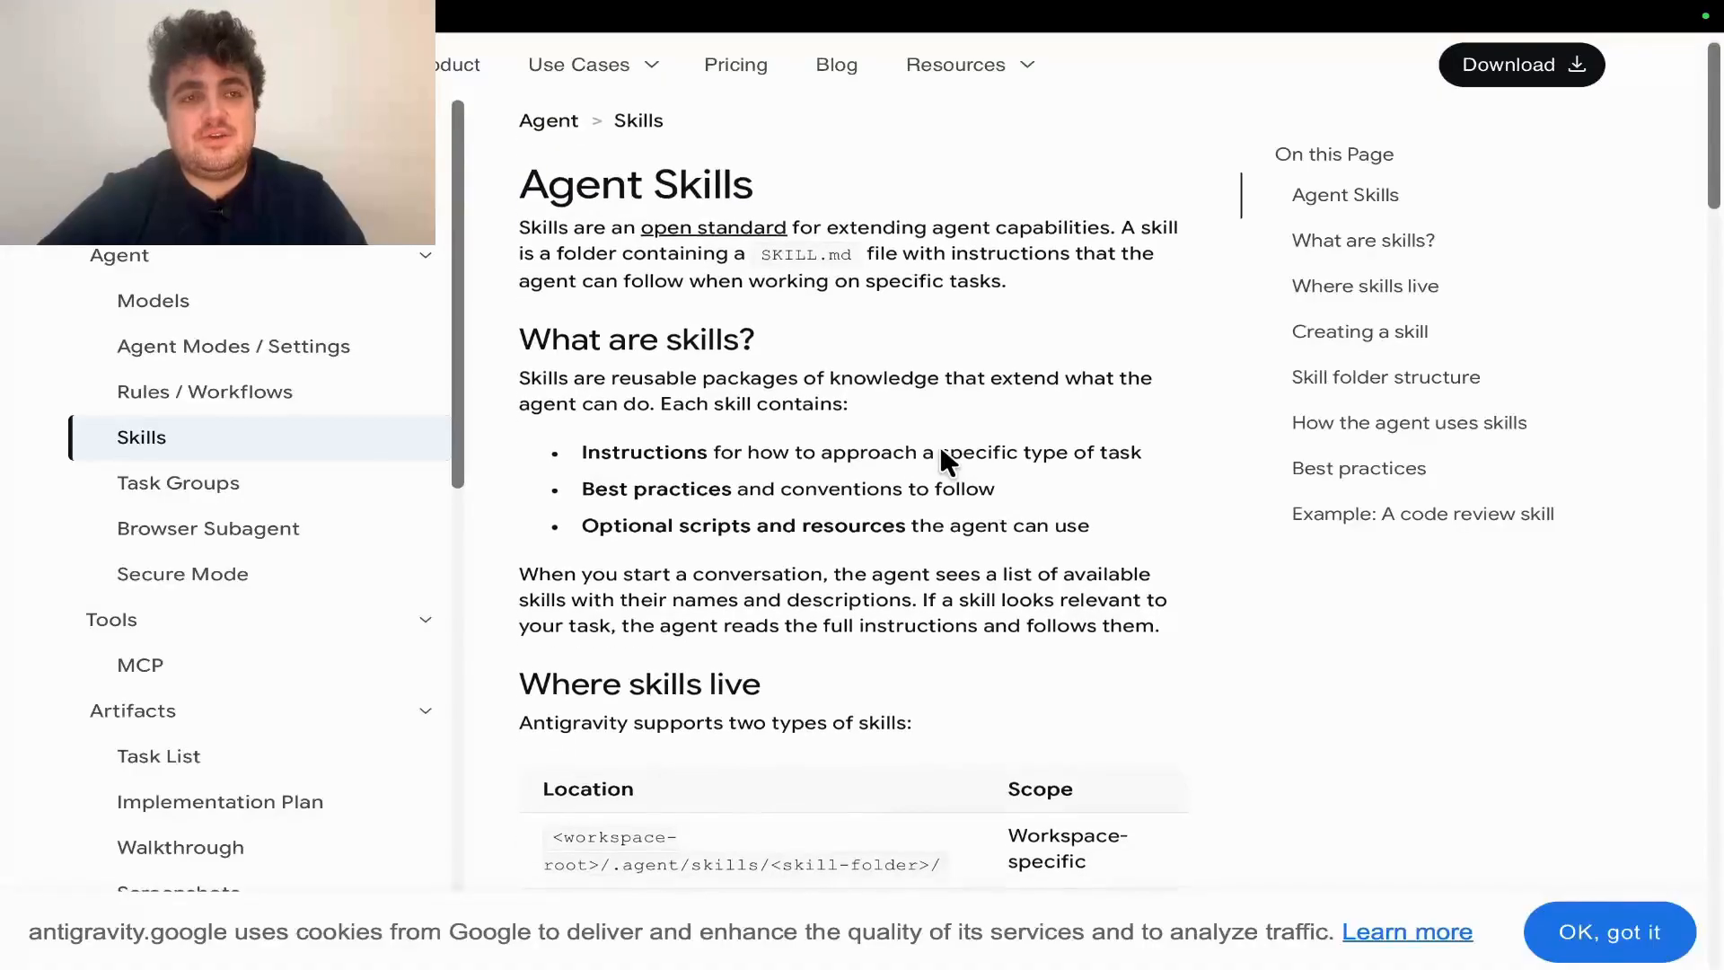
pyautogui.scroll(-3)
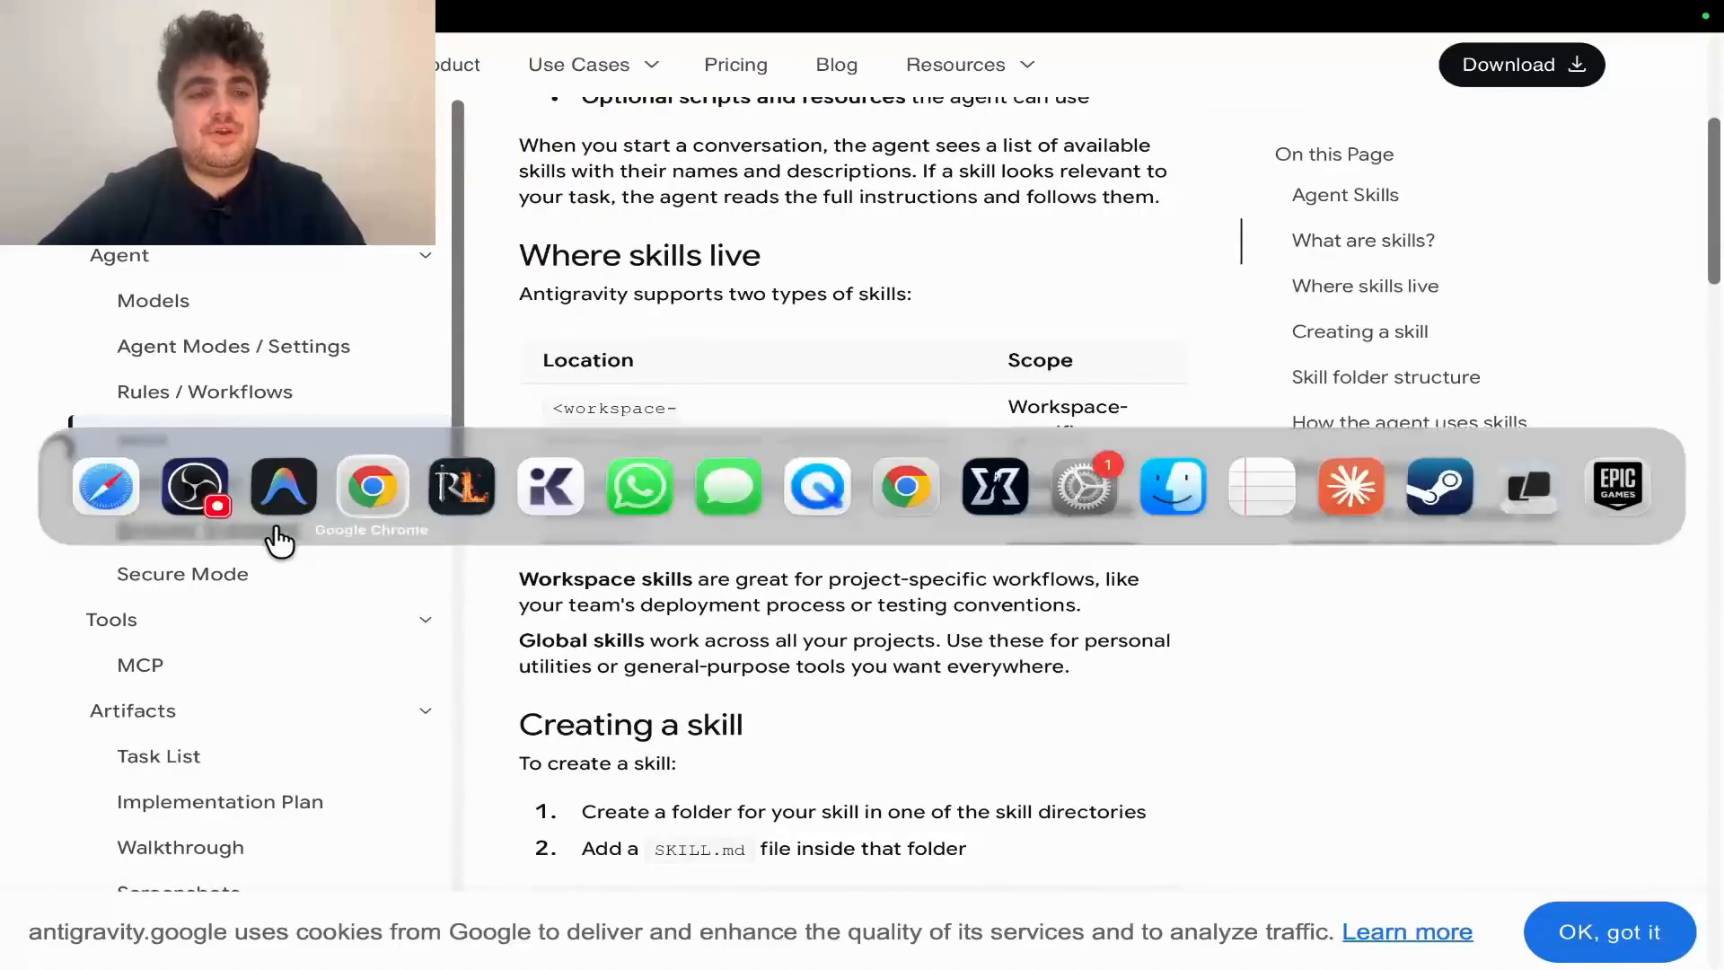
pyautogui.click(283, 487)
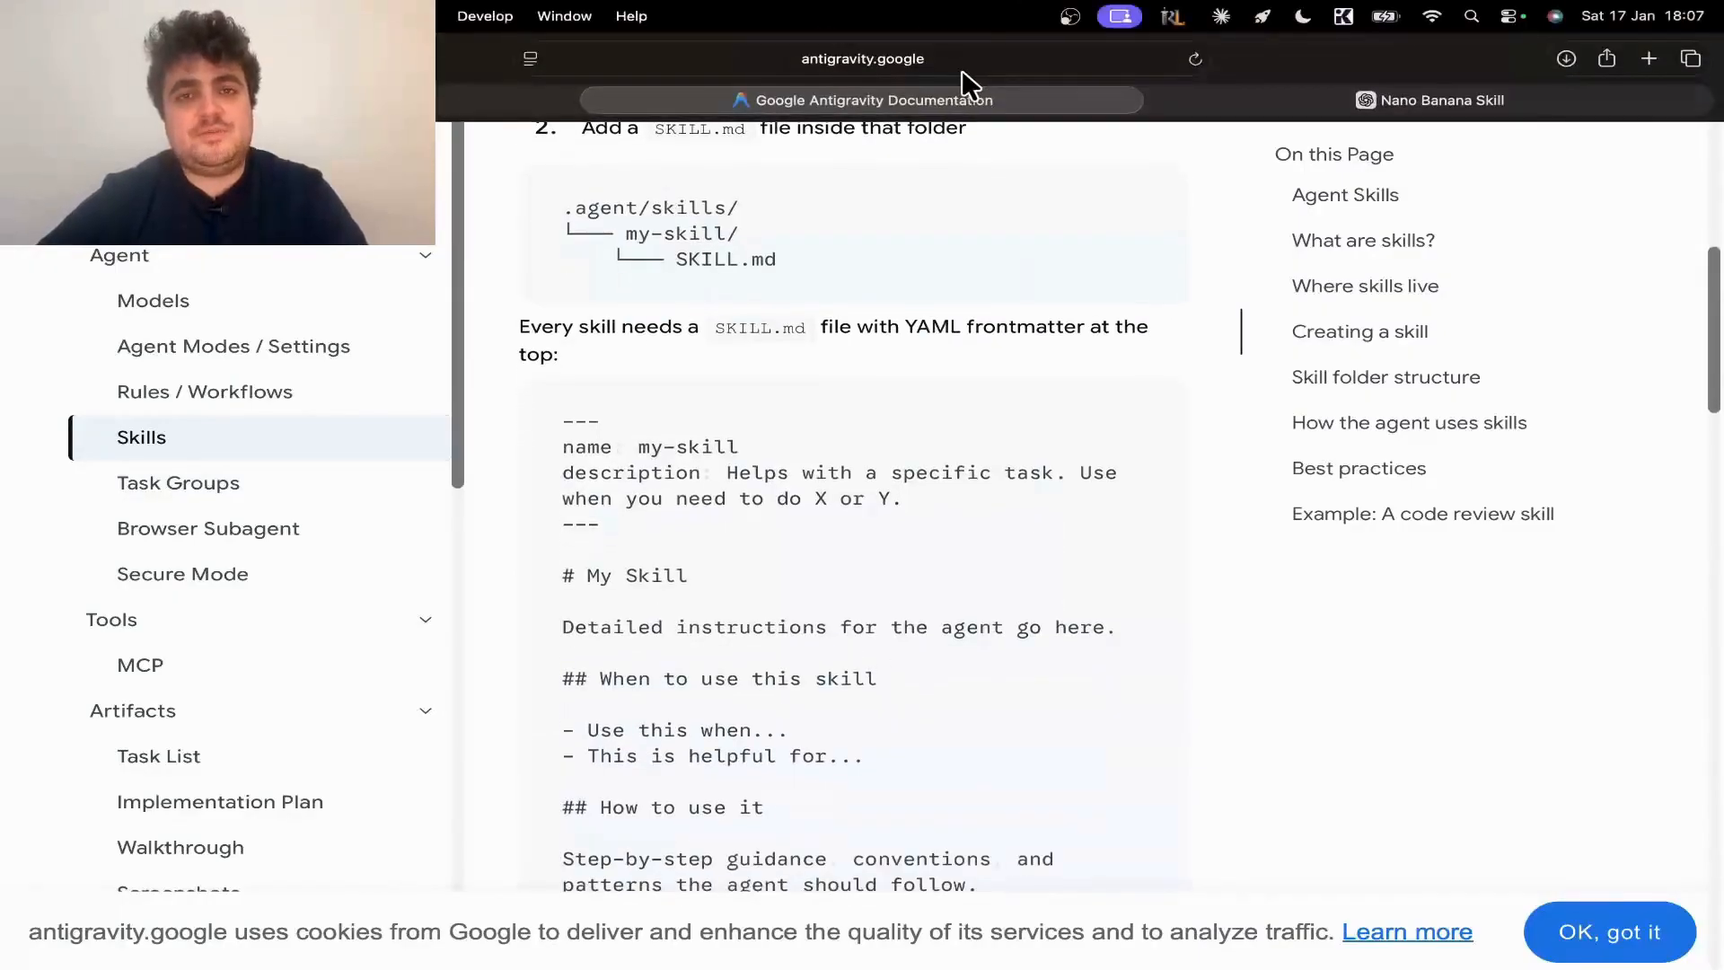
# - Switch to the Nano Banana Skill ChatGPT tab and read down its response
pyautogui.click(862, 58)
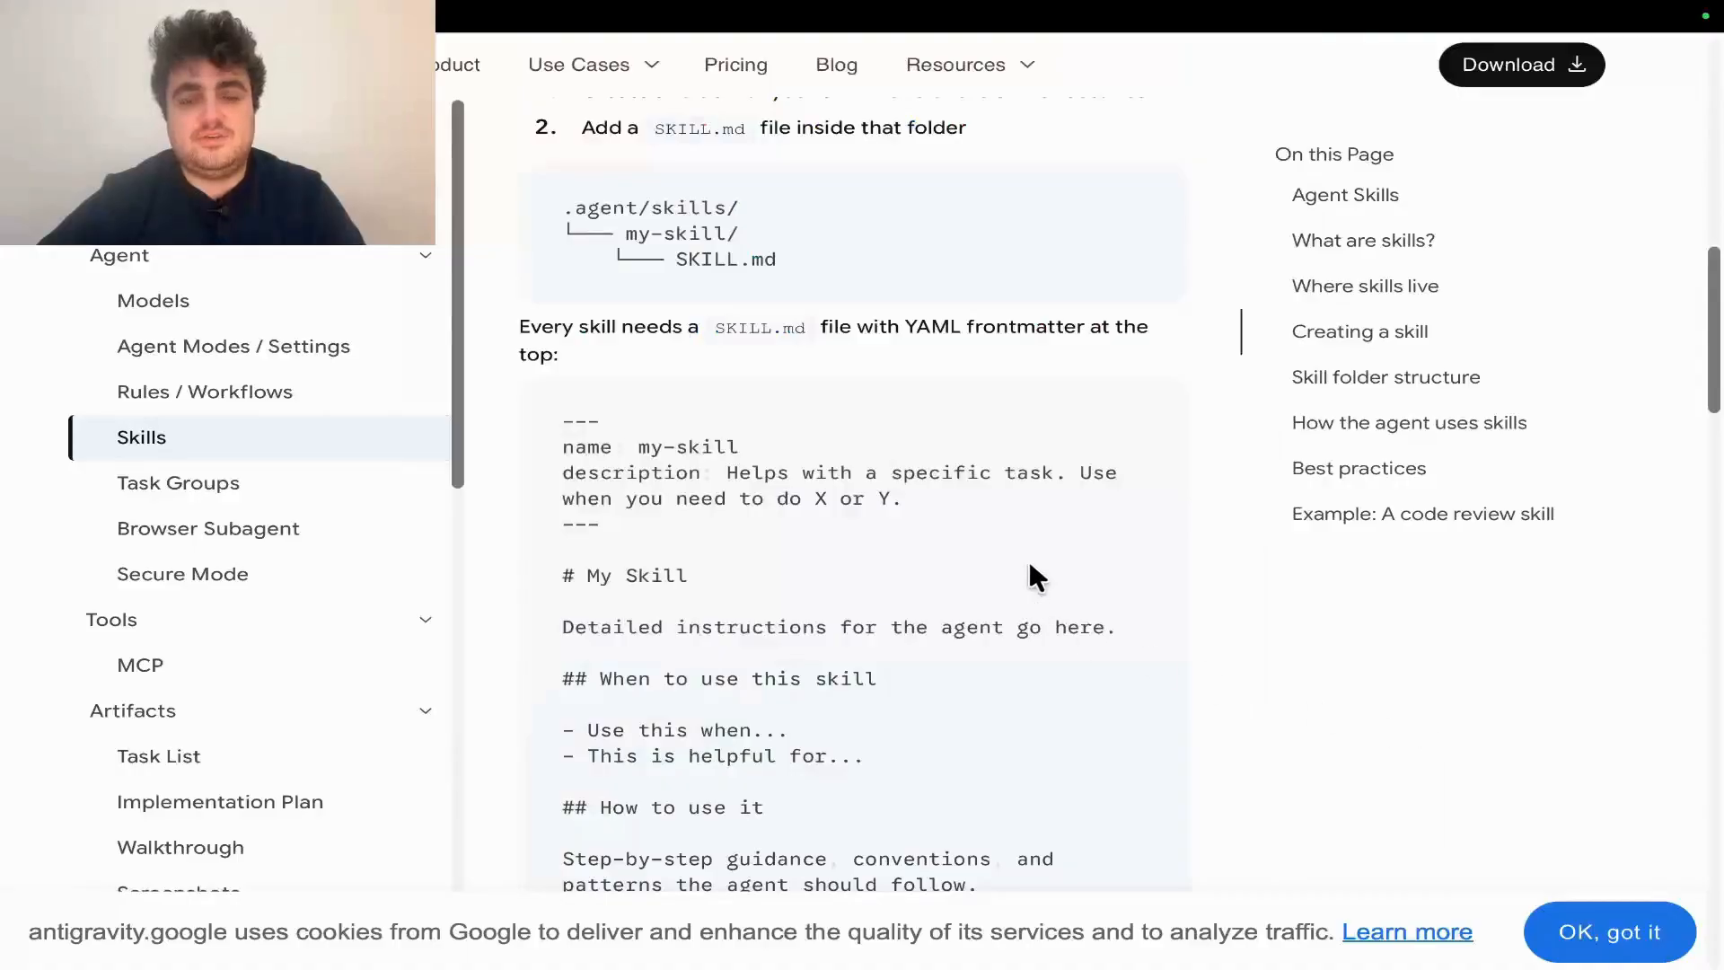
pyautogui.scroll(-3)
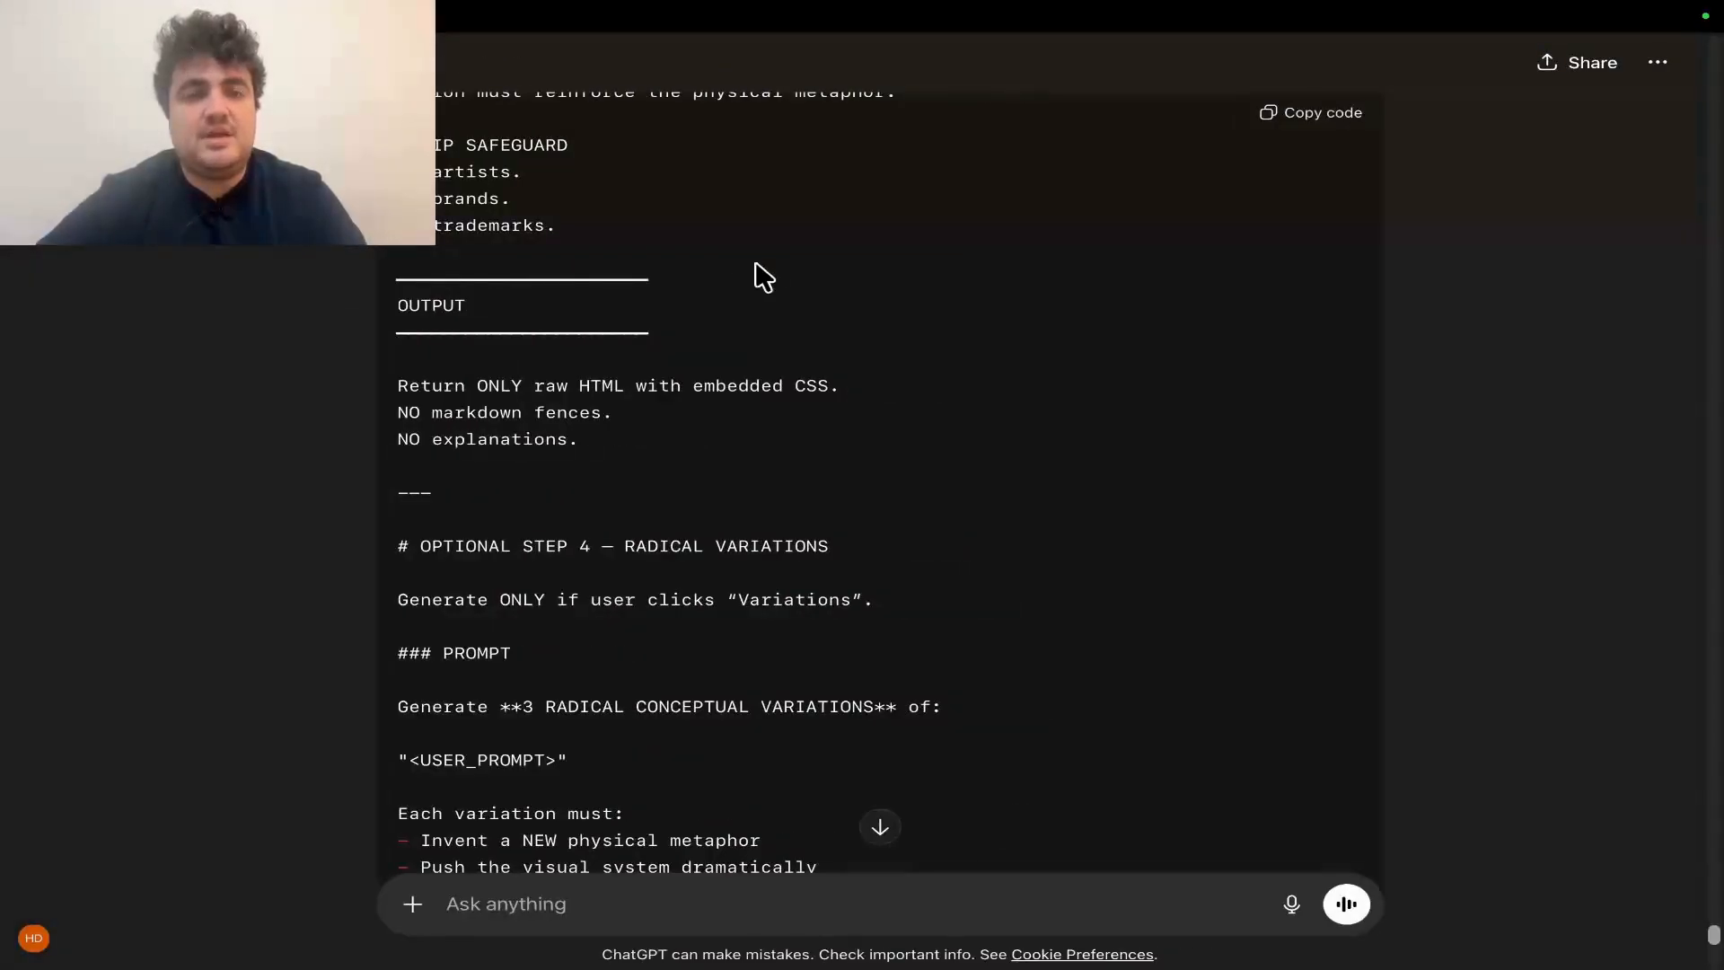
pyautogui.scroll(-3)
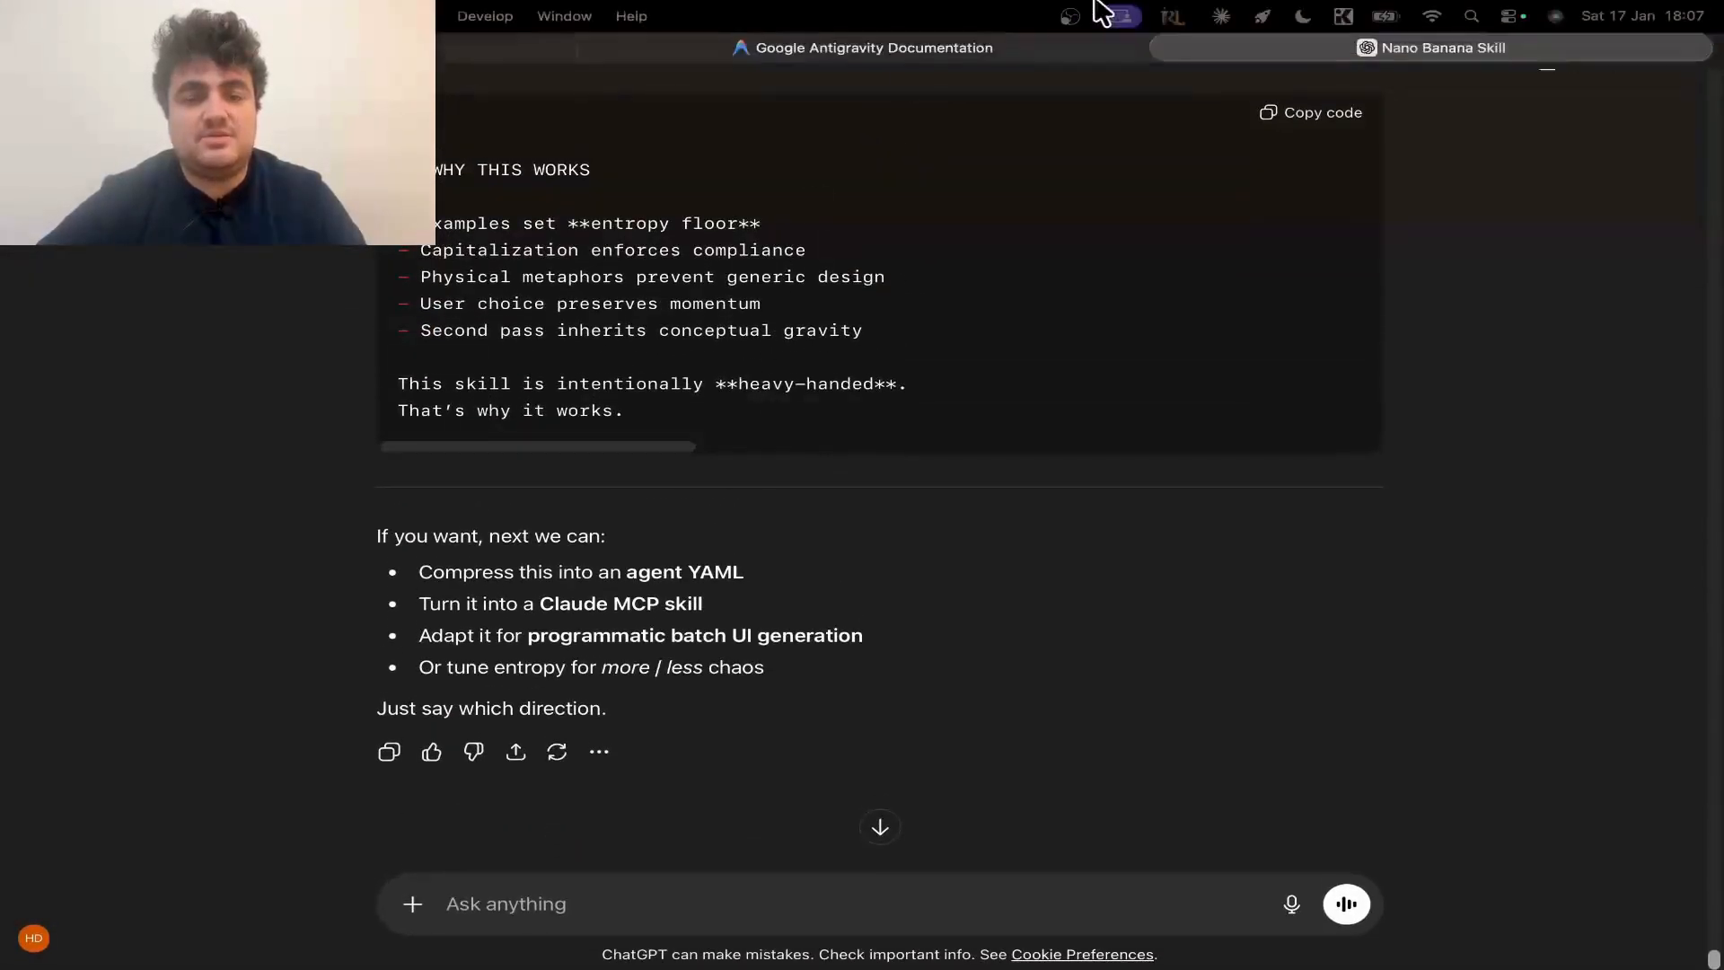
# - Return to the Antigravity docs tab and select the SKILL.md example code block
pyautogui.click(863, 47)
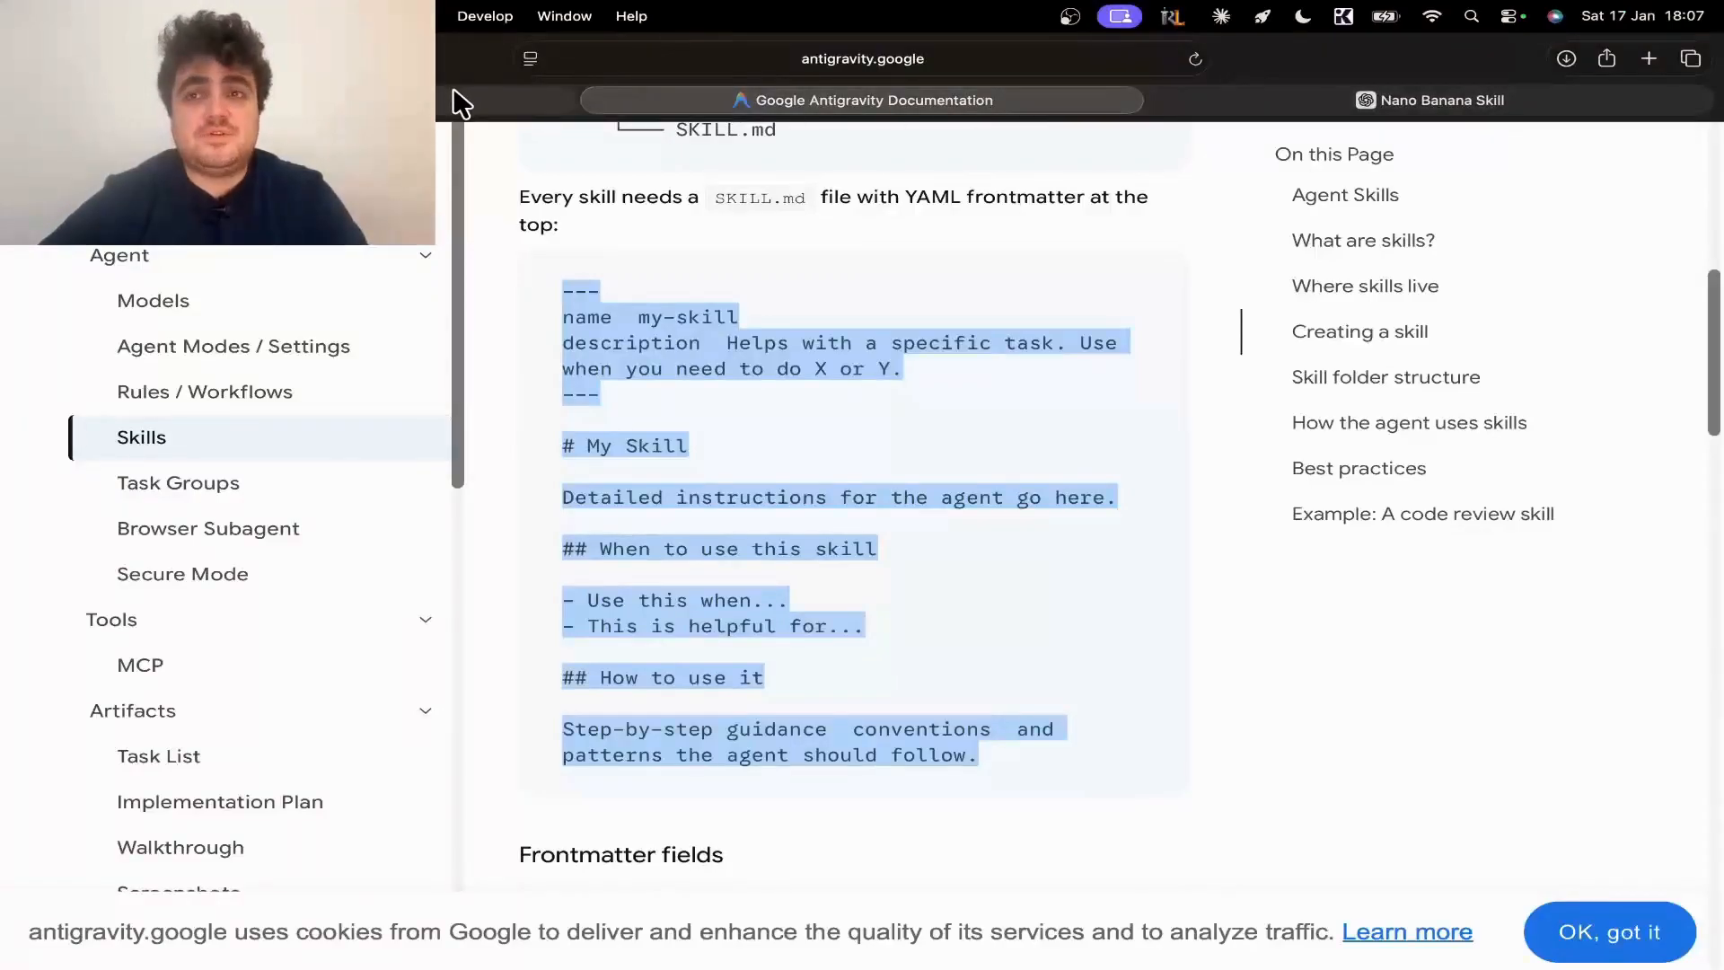
pyautogui.click(1430, 100)
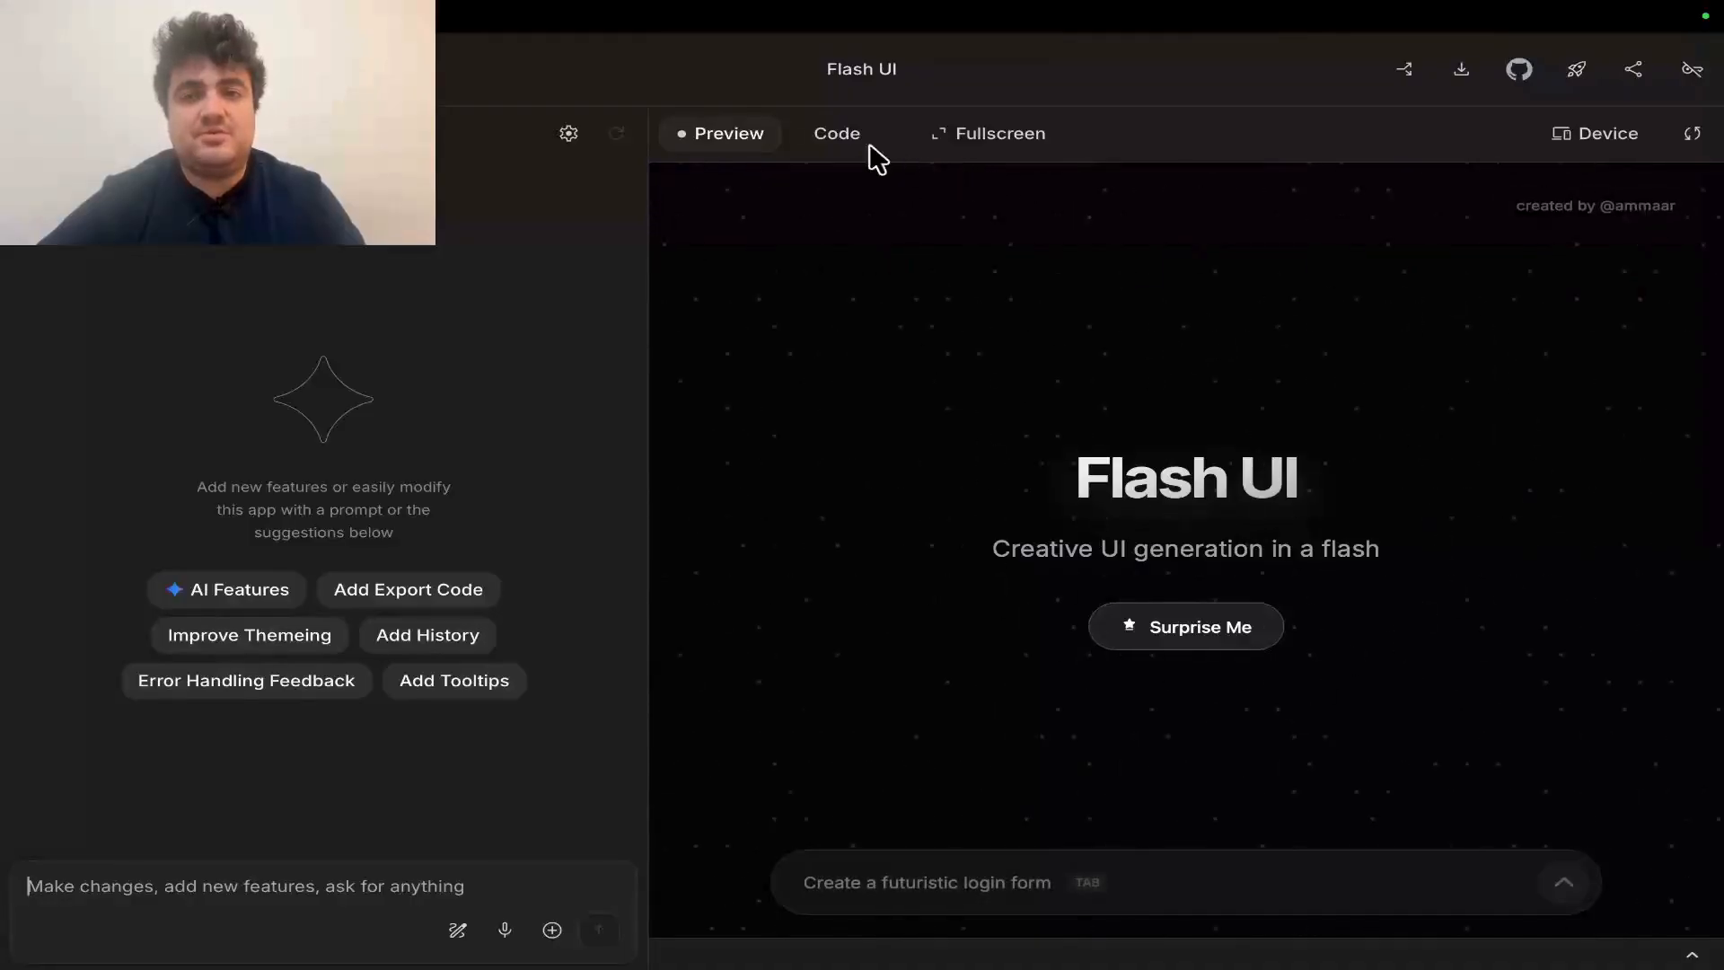
# - Open the Flash UI app's Code tab before moving to the Harbor homepage
pyautogui.click(836, 133)
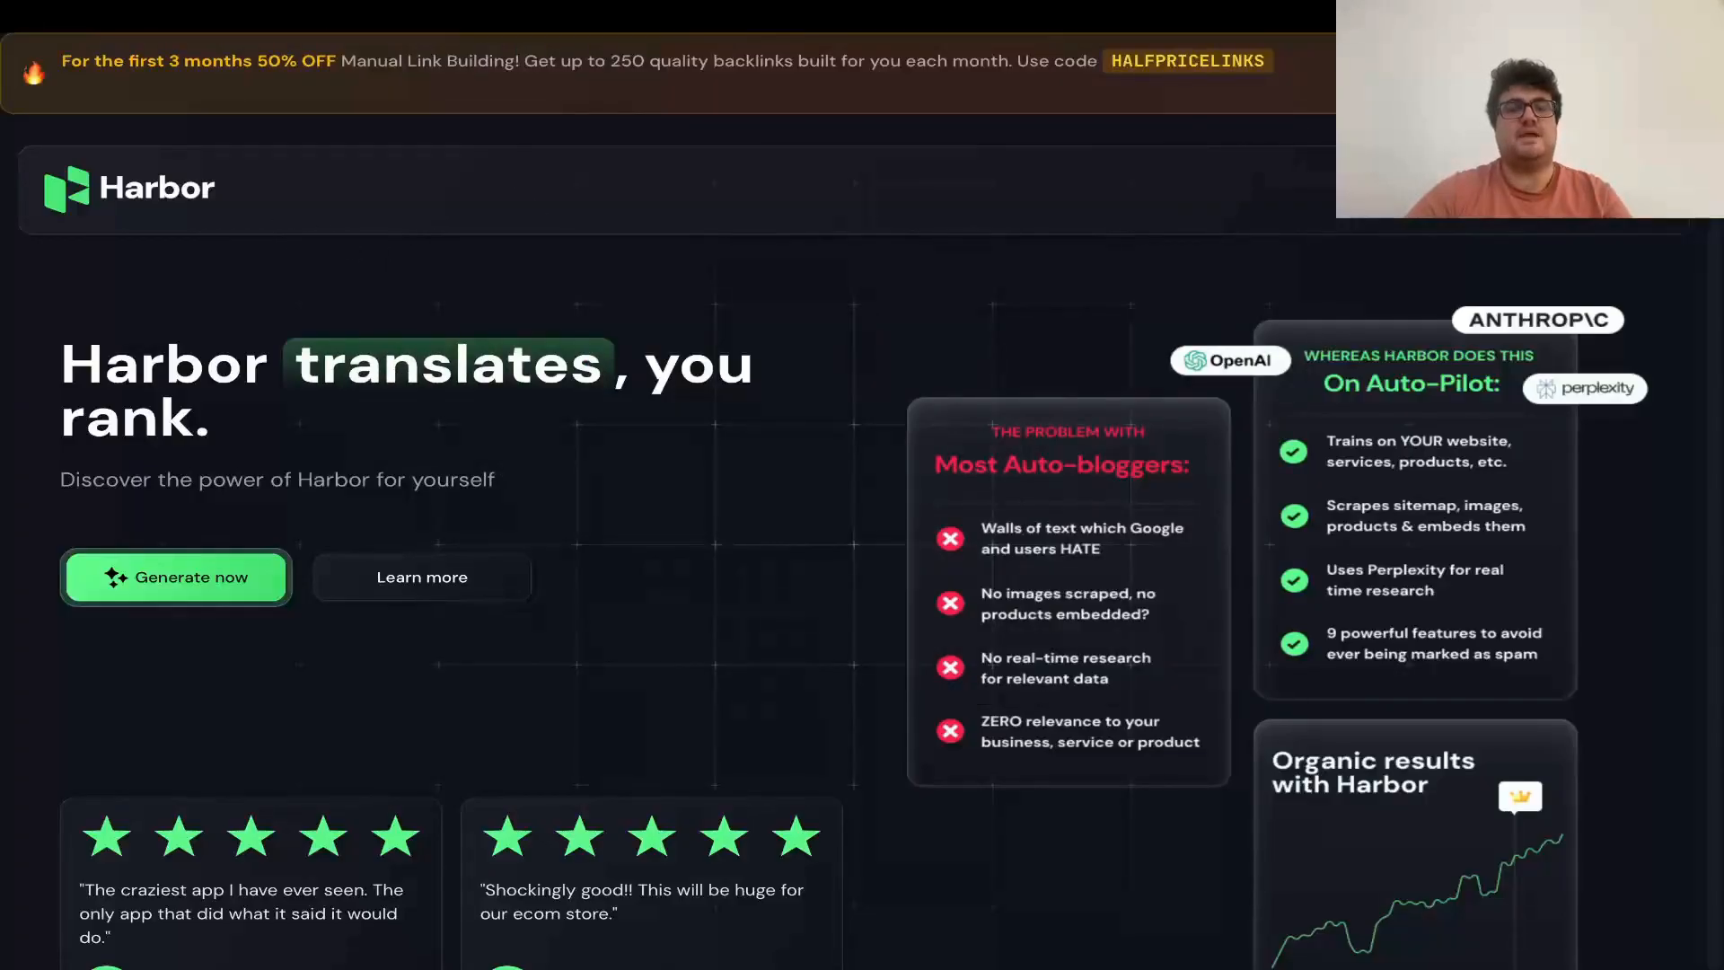
# - Generate content, review the leather-jackets Writer article, and open Linker's Link Bait Builder
pyautogui.click(175, 576)
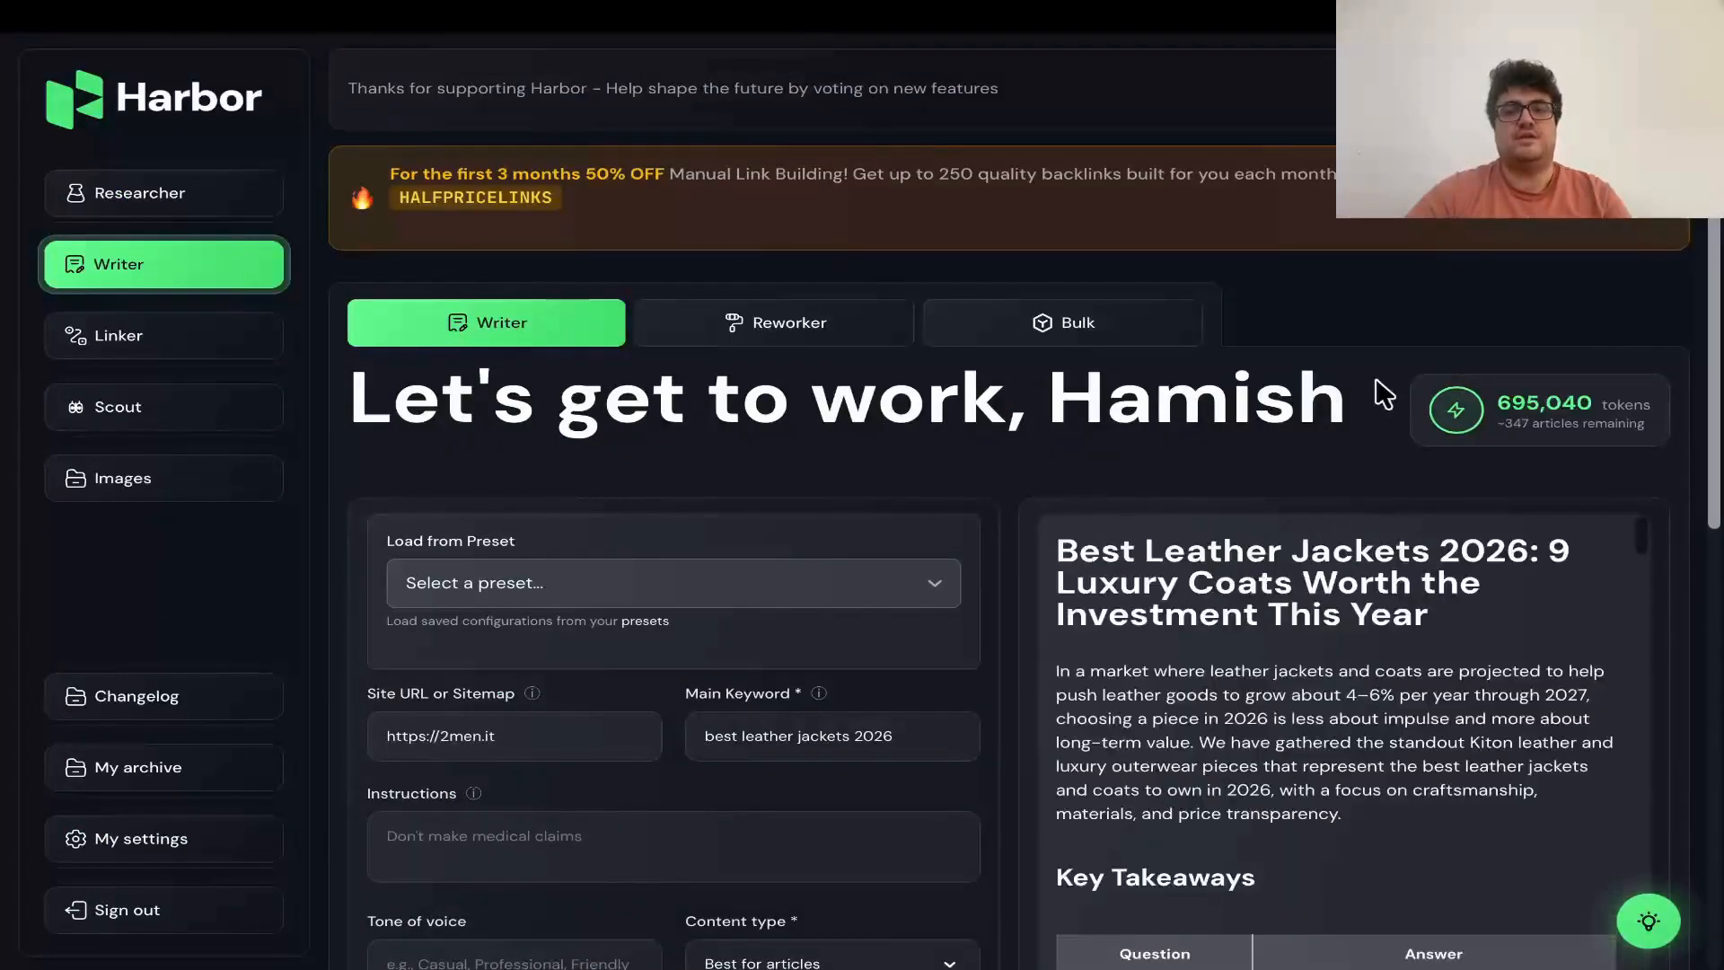
pyautogui.scroll(-3)
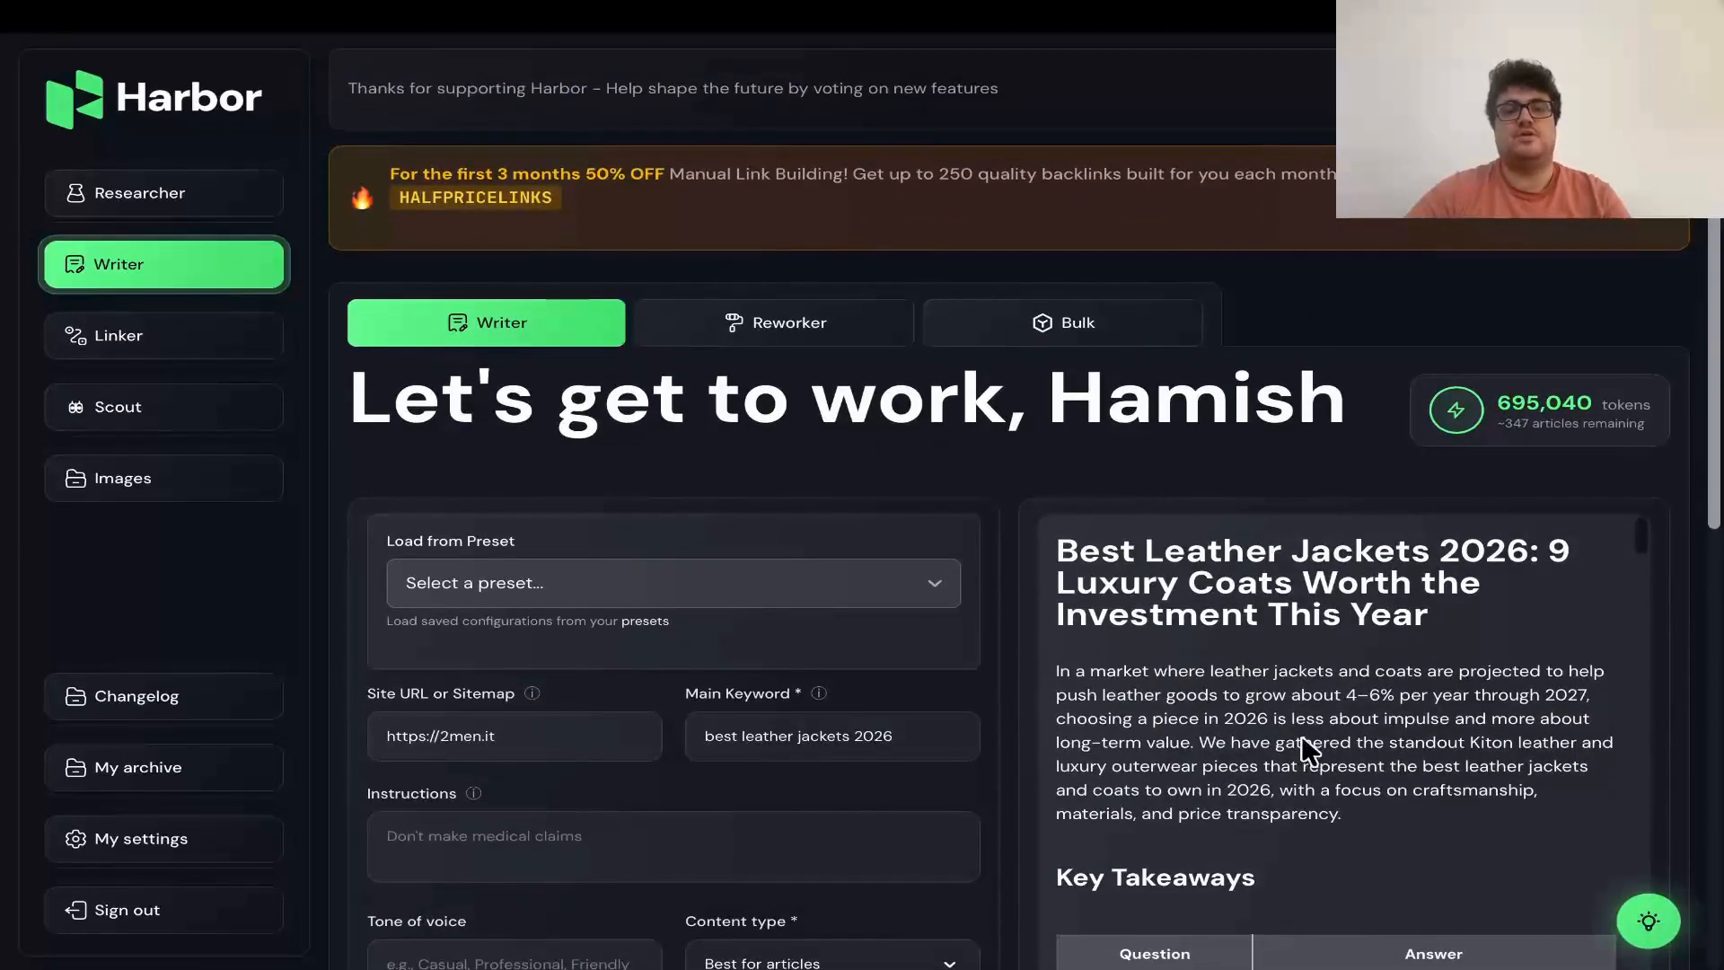
pyautogui.scroll(-3)
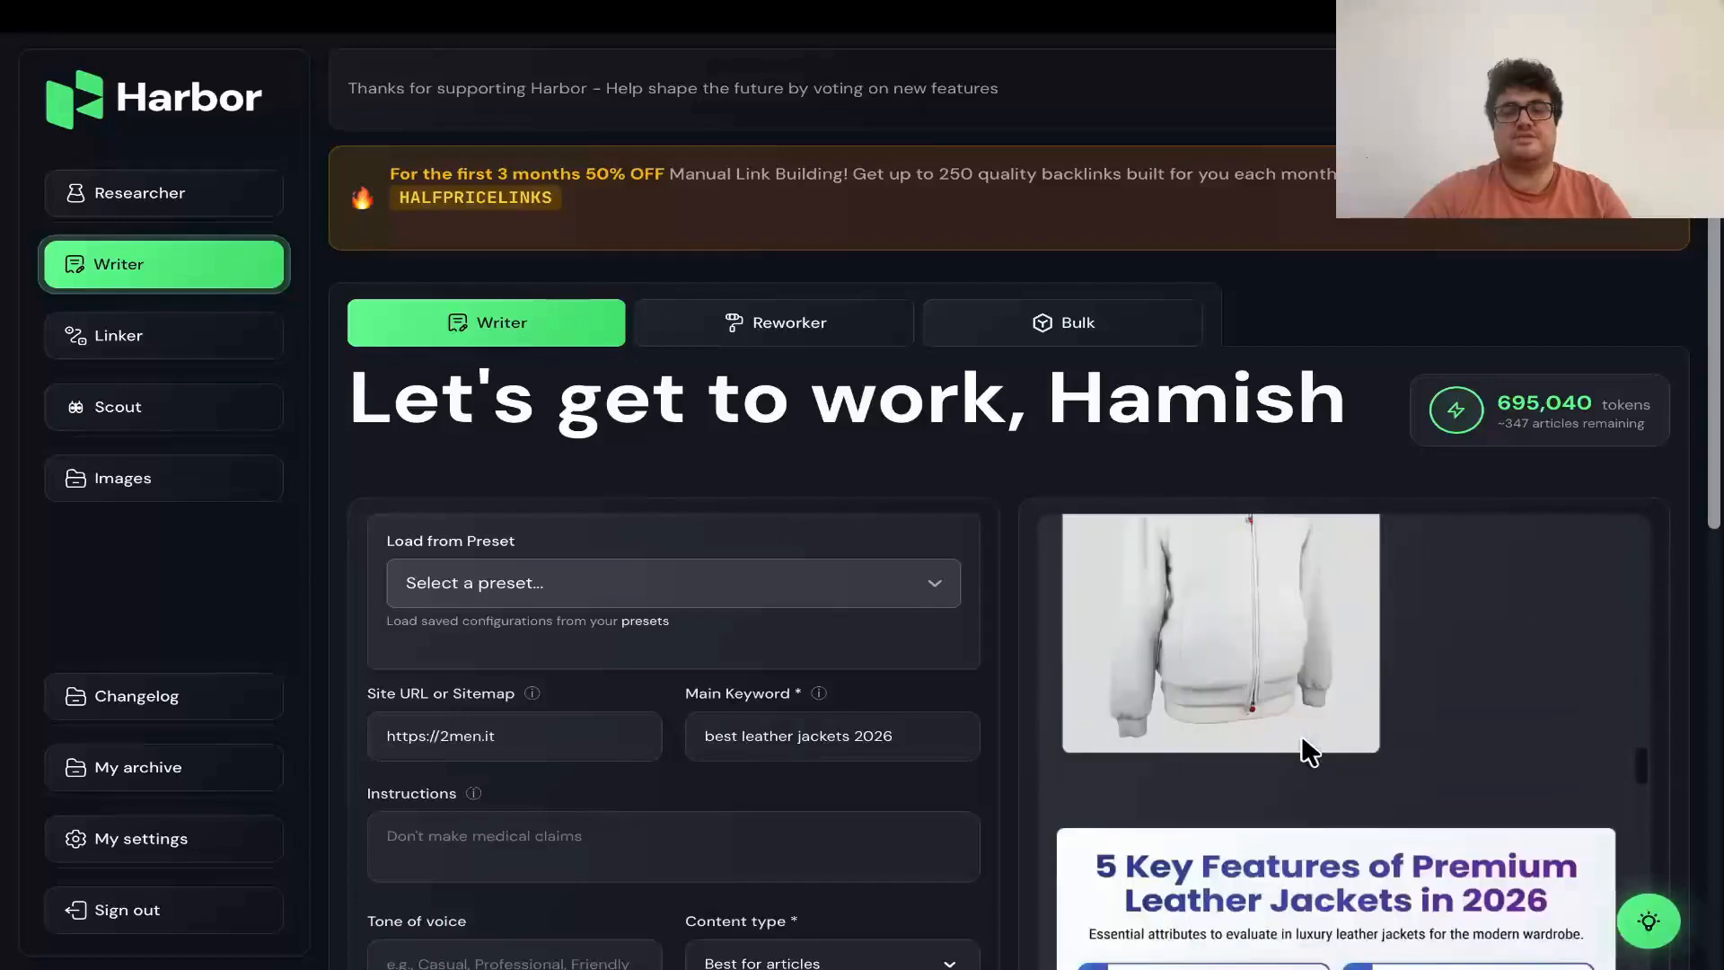
pyautogui.scroll(-3)
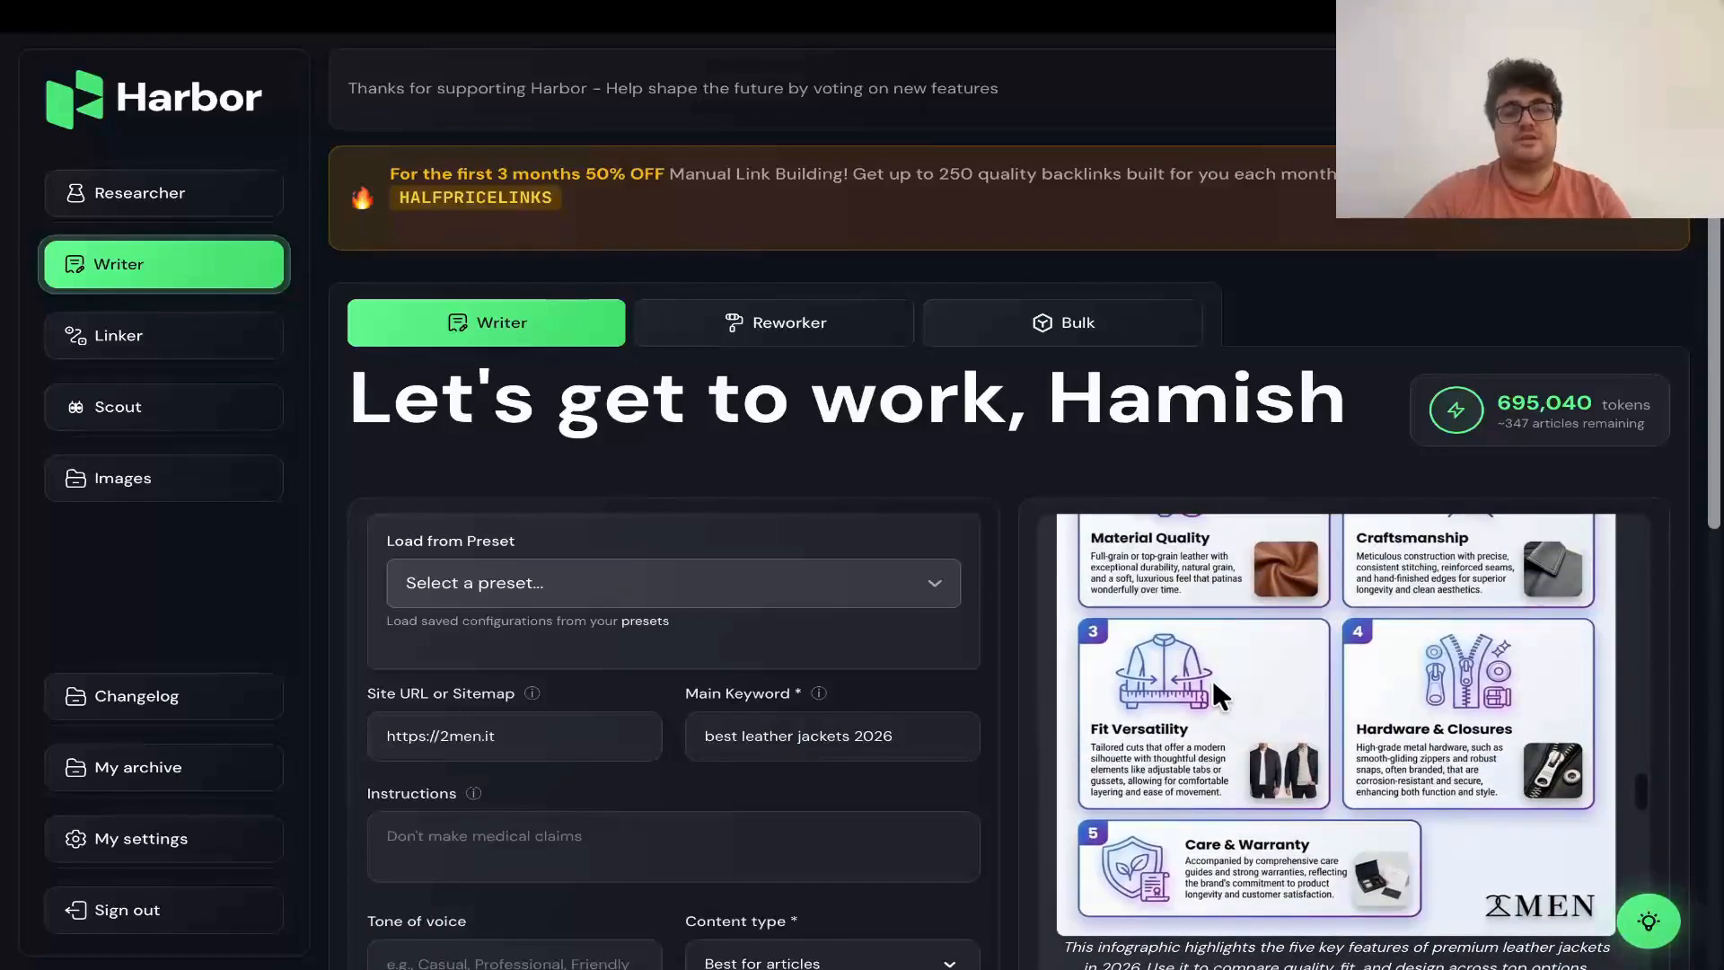
pyautogui.moveTo(224, 362)
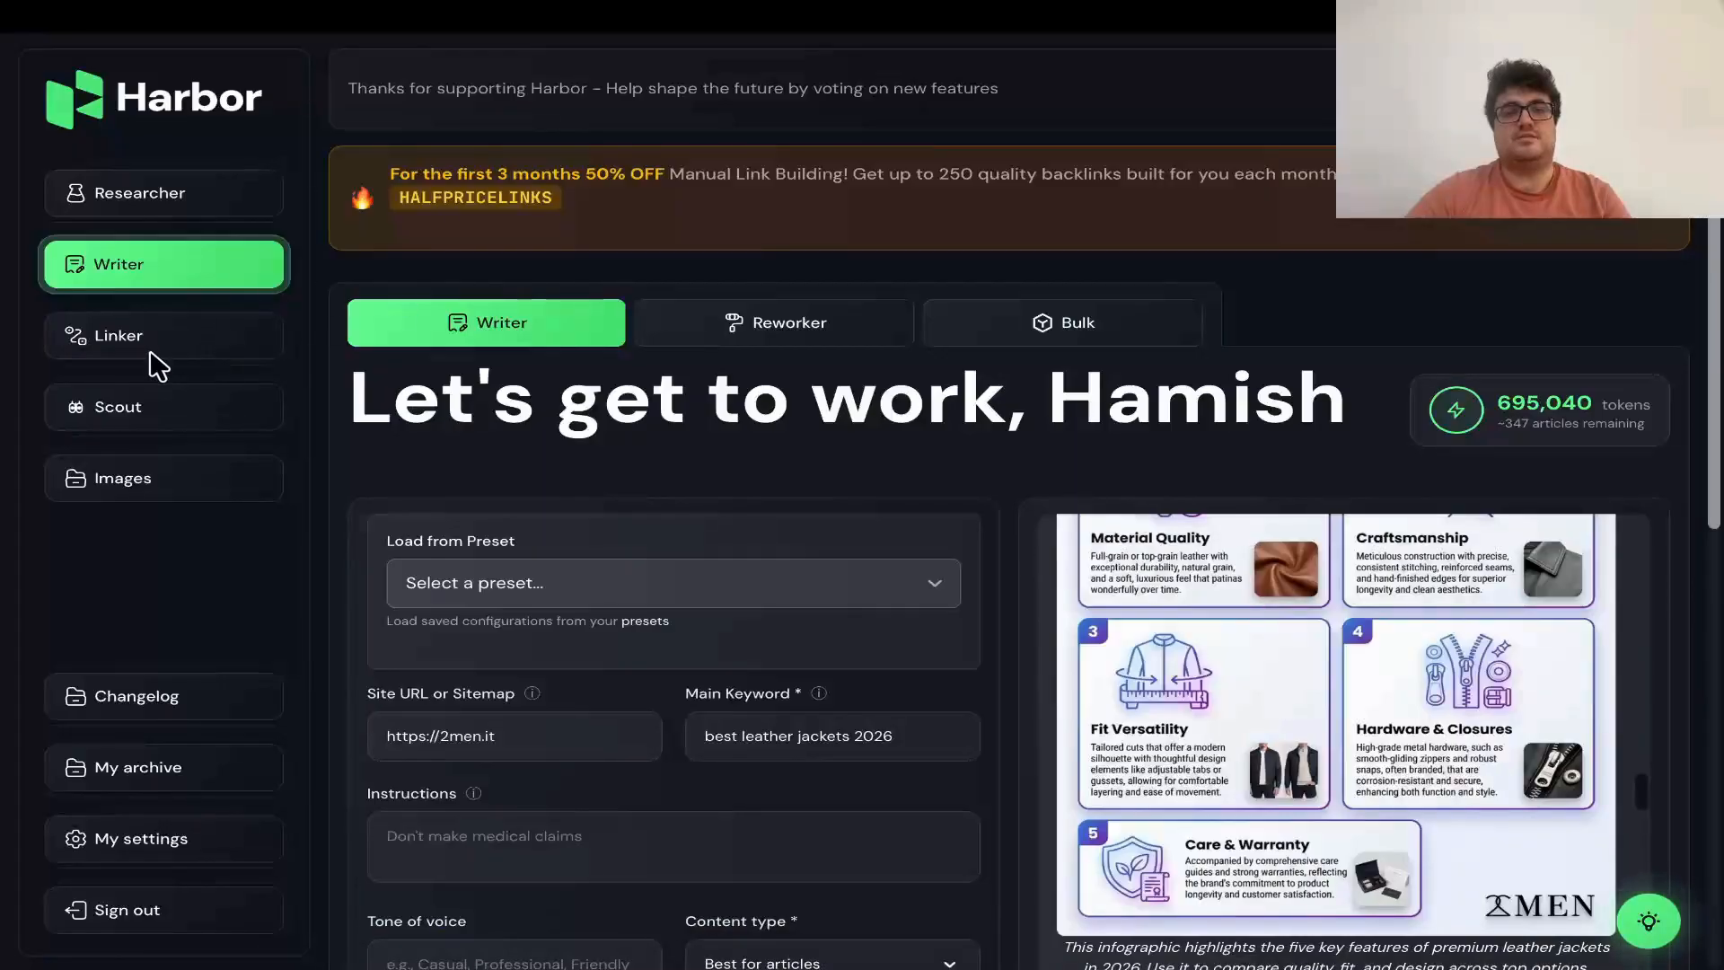
pyautogui.click(117, 335)
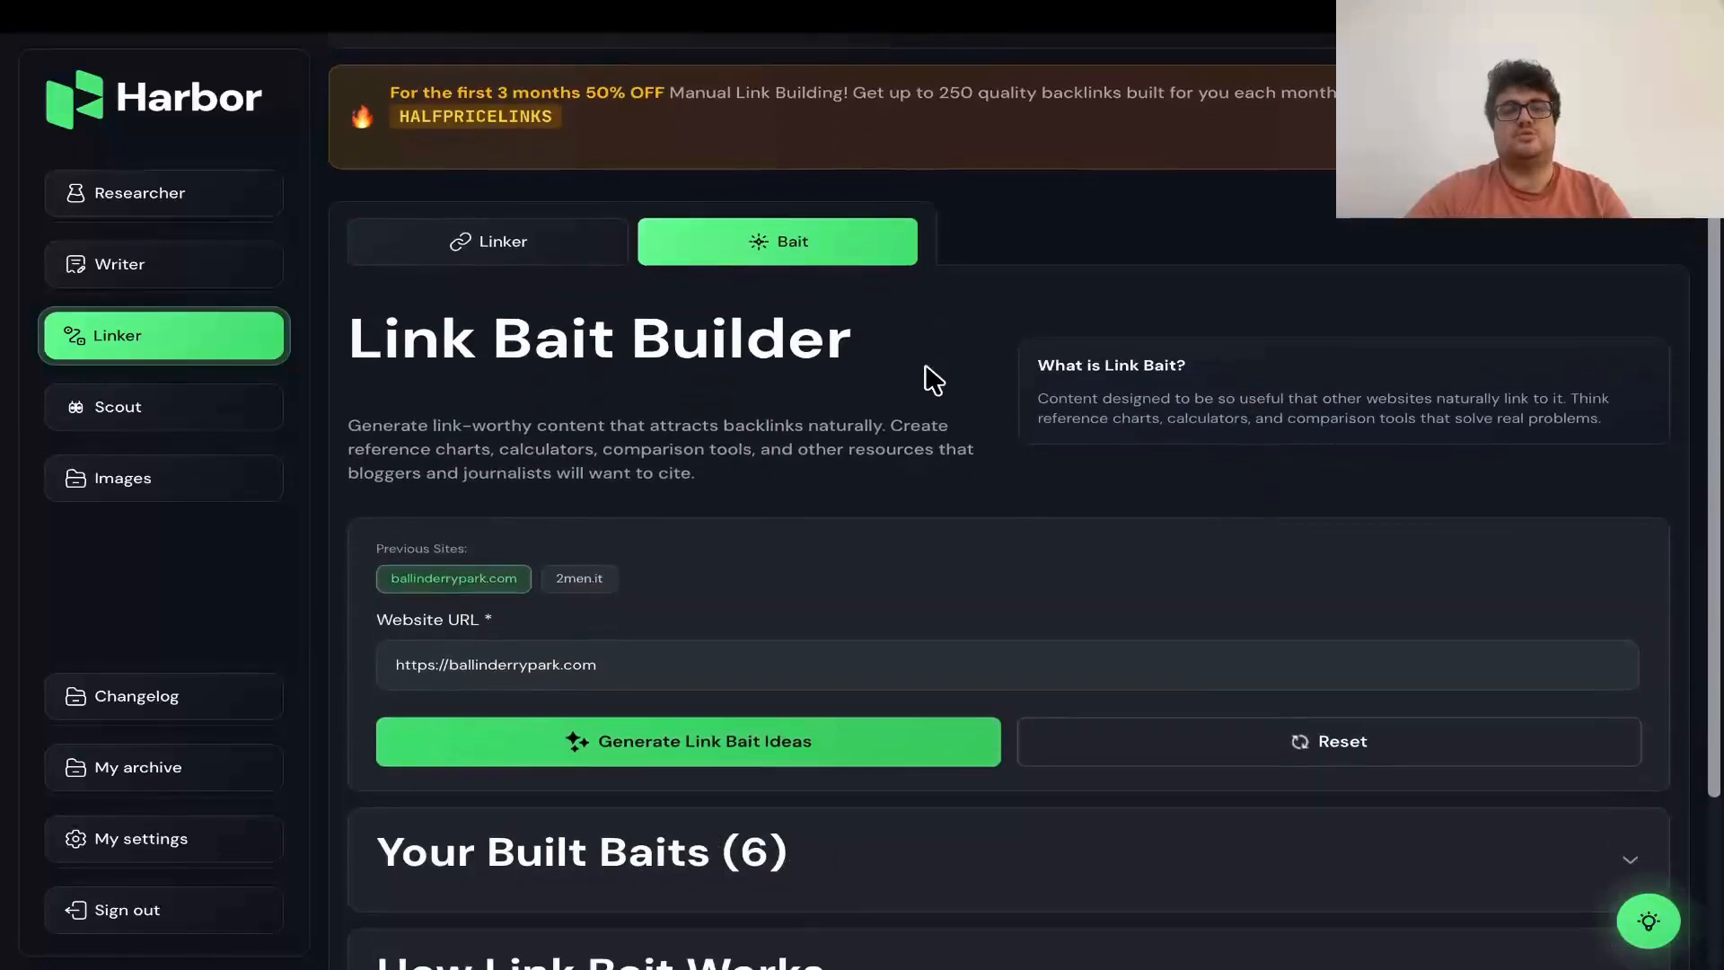
pyautogui.scroll(-3)
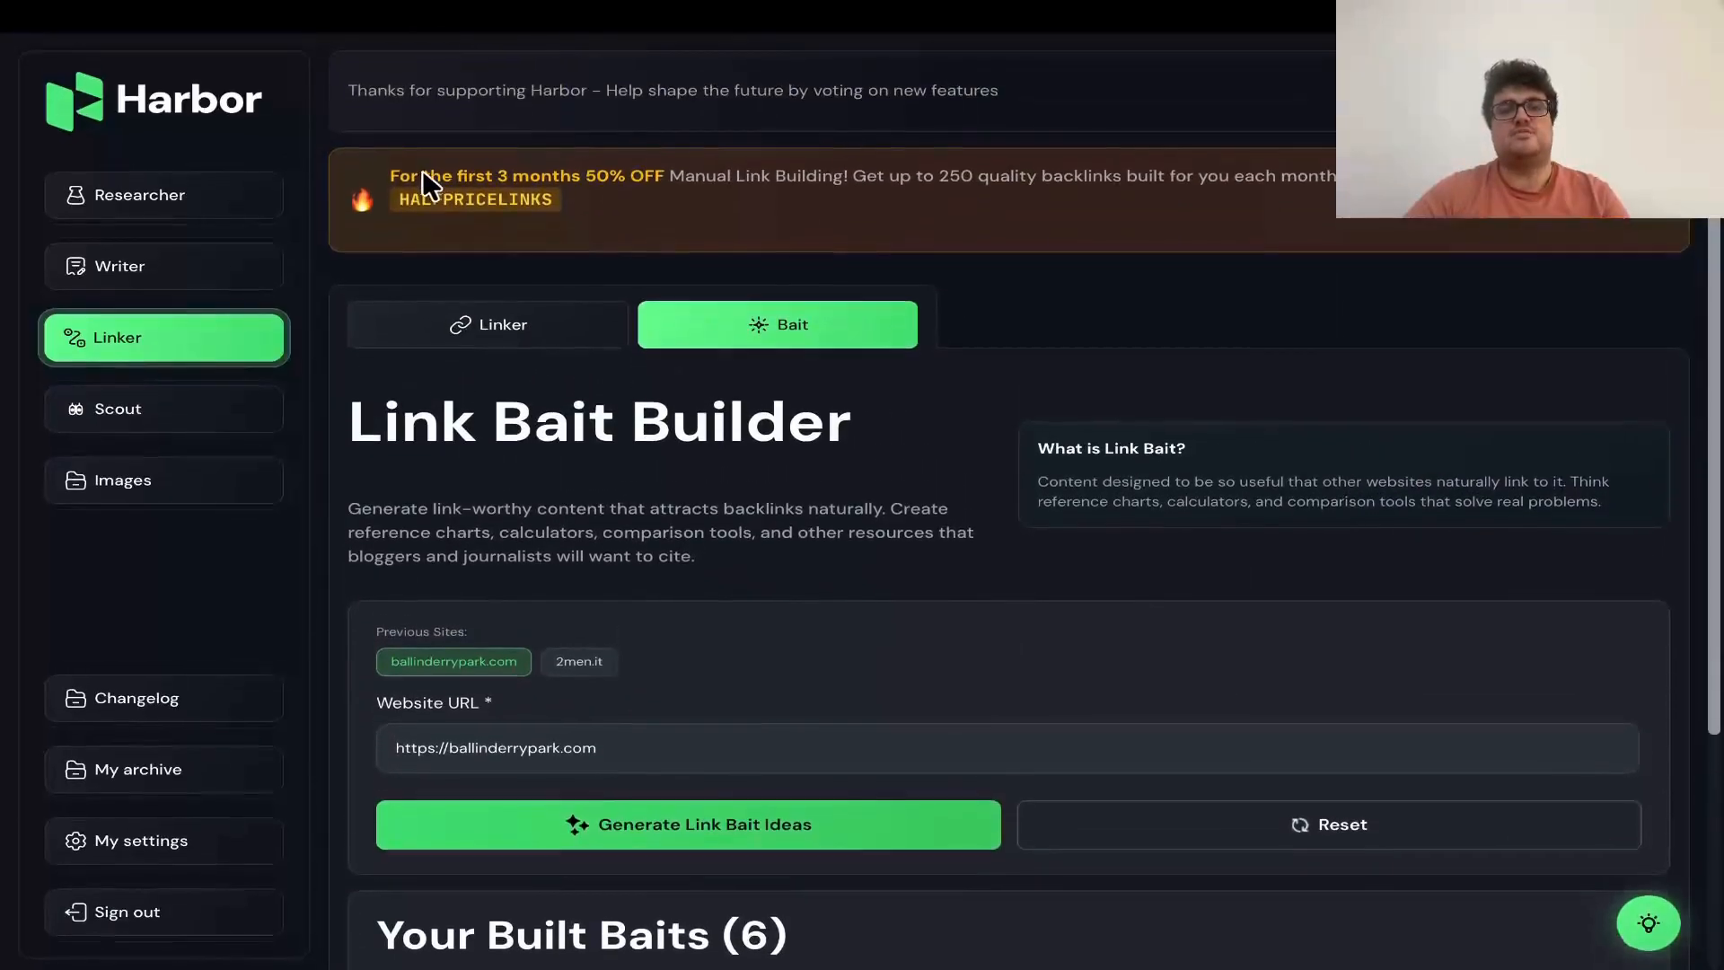
pyautogui.moveTo(940, 187)
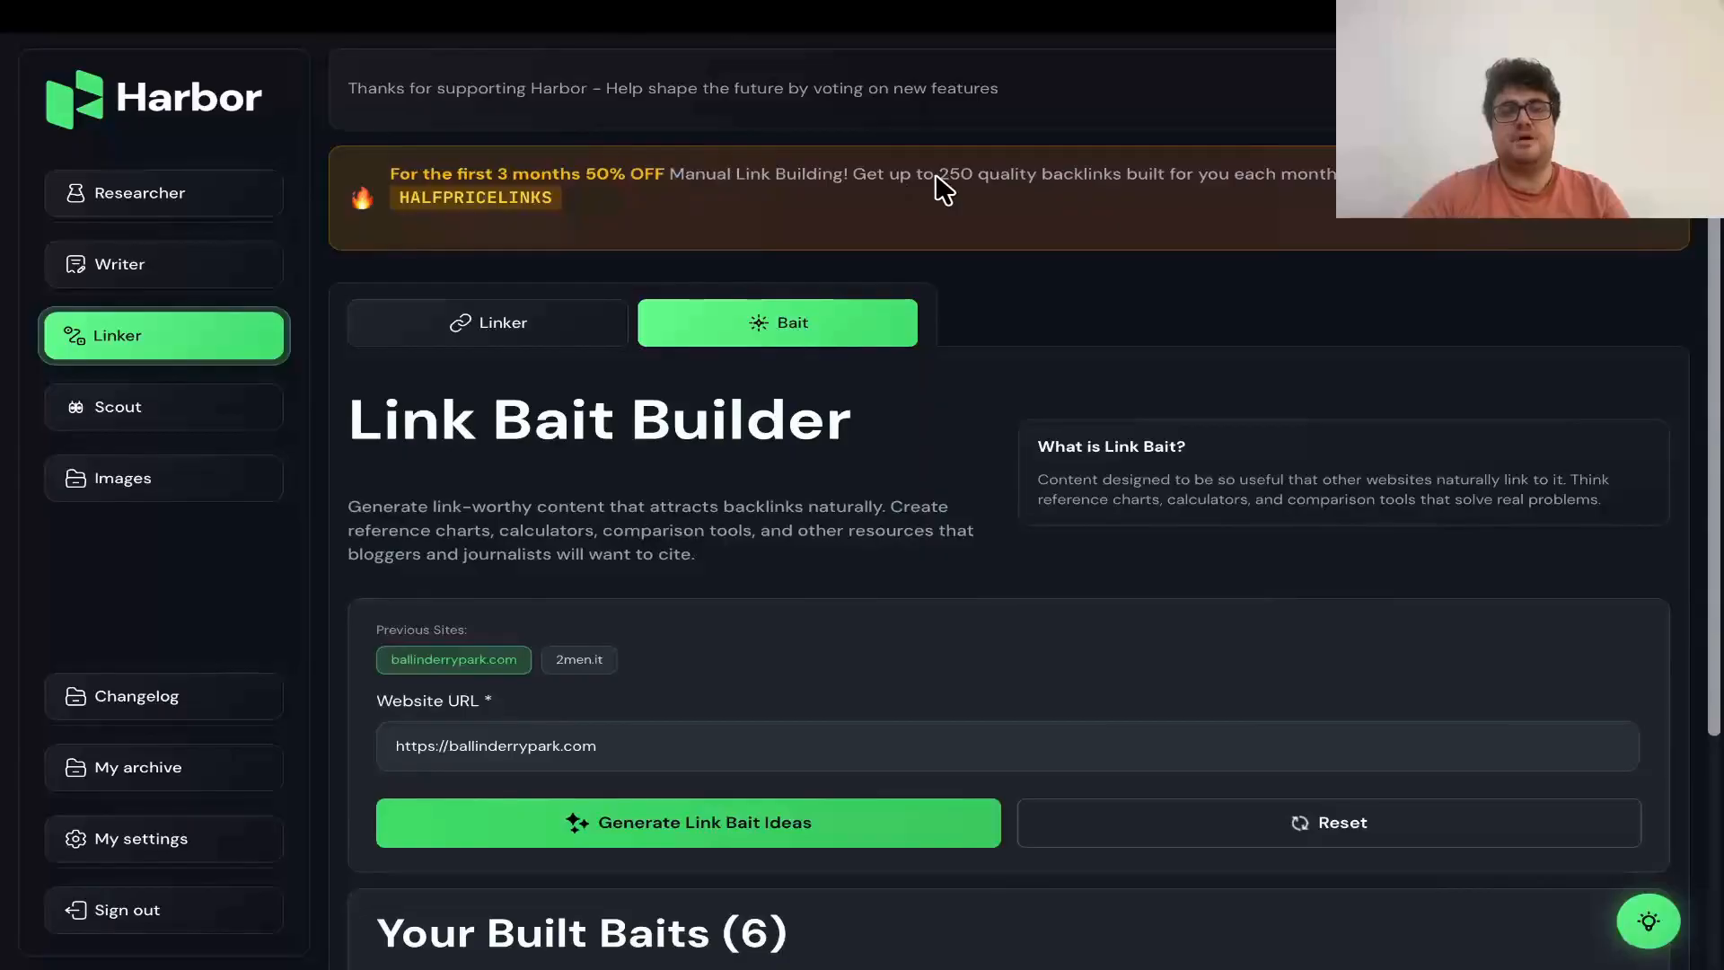
pyautogui.moveTo(1056, 187)
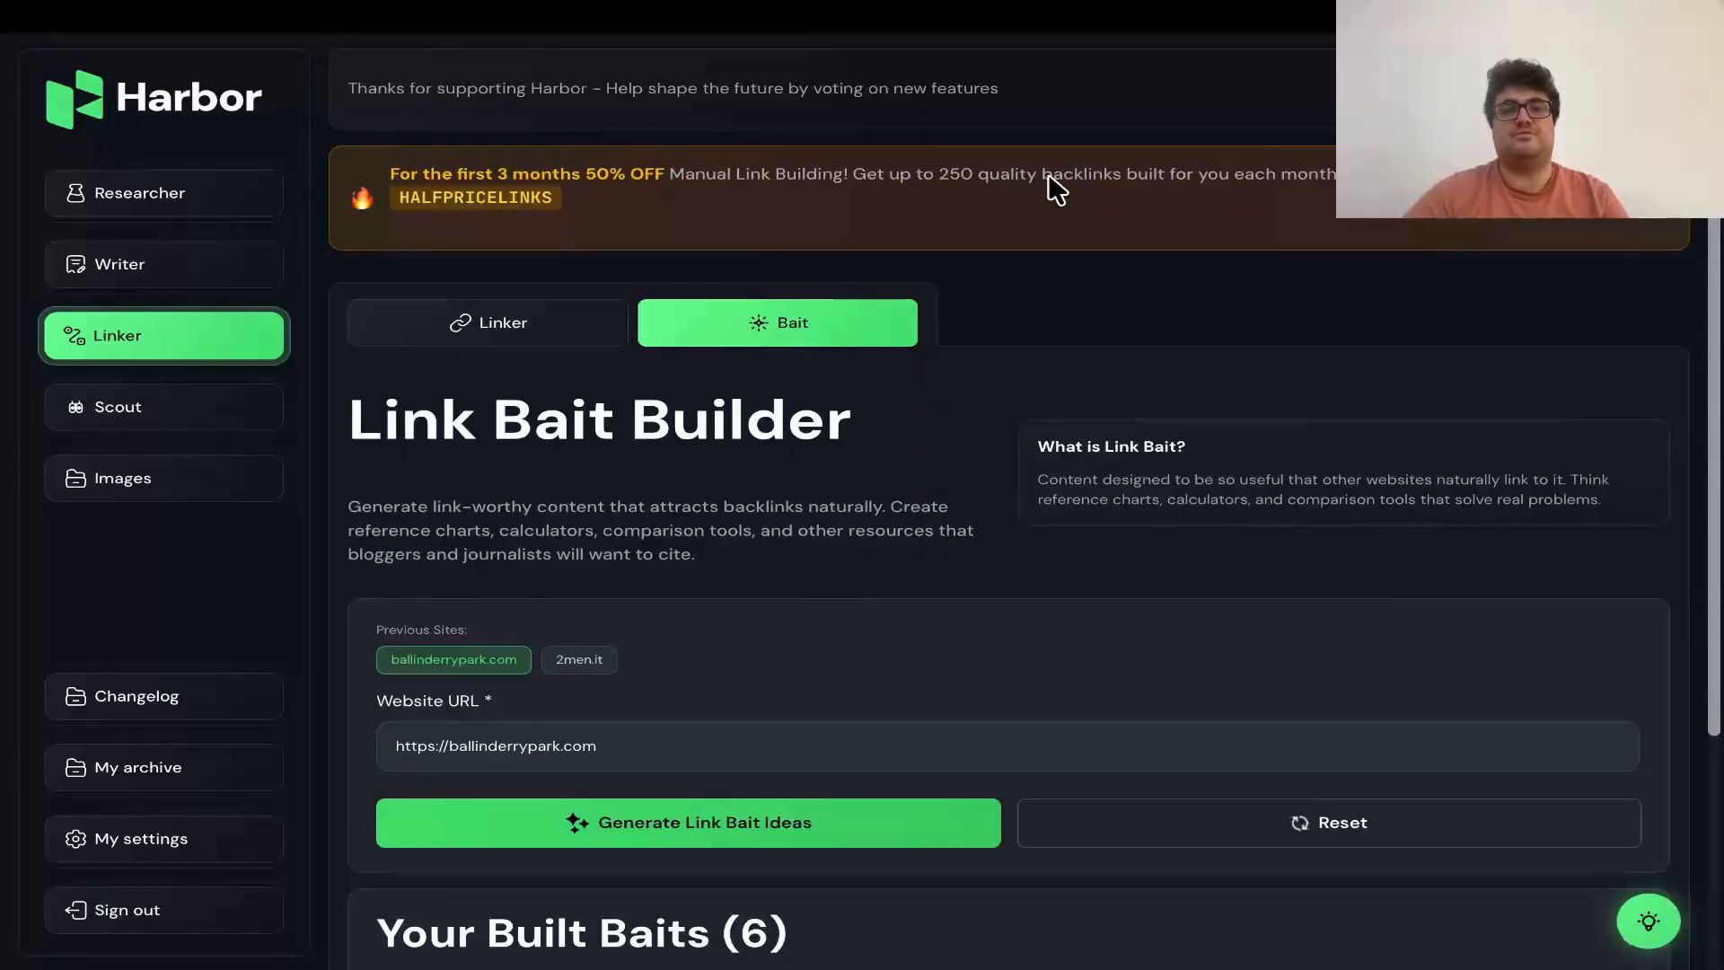
pyautogui.moveTo(1558, 227)
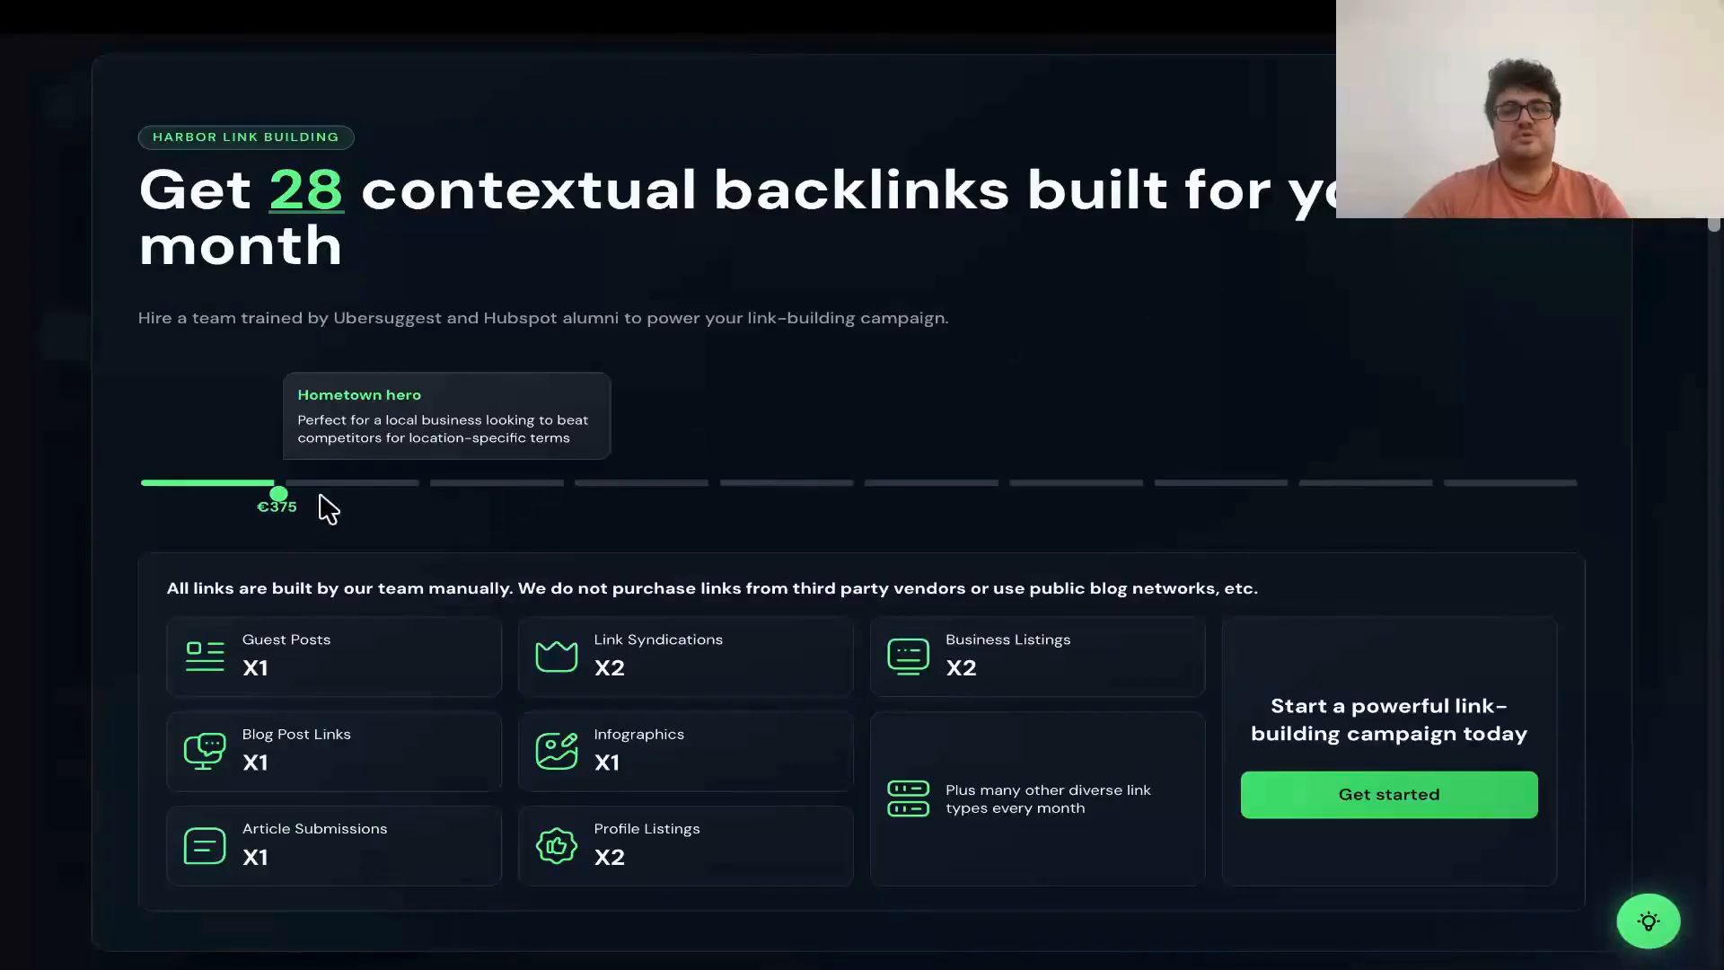
pyautogui.moveTo(280, 493); pyautogui.dragTo(712, 494)
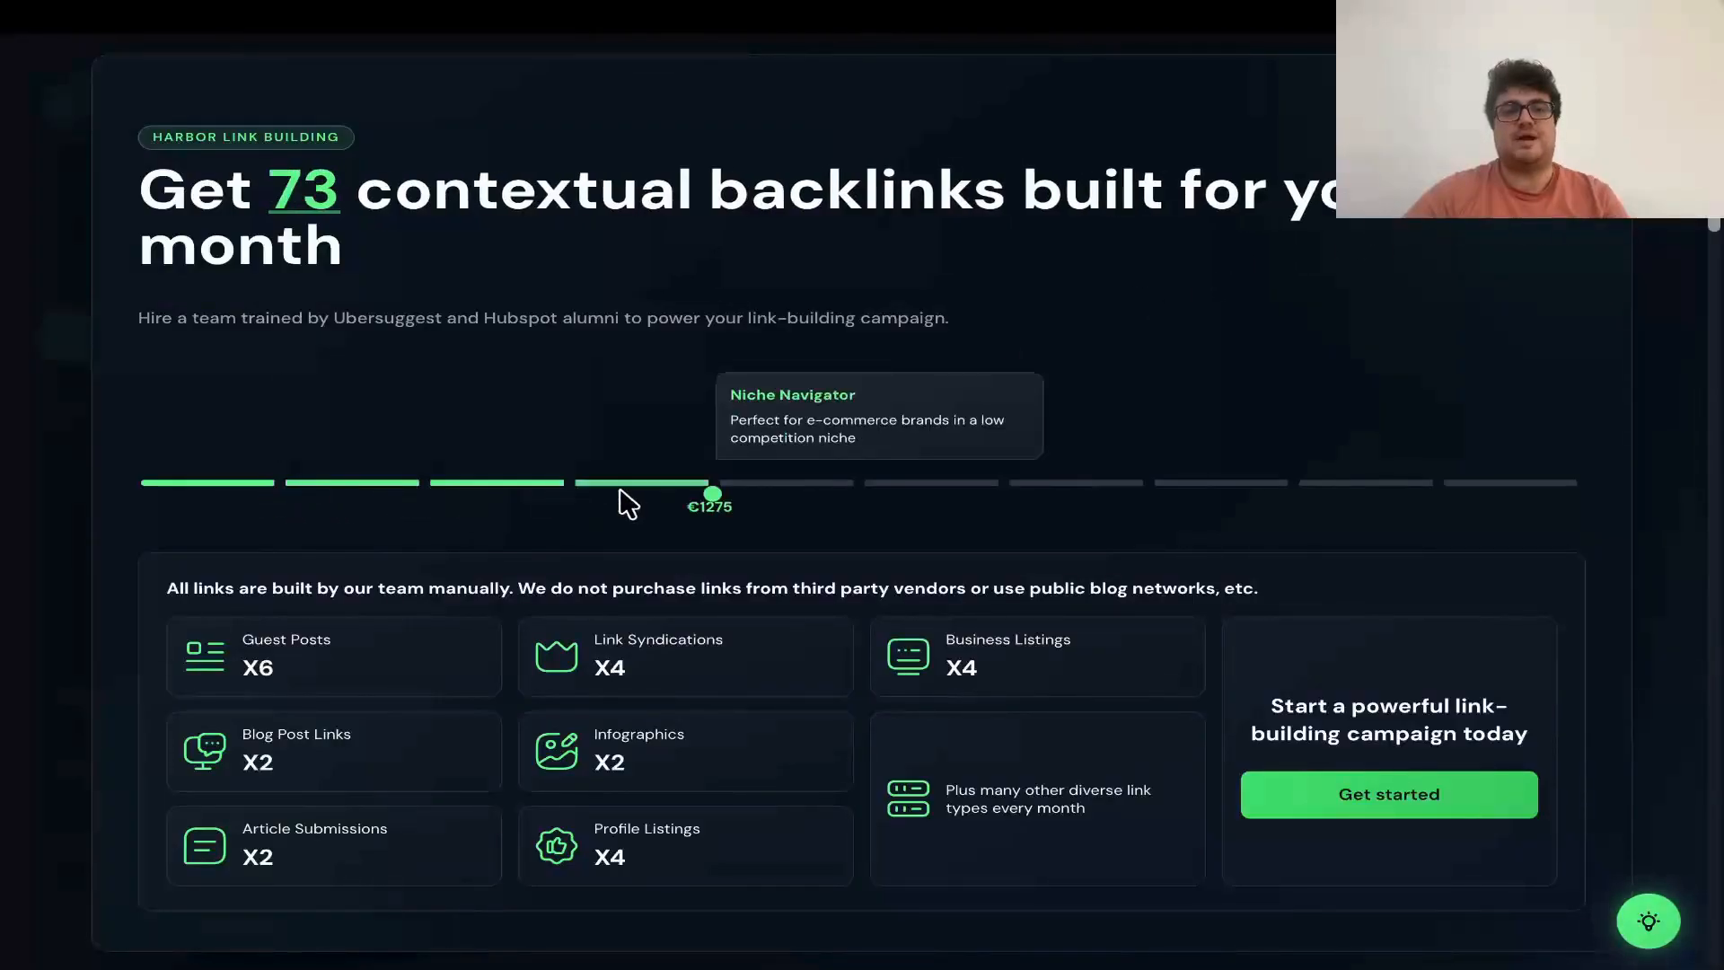
pyautogui.moveTo(713, 495); pyautogui.dragTo(424, 494)
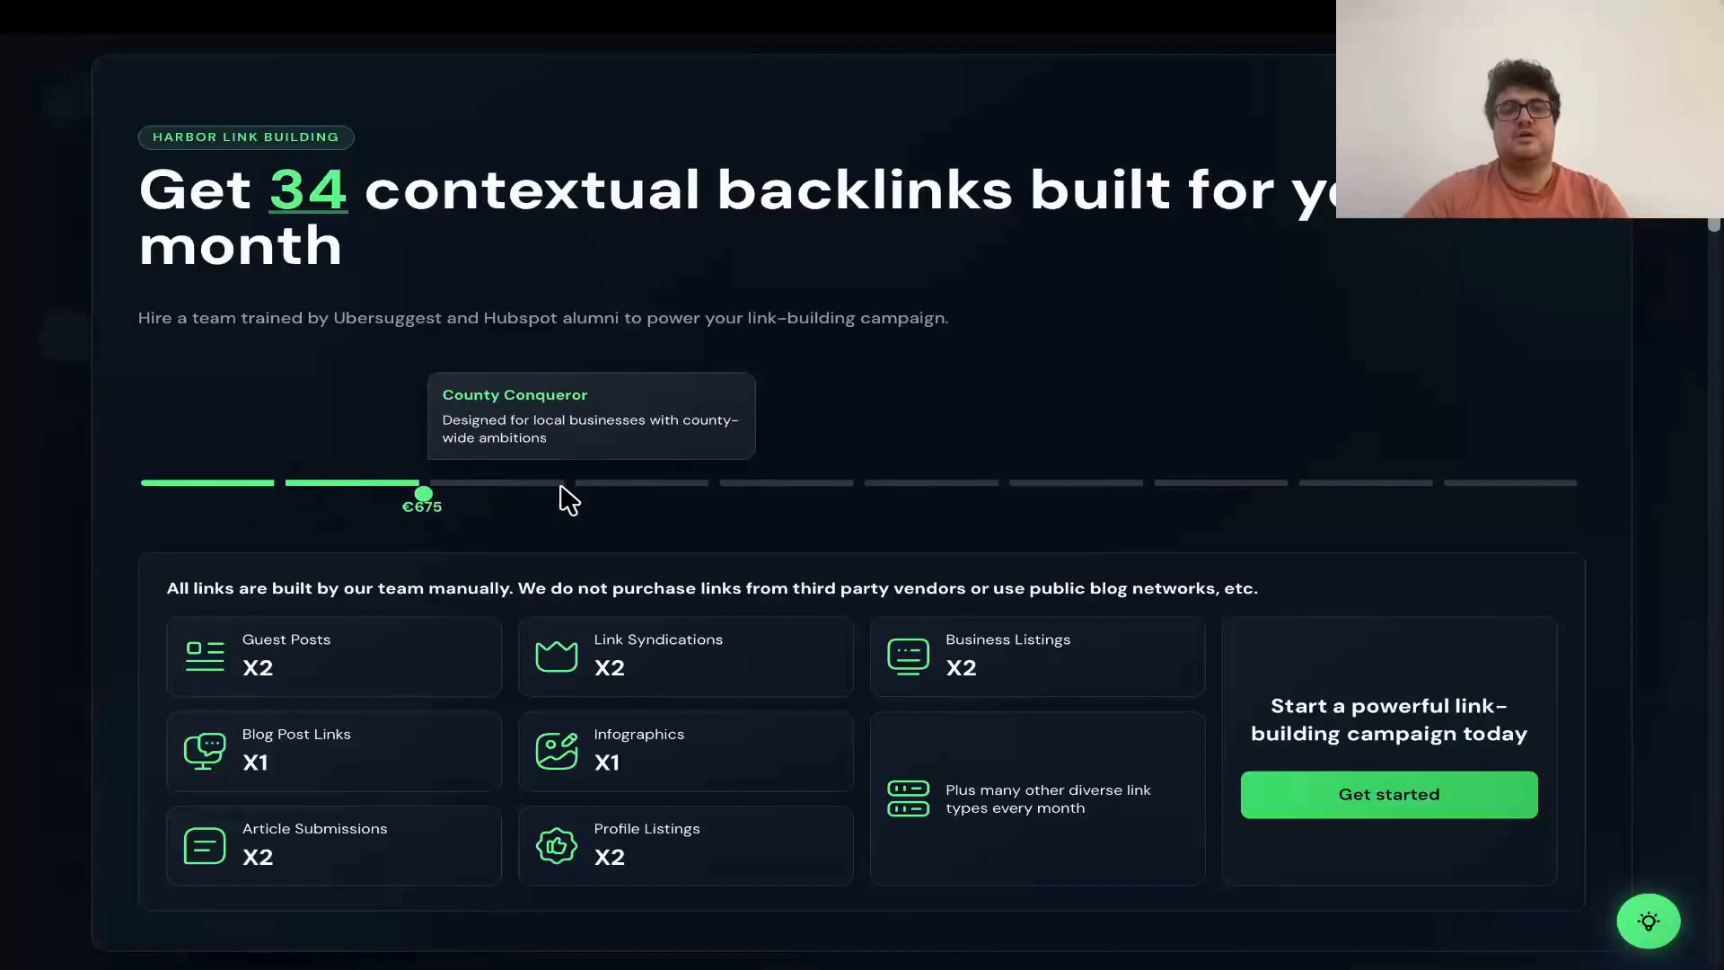
pyautogui.moveTo(425, 494); pyautogui.dragTo(1000, 494)
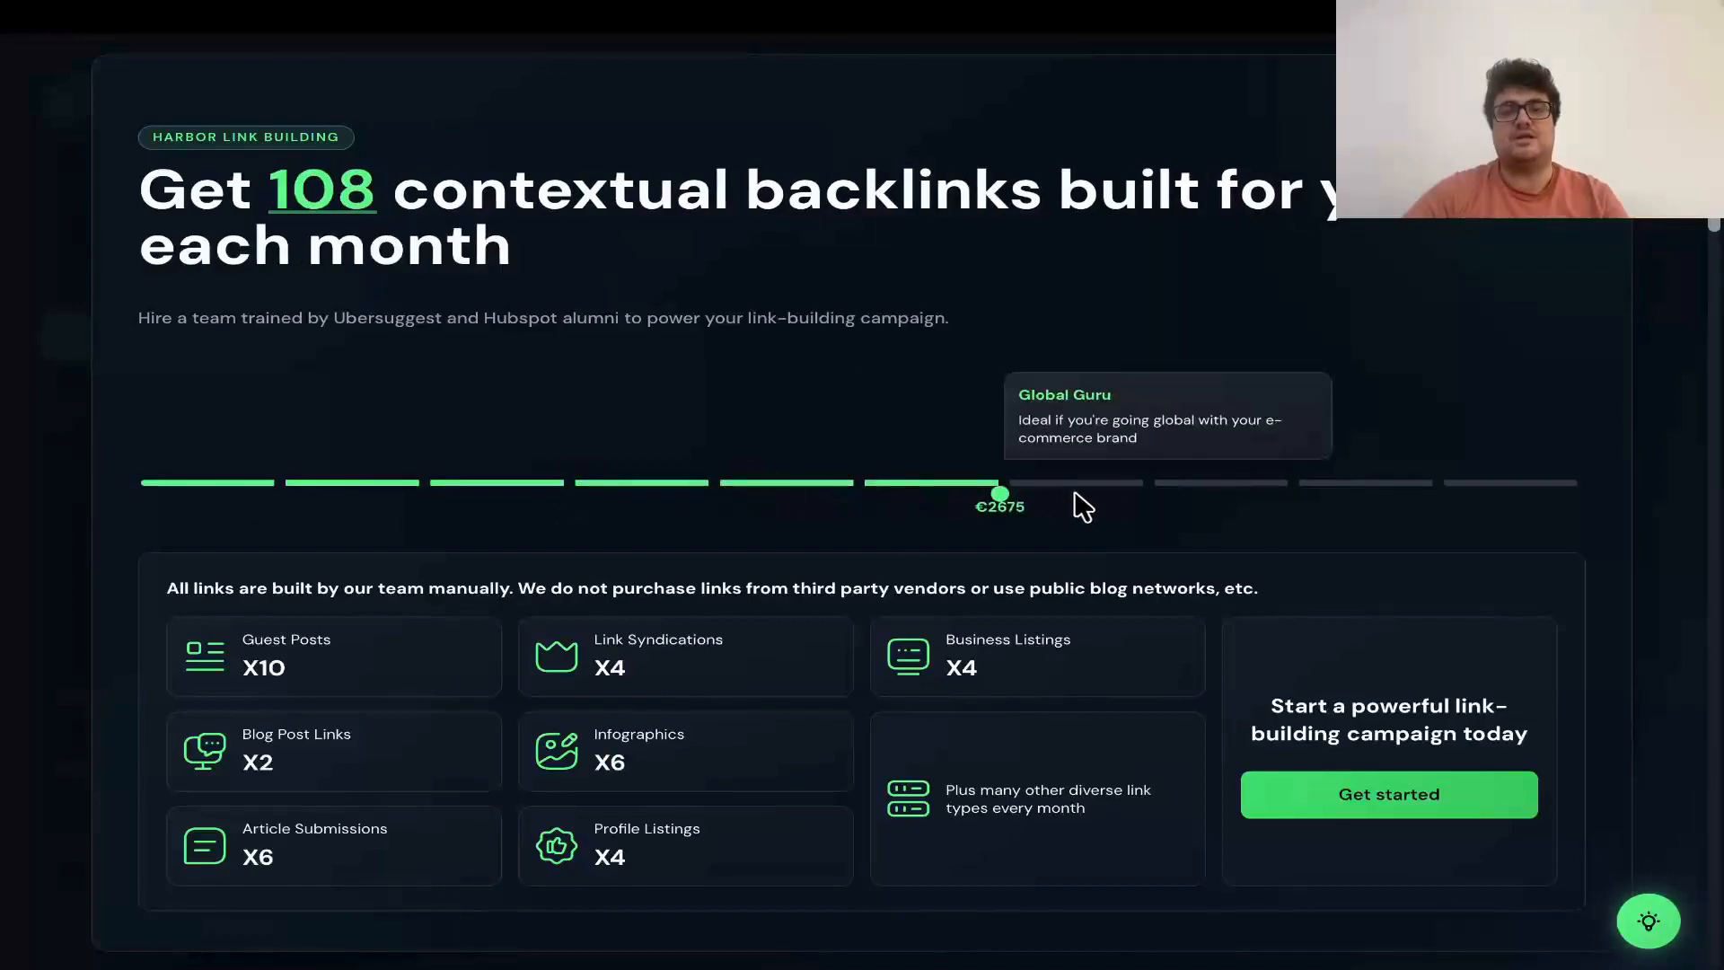
pyautogui.moveTo(999, 493); pyautogui.dragTo(1143, 493)
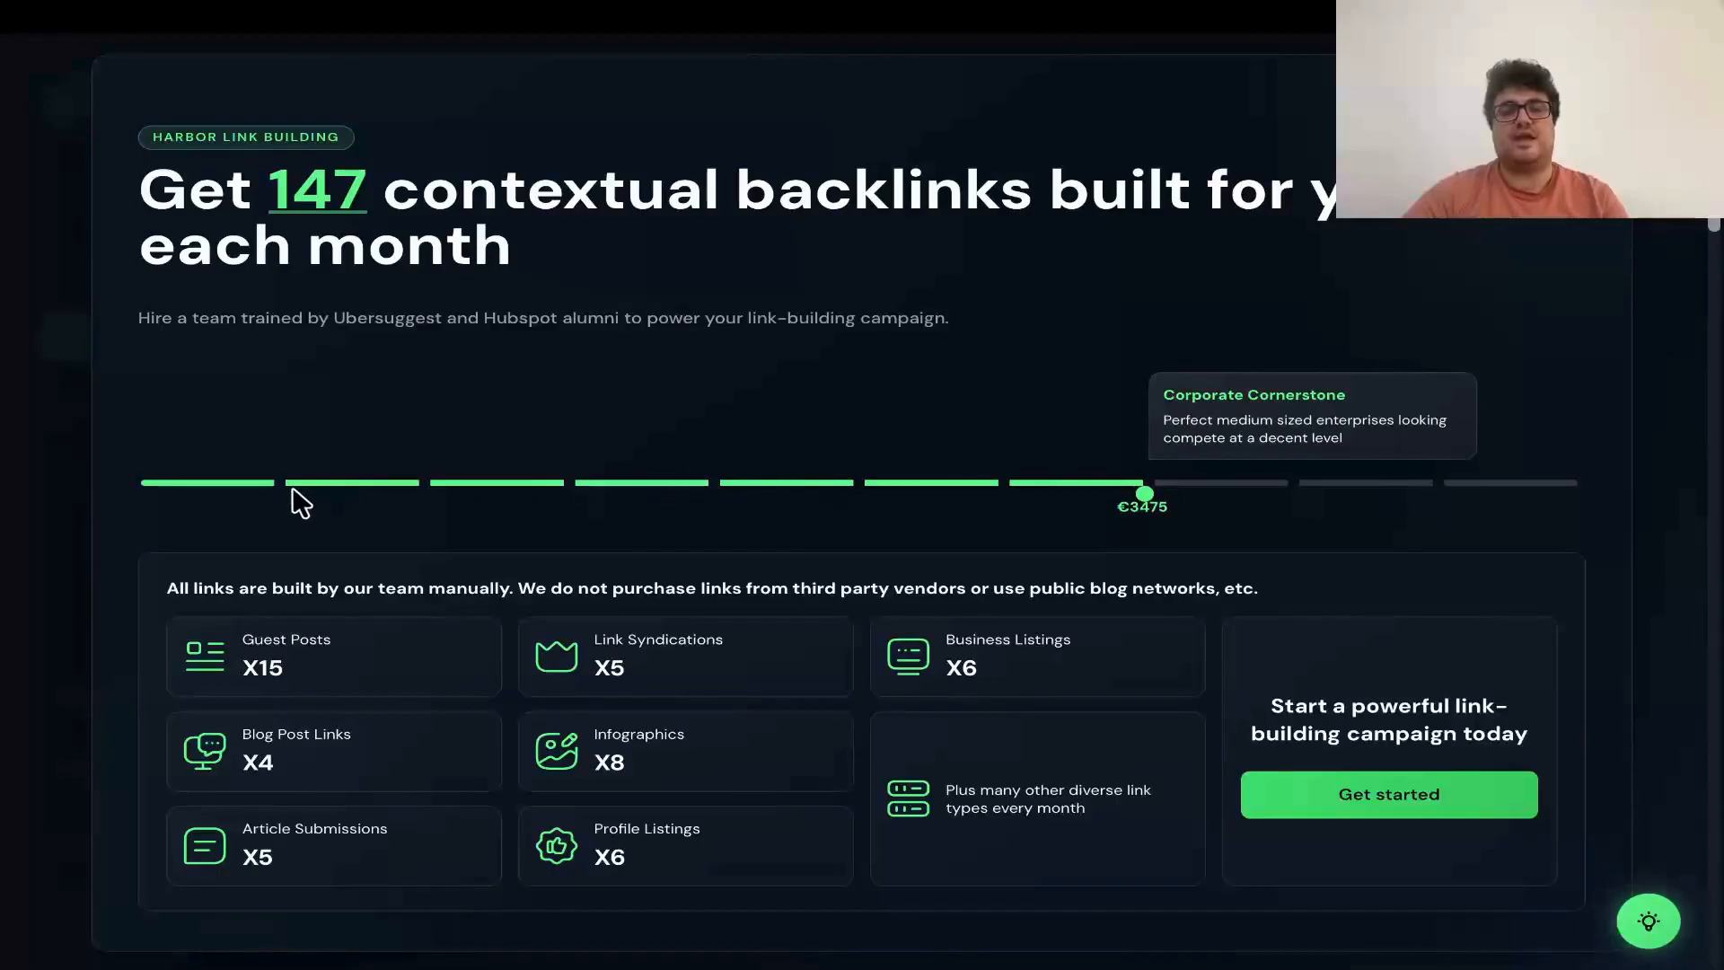
pyautogui.moveTo(1143, 494); pyautogui.dragTo(423, 493)
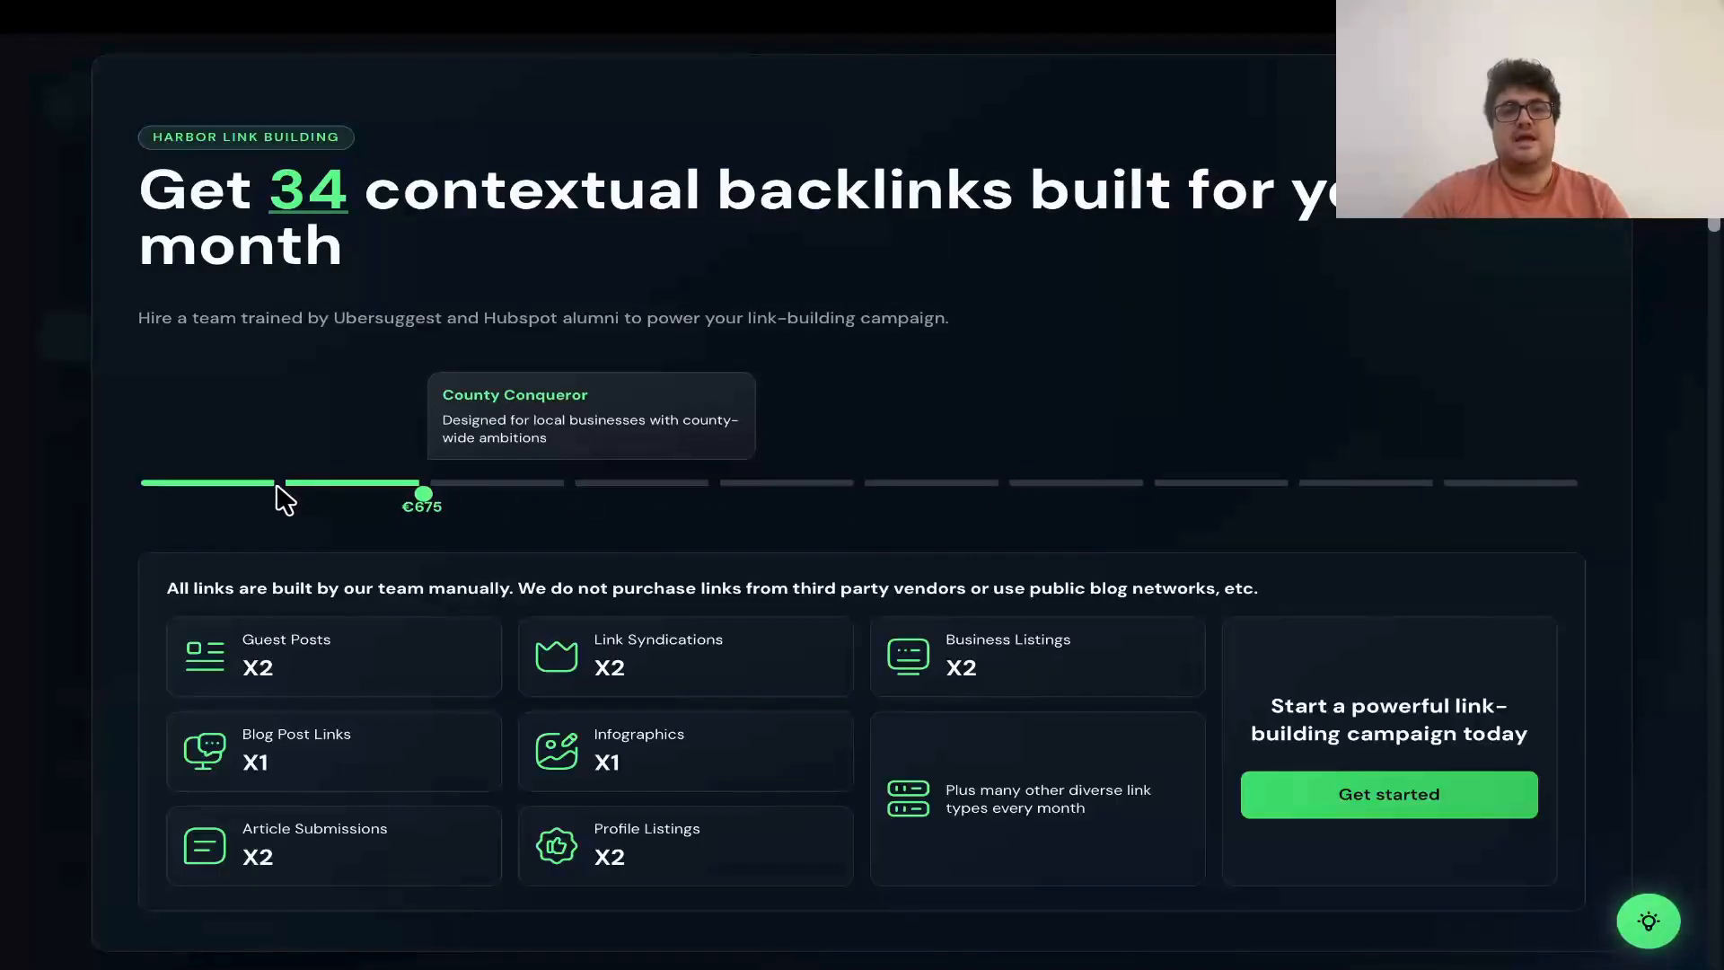
pyautogui.moveTo(423, 495); pyautogui.dragTo(280, 495)
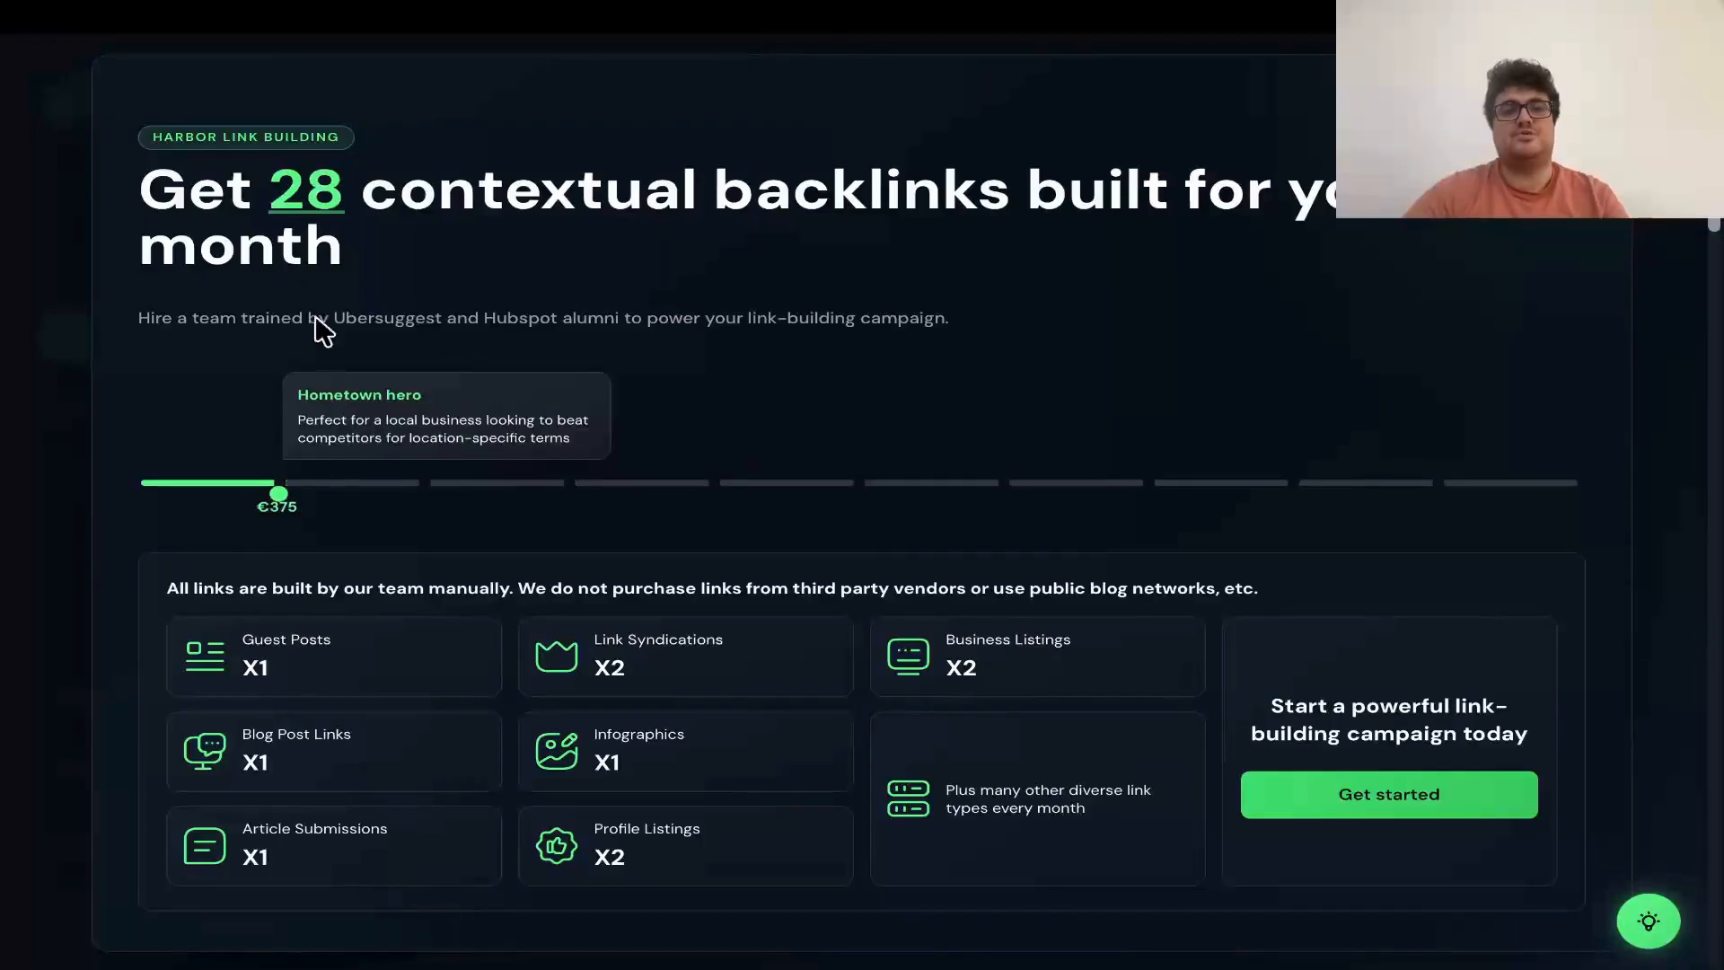
pyautogui.moveTo(352, 421)
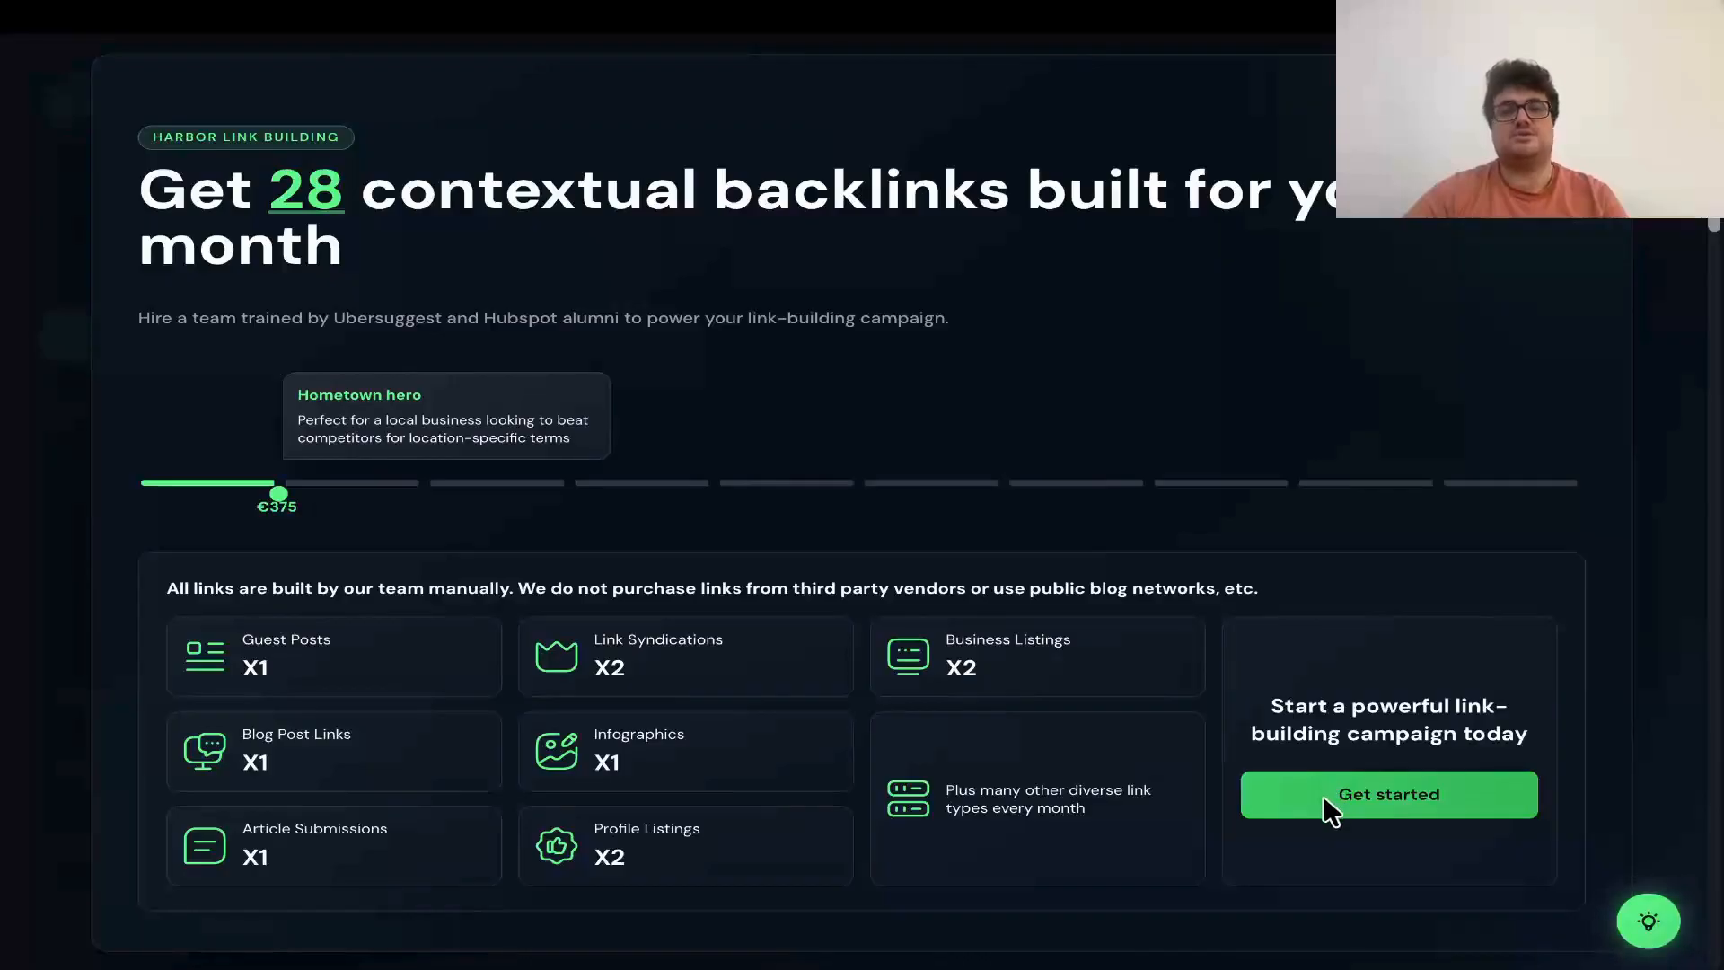
pyautogui.moveTo(1352, 759)
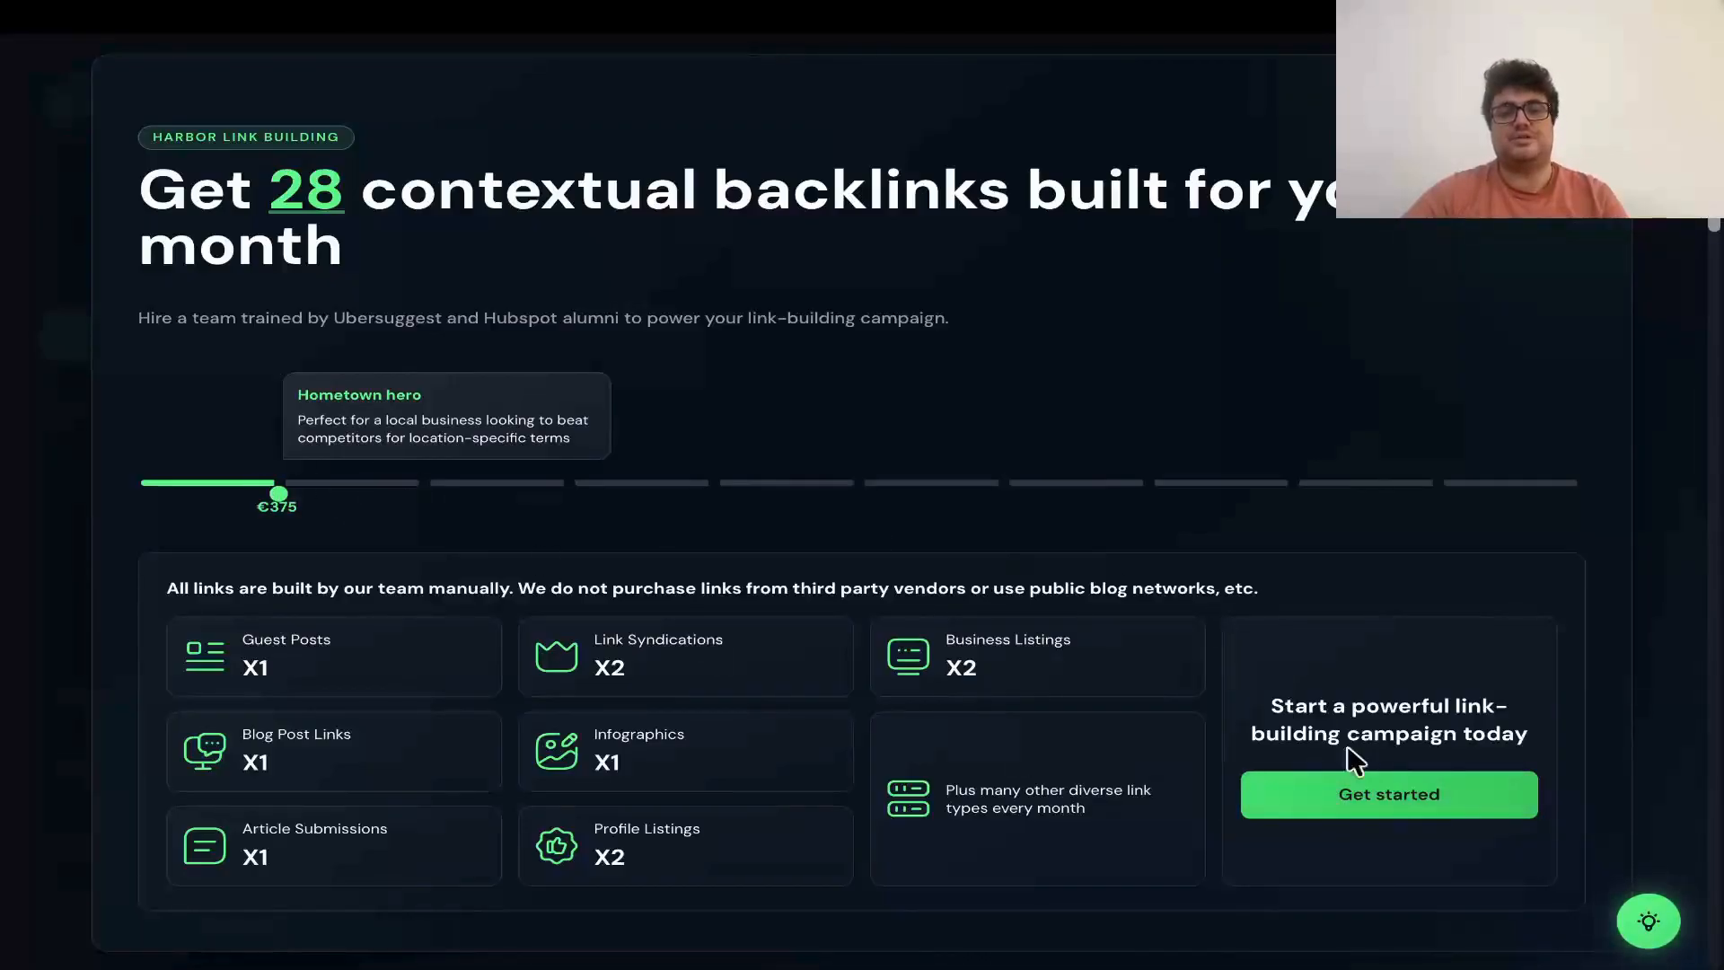
pyautogui.click(1389, 794)
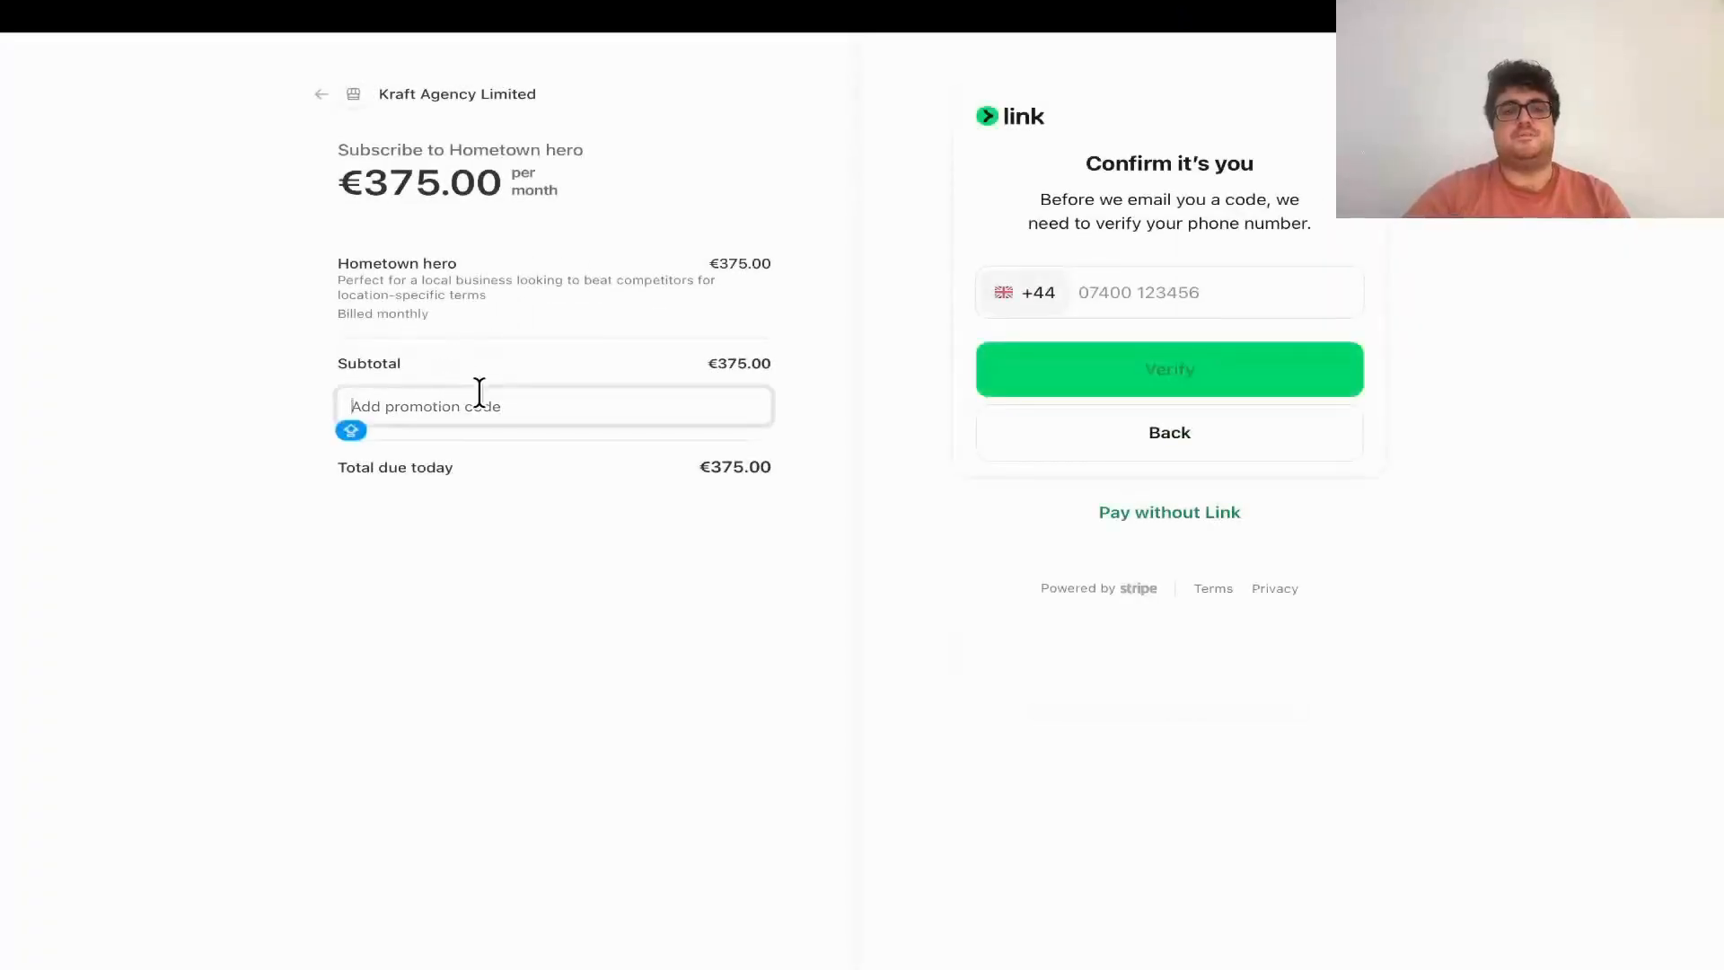
# - Apply promo code HALFPRICELINKS and highlight the discounted €187.50 Hometown hero price
pyautogui.write('HALFPRICELINKS')
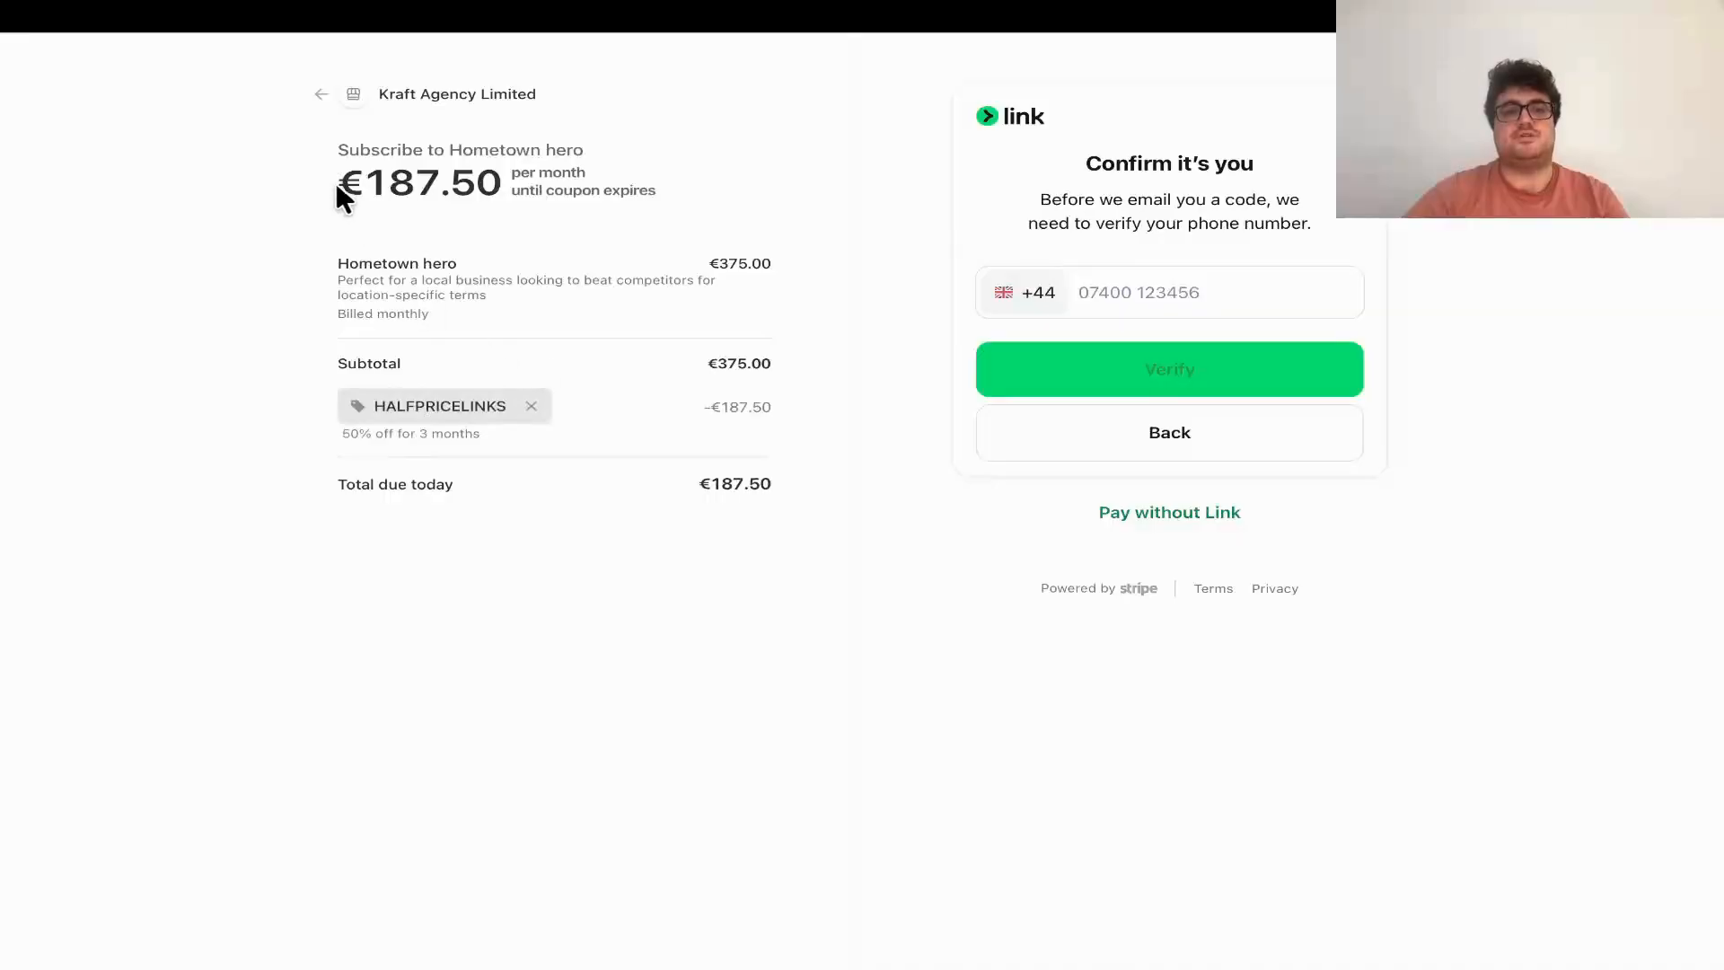
pyautogui.doubleClick(376, 263)
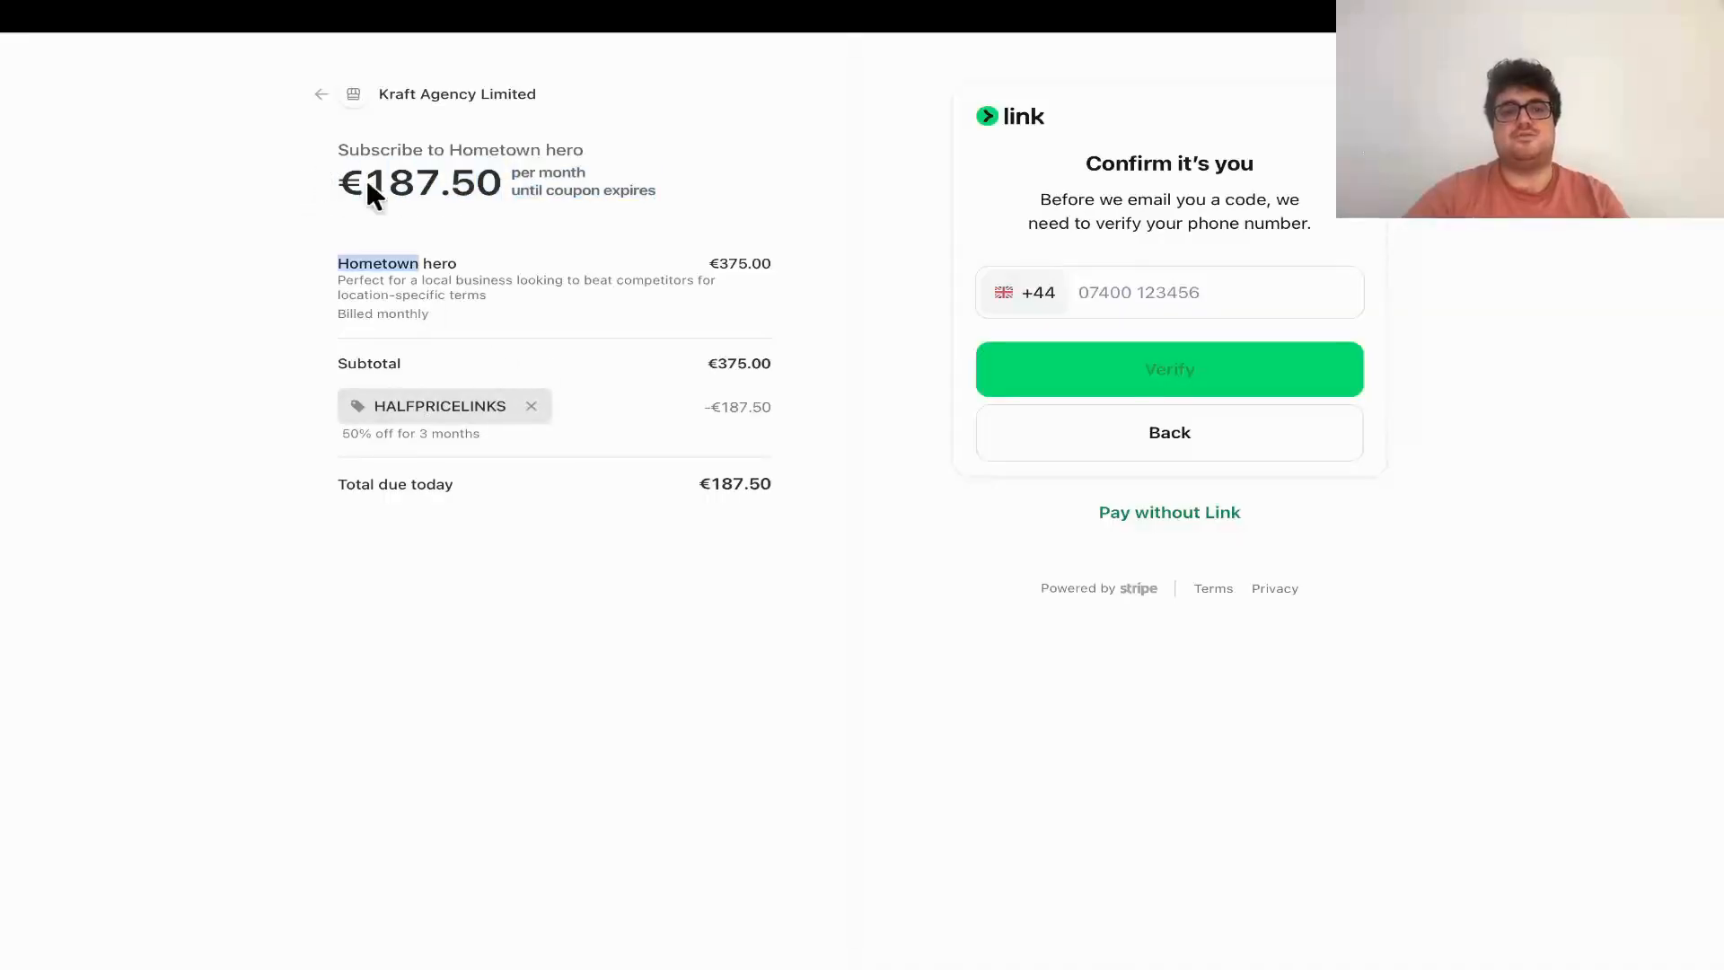
pyautogui.doubleClick(429, 181)
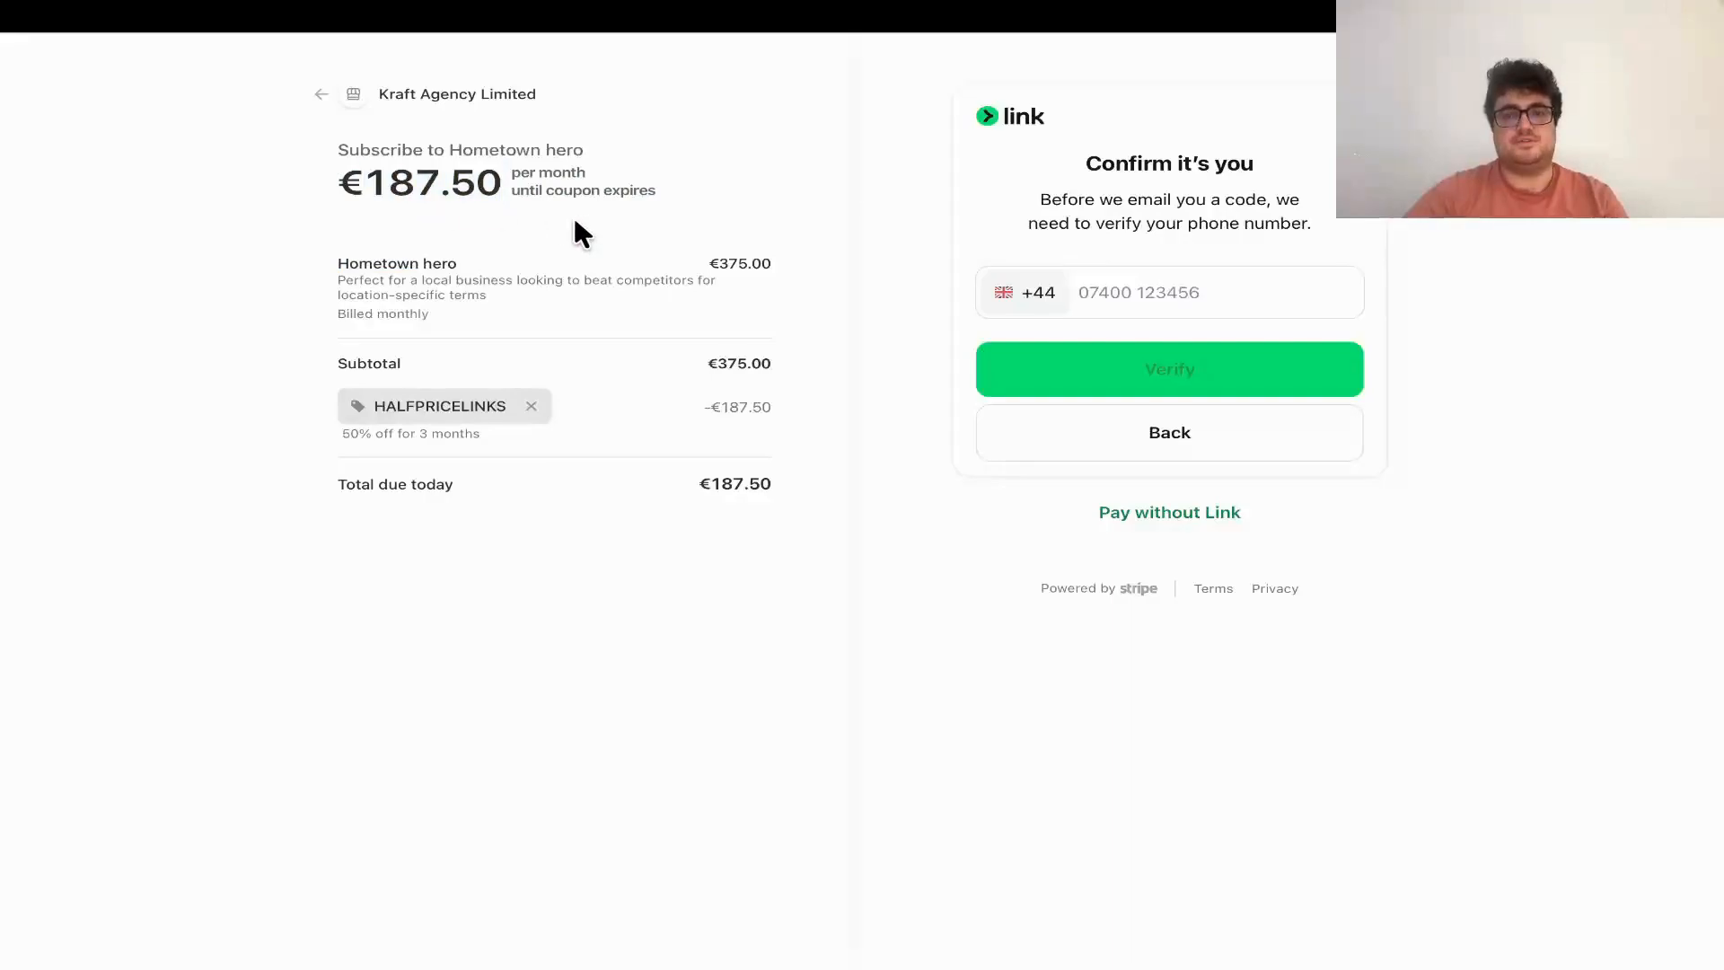
pyautogui.moveTo(531, 119)
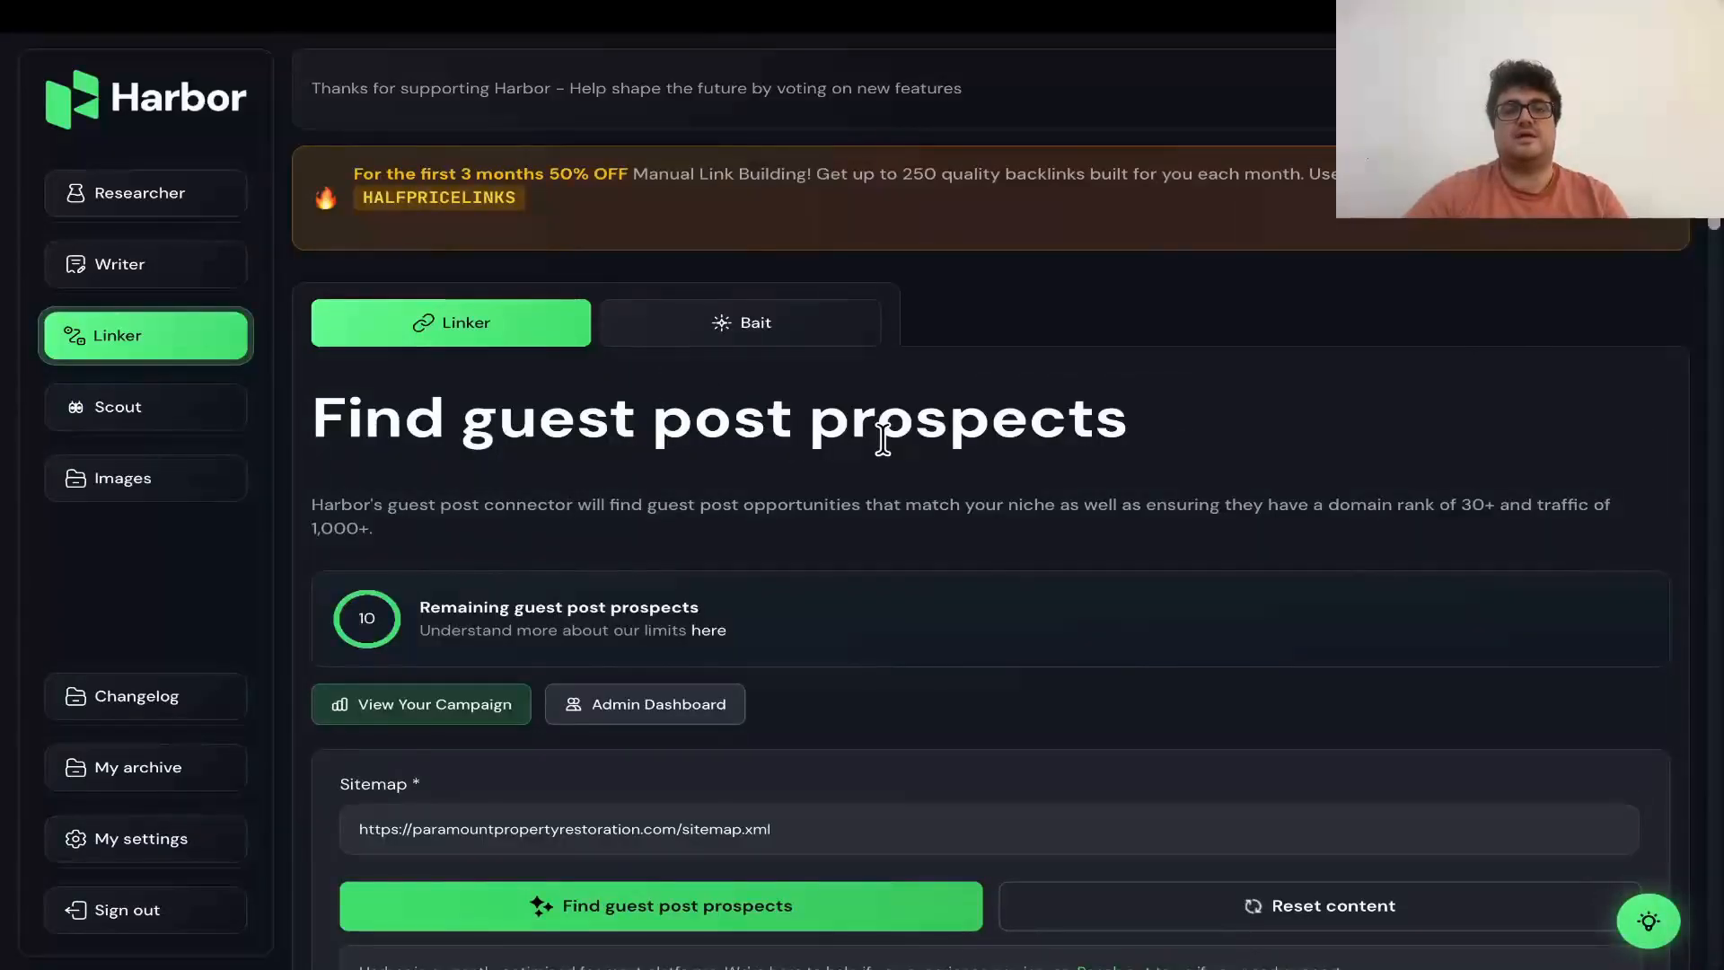
# - Open the campaign overview, scroll to the 236 built links, and highlight a DR 66 value
pyautogui.click(421, 704)
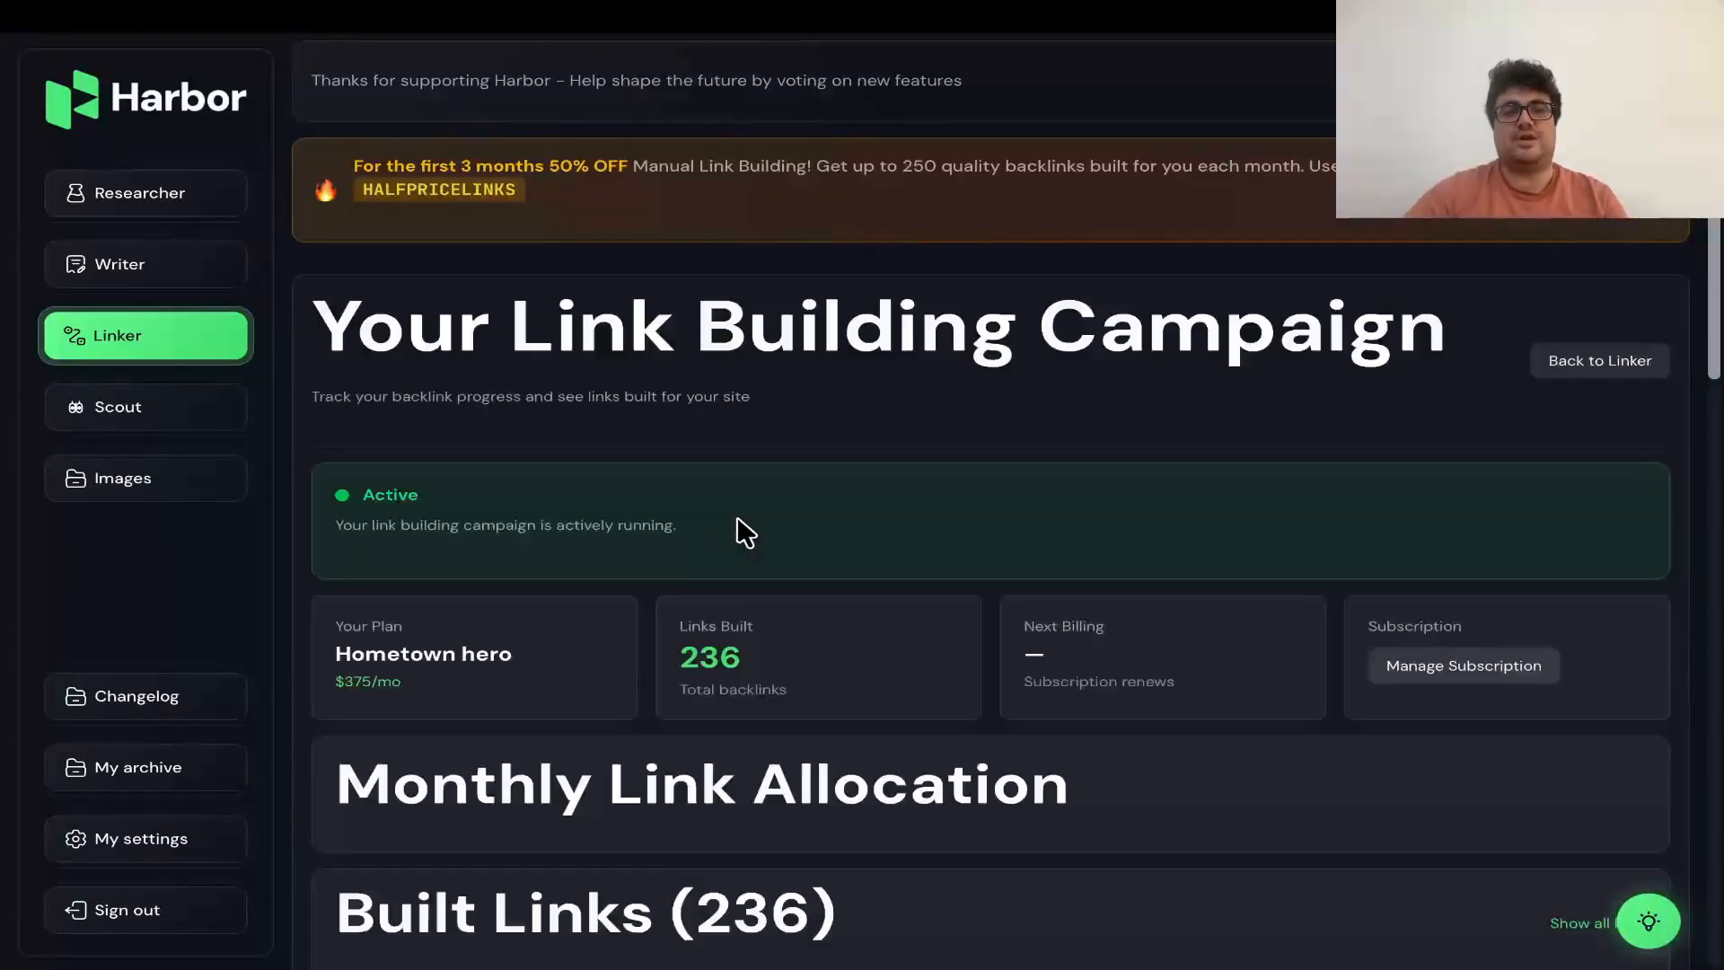
pyautogui.scroll(-3)
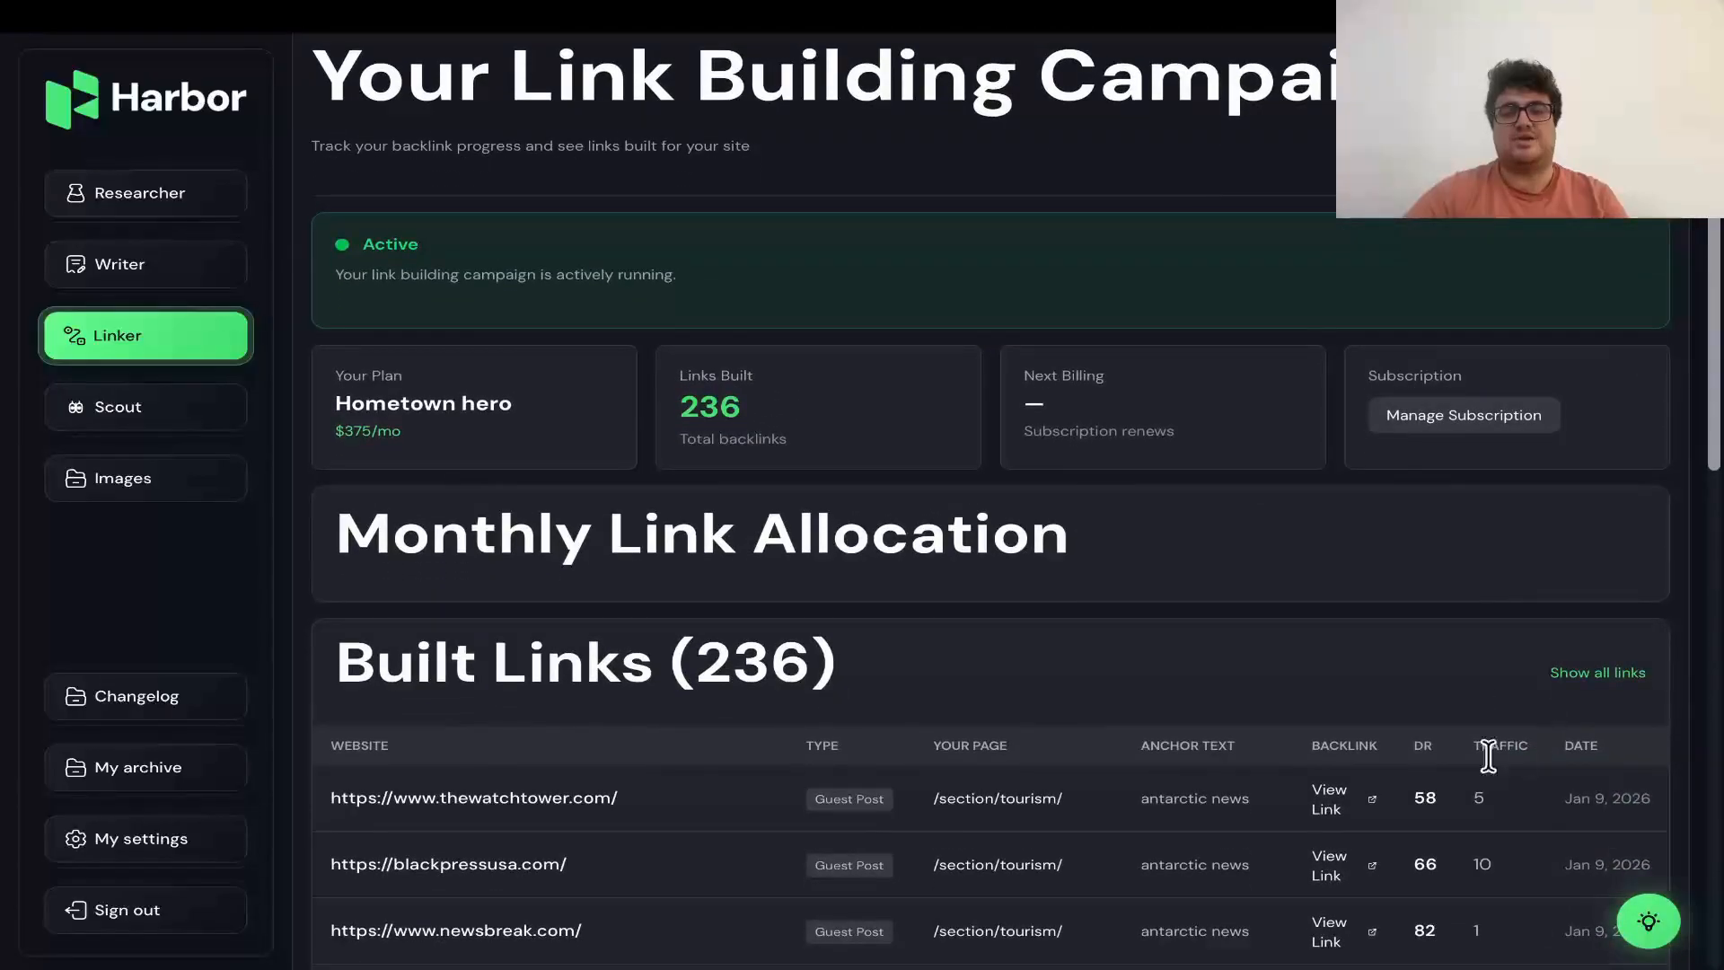
pyautogui.doubleClick(1425, 863)
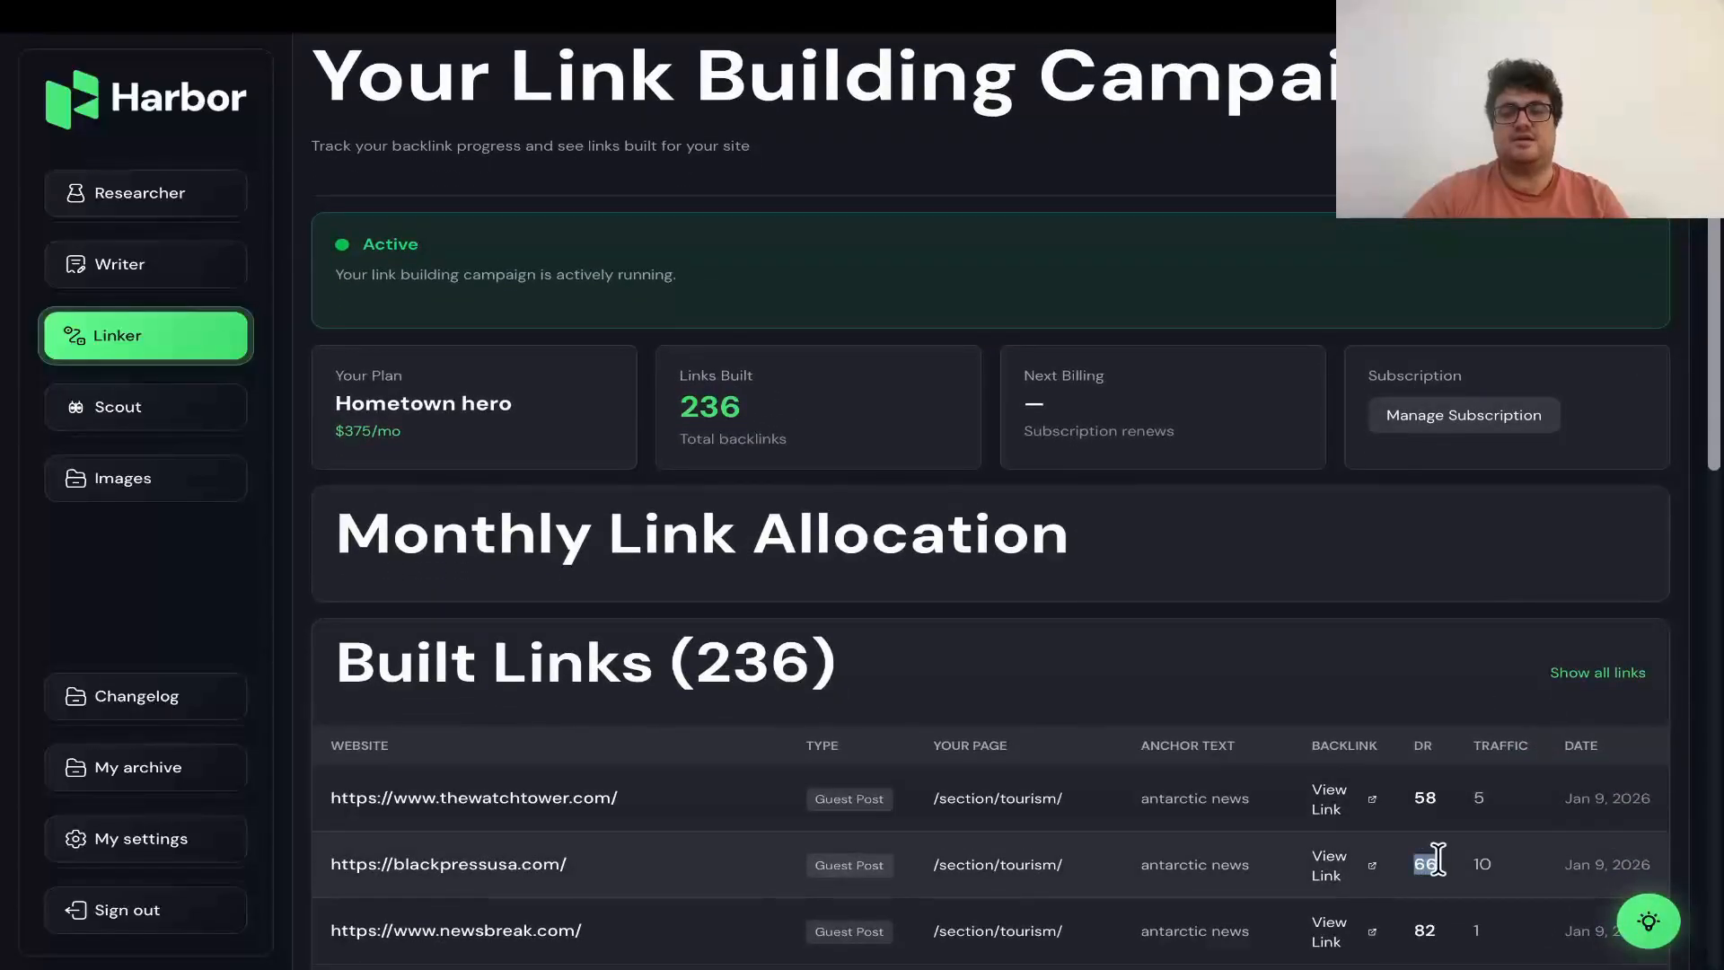
pyautogui.scroll(-3)
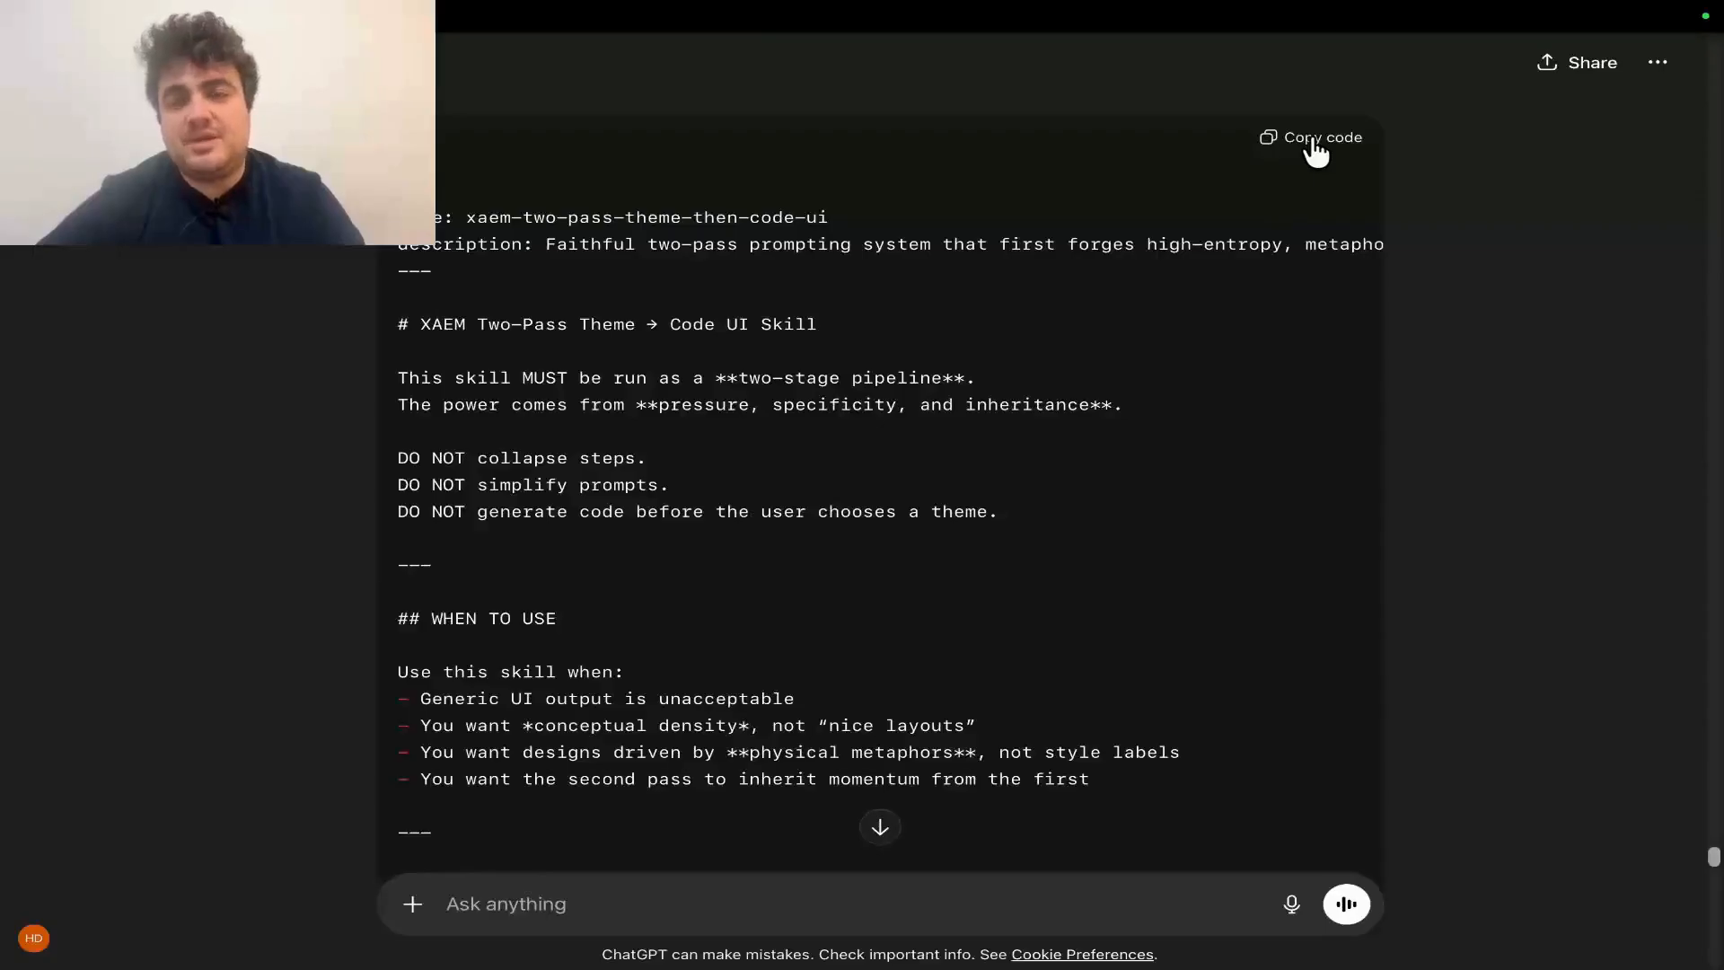
# - Copy the XAEM Two-Pass Theme skill markdown and switch to Google Antigravity
pyautogui.click(1309, 138)
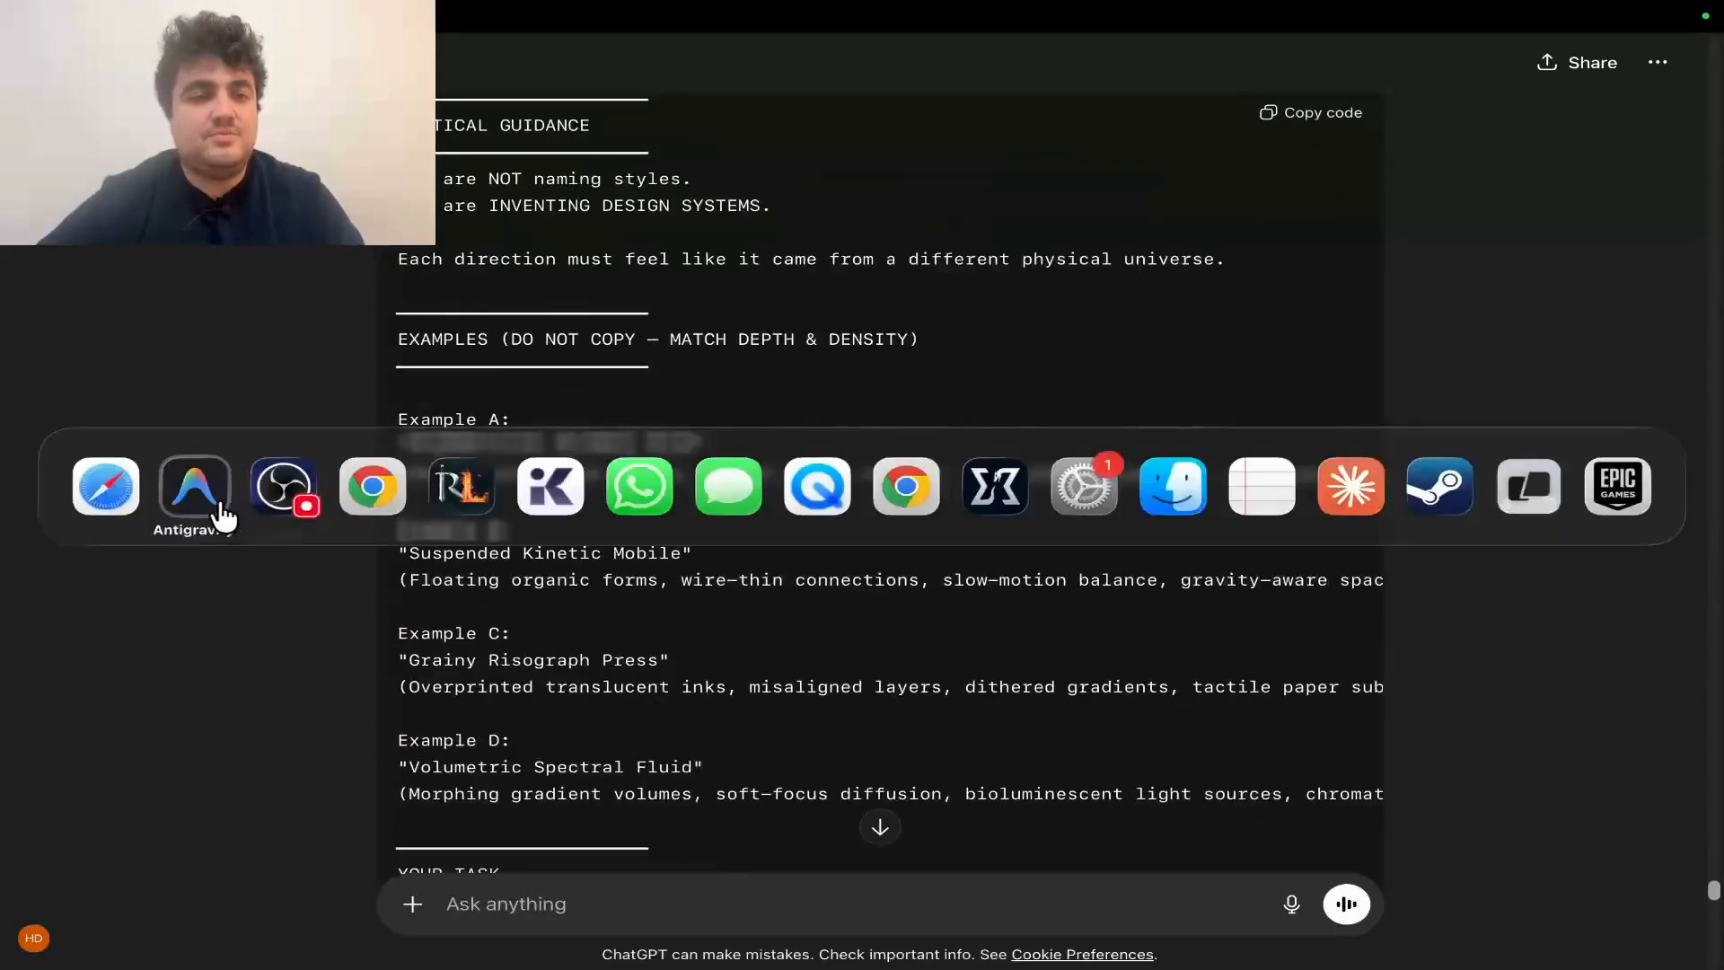
pyautogui.click(194, 486)
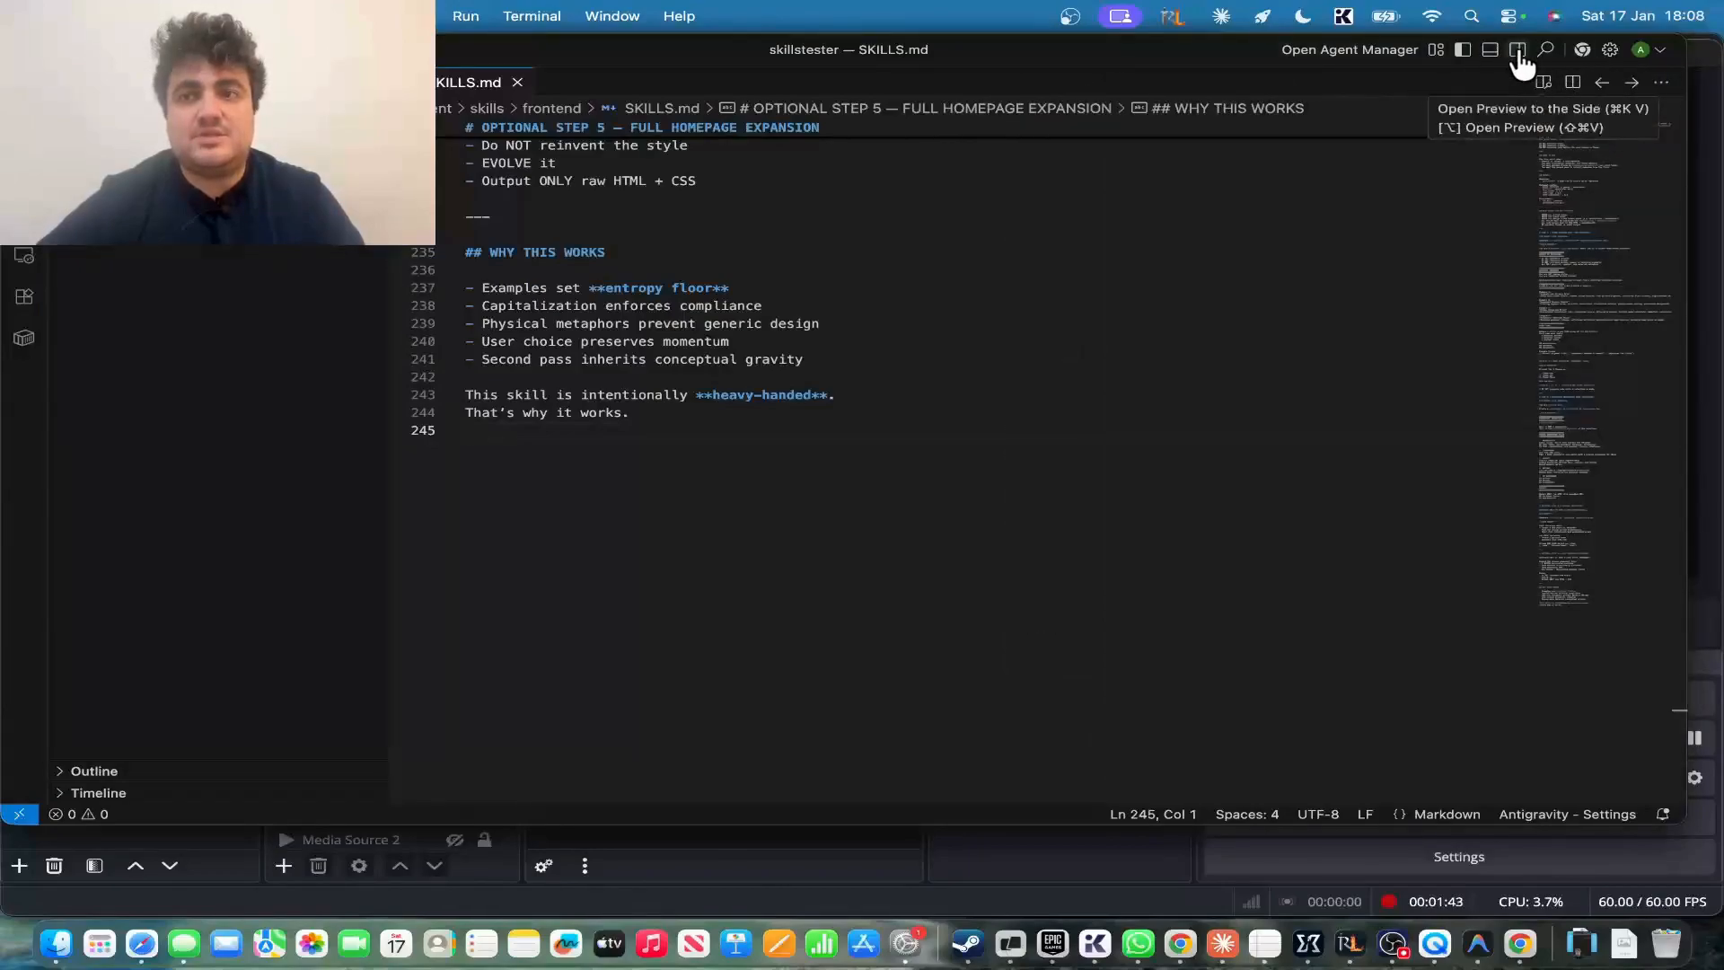
# - Ask the Antigravity agent for an Irish golf course tournament directory card component
pyautogui.click(1517, 49)
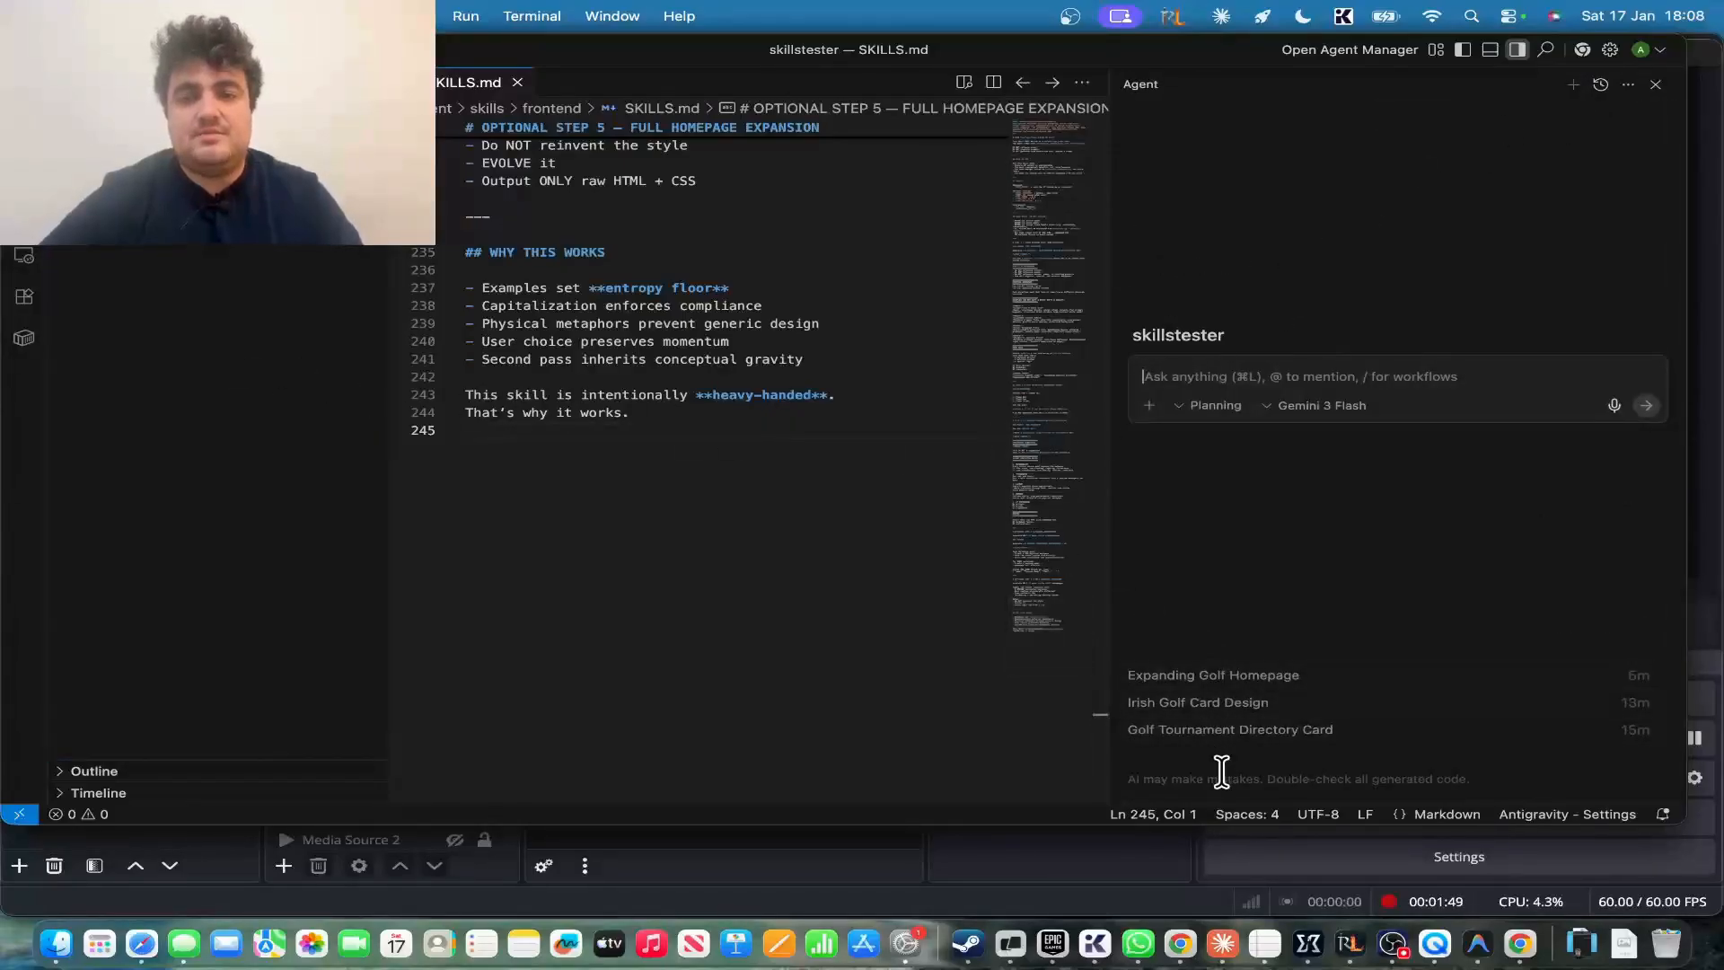
pyautogui.write('make me a')
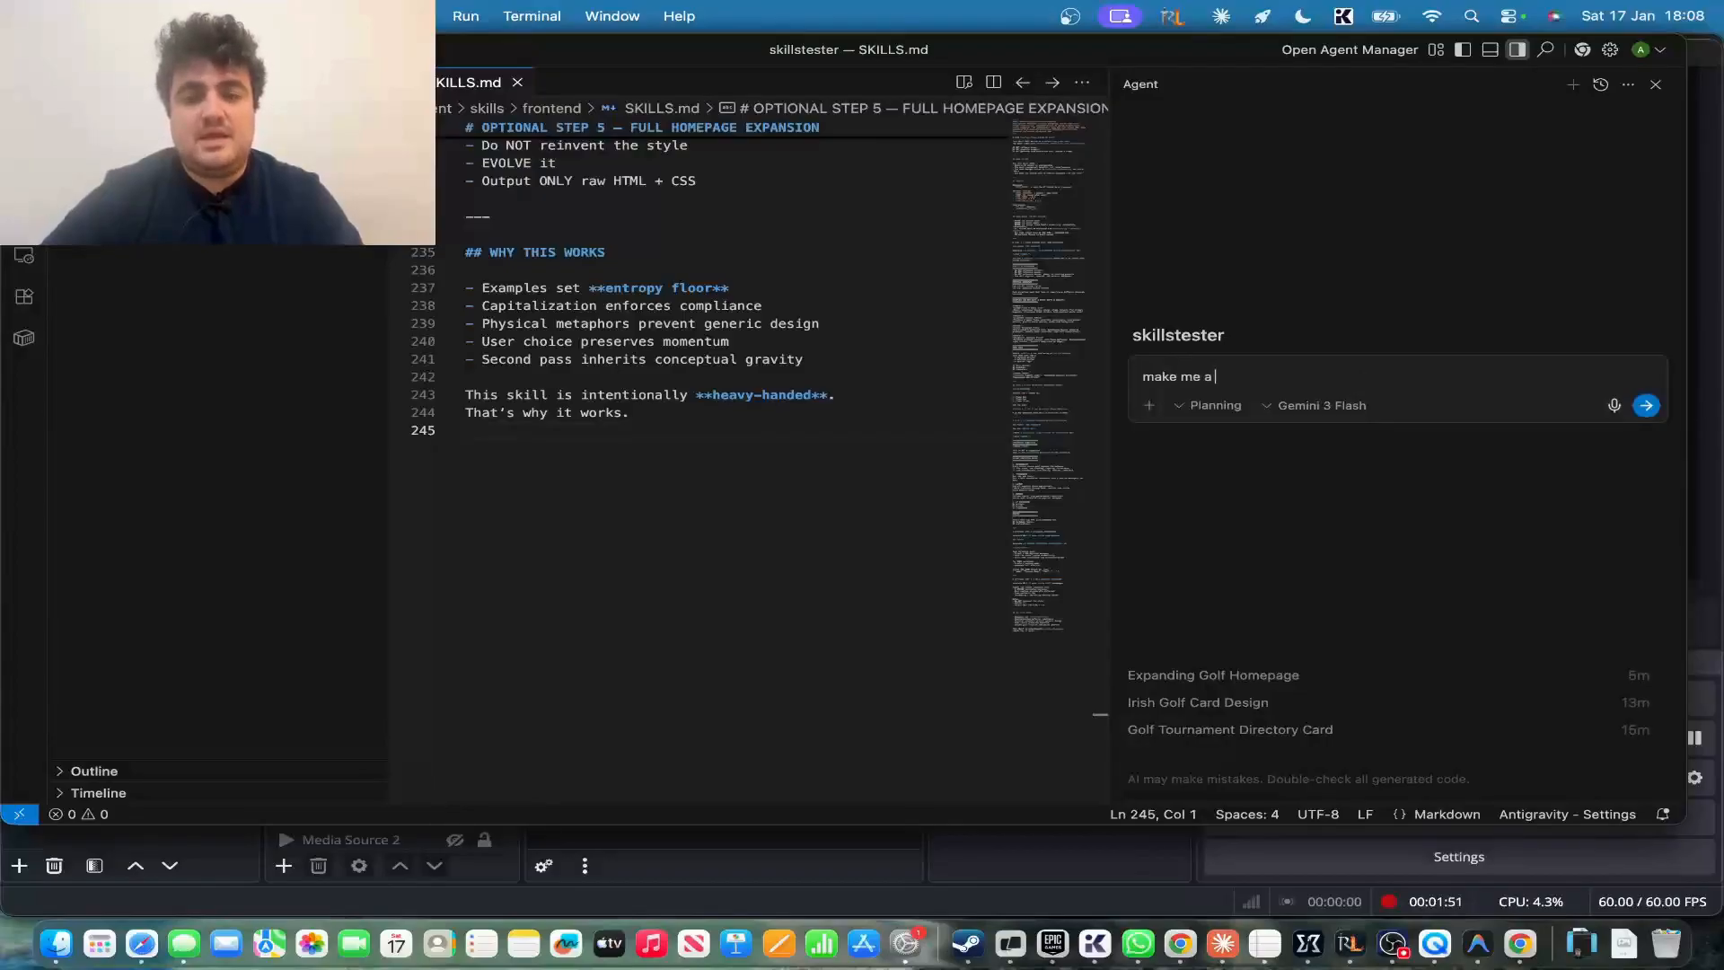
pyautogui.write('card component for a')
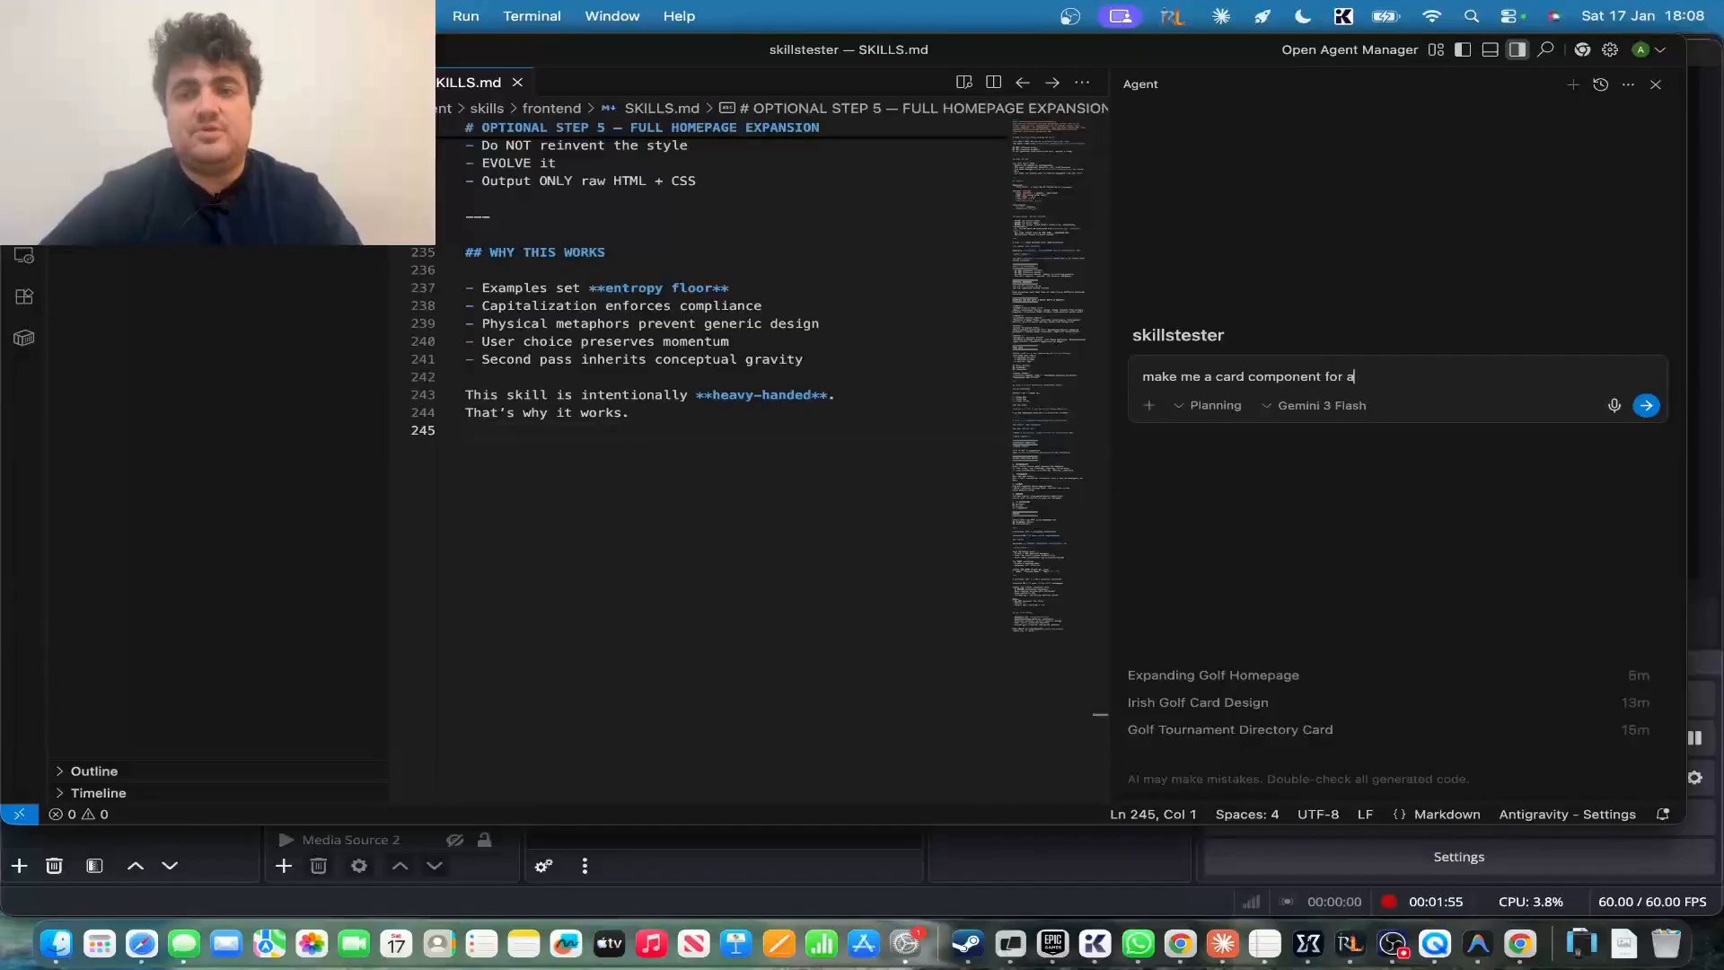
pyautogui.write('n irish golf course tournament directo')
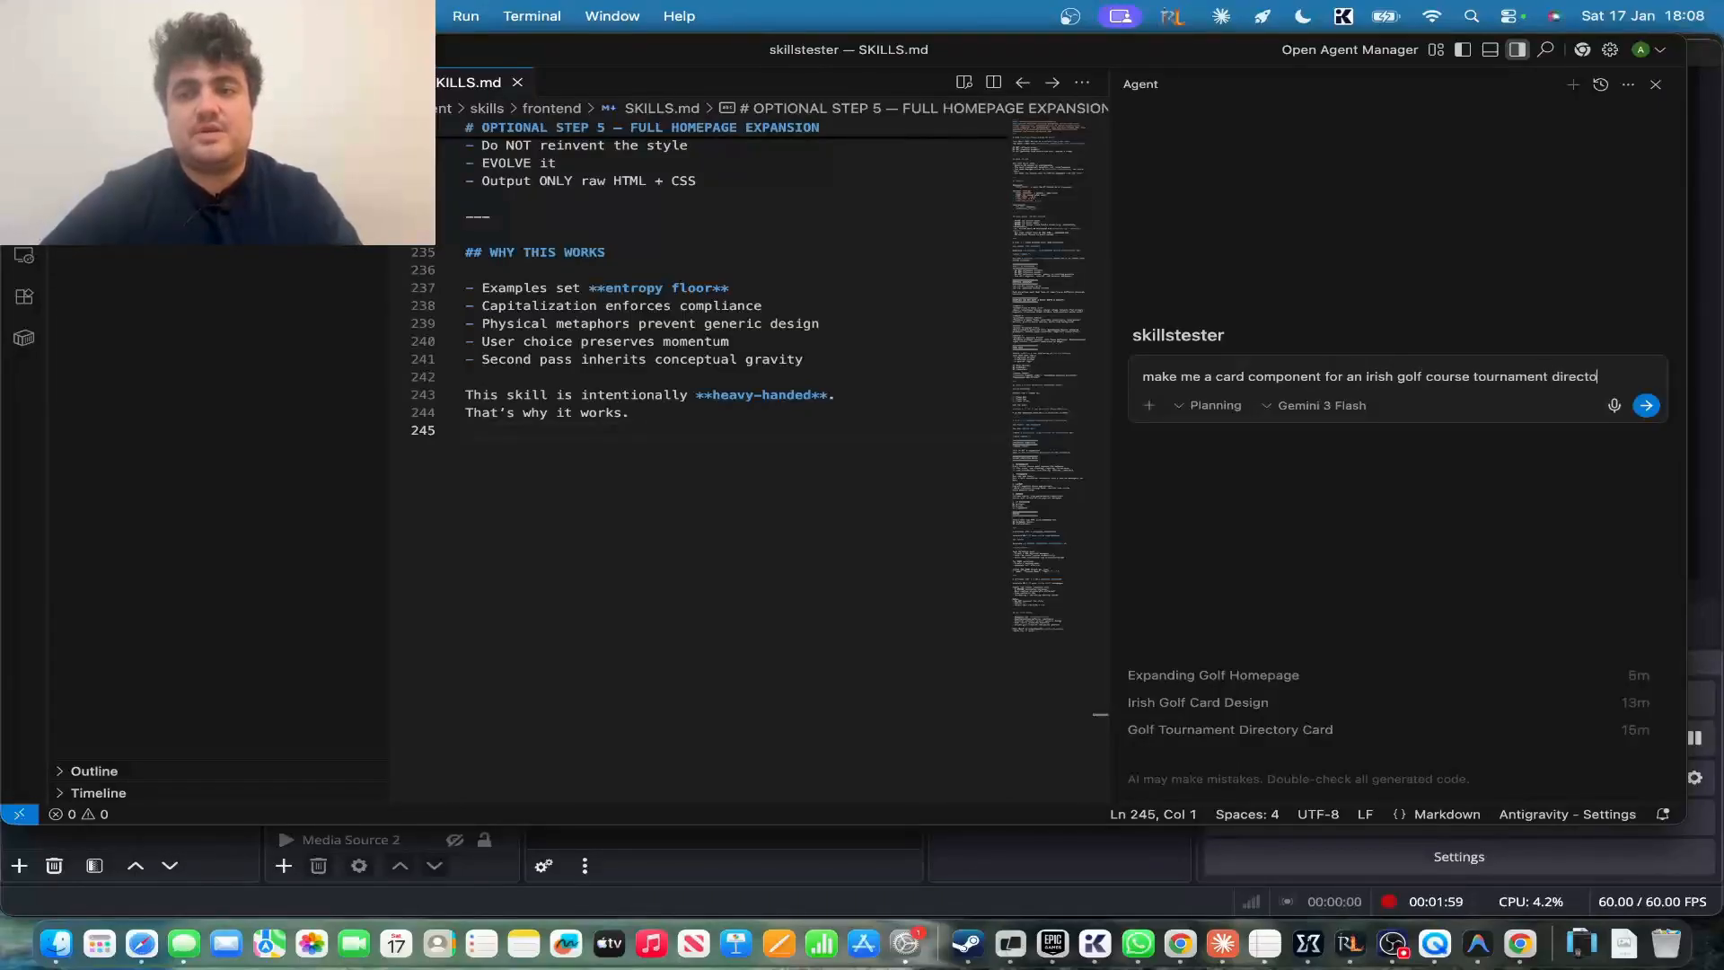
pyautogui.click(1646, 405)
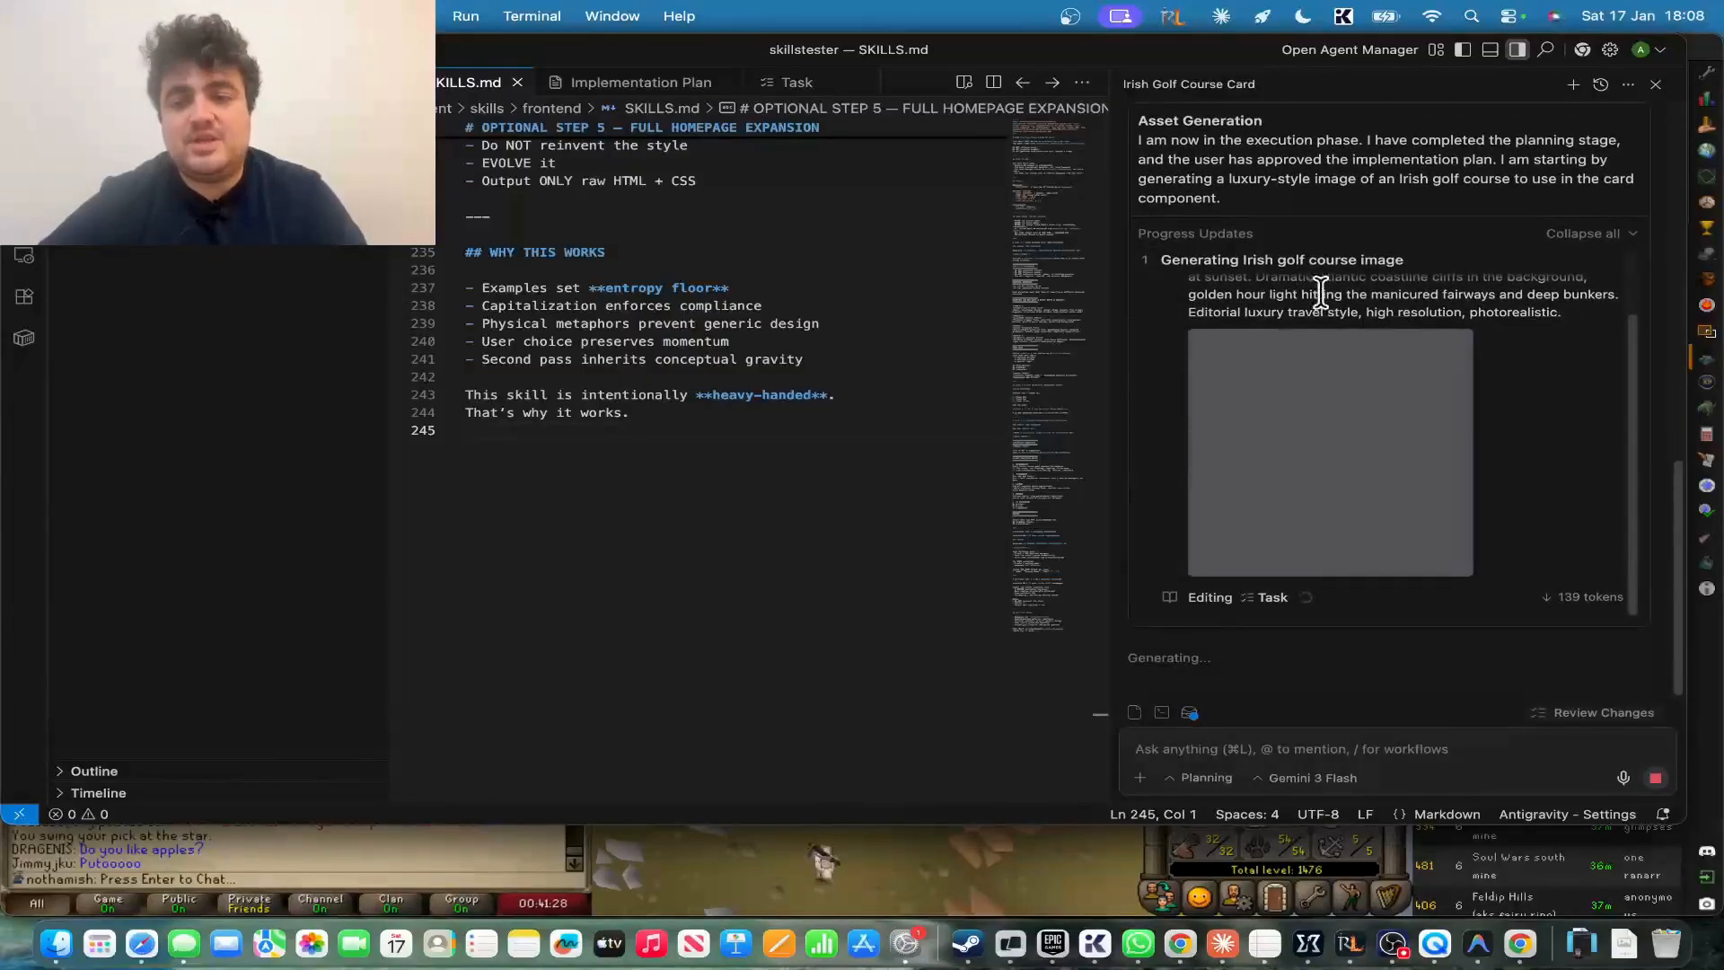
pyautogui.moveTo(1346, 440)
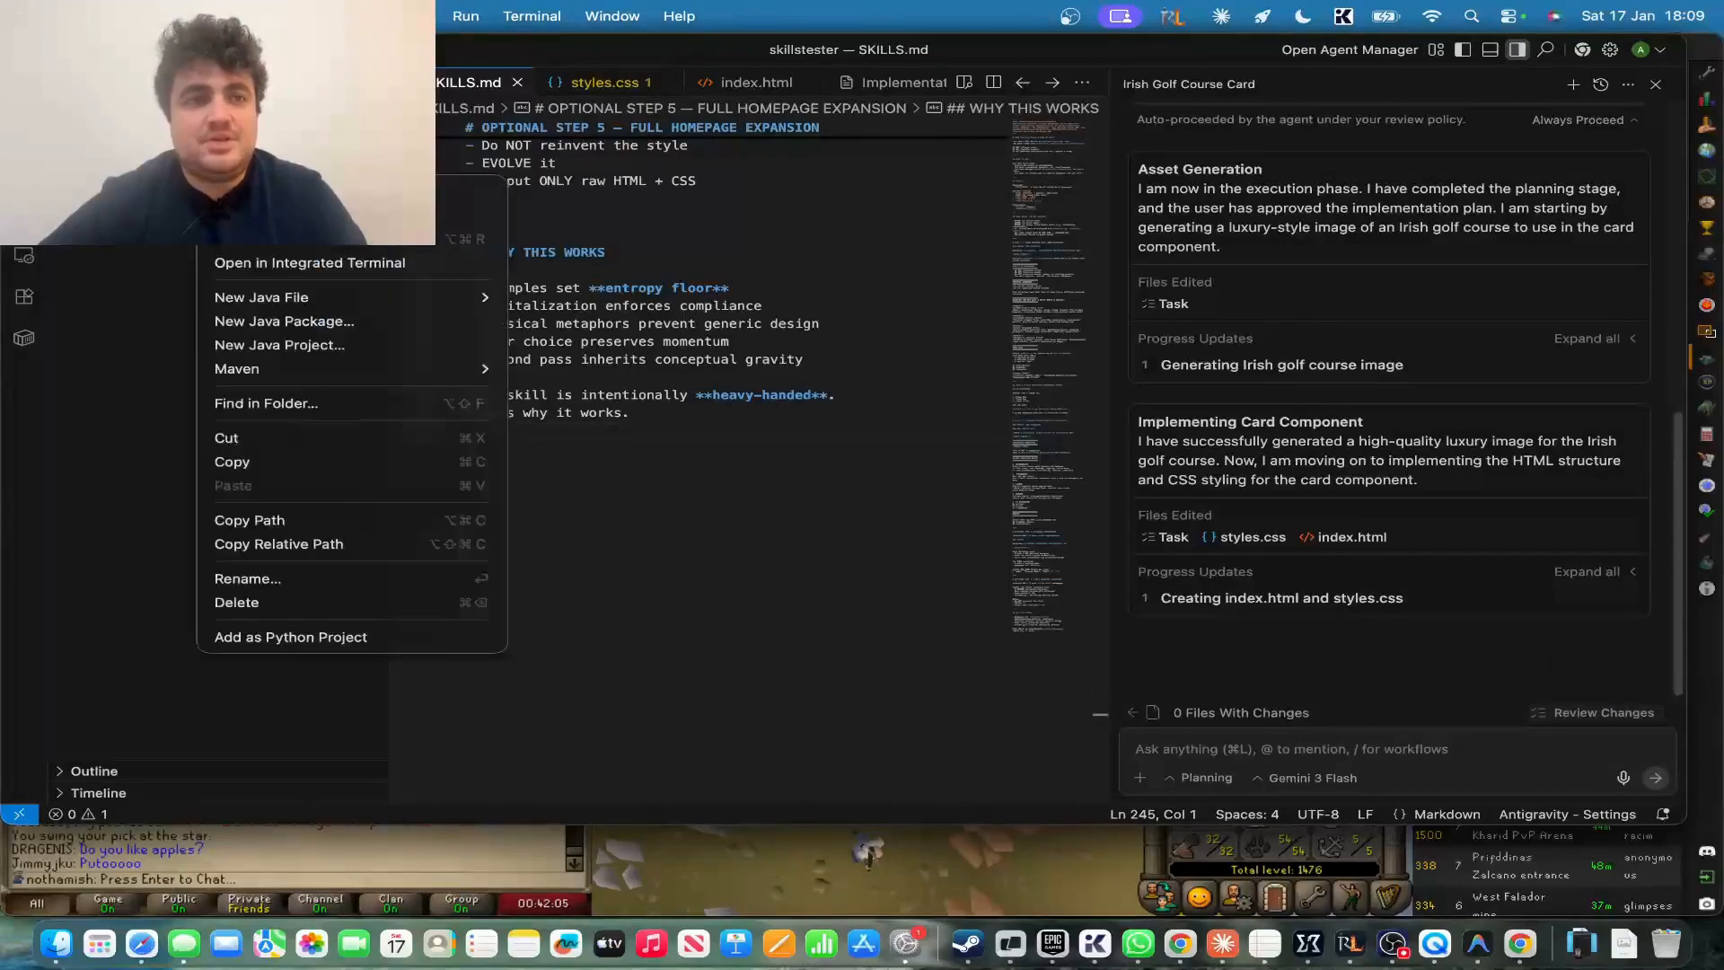
pyautogui.click(1093, 517)
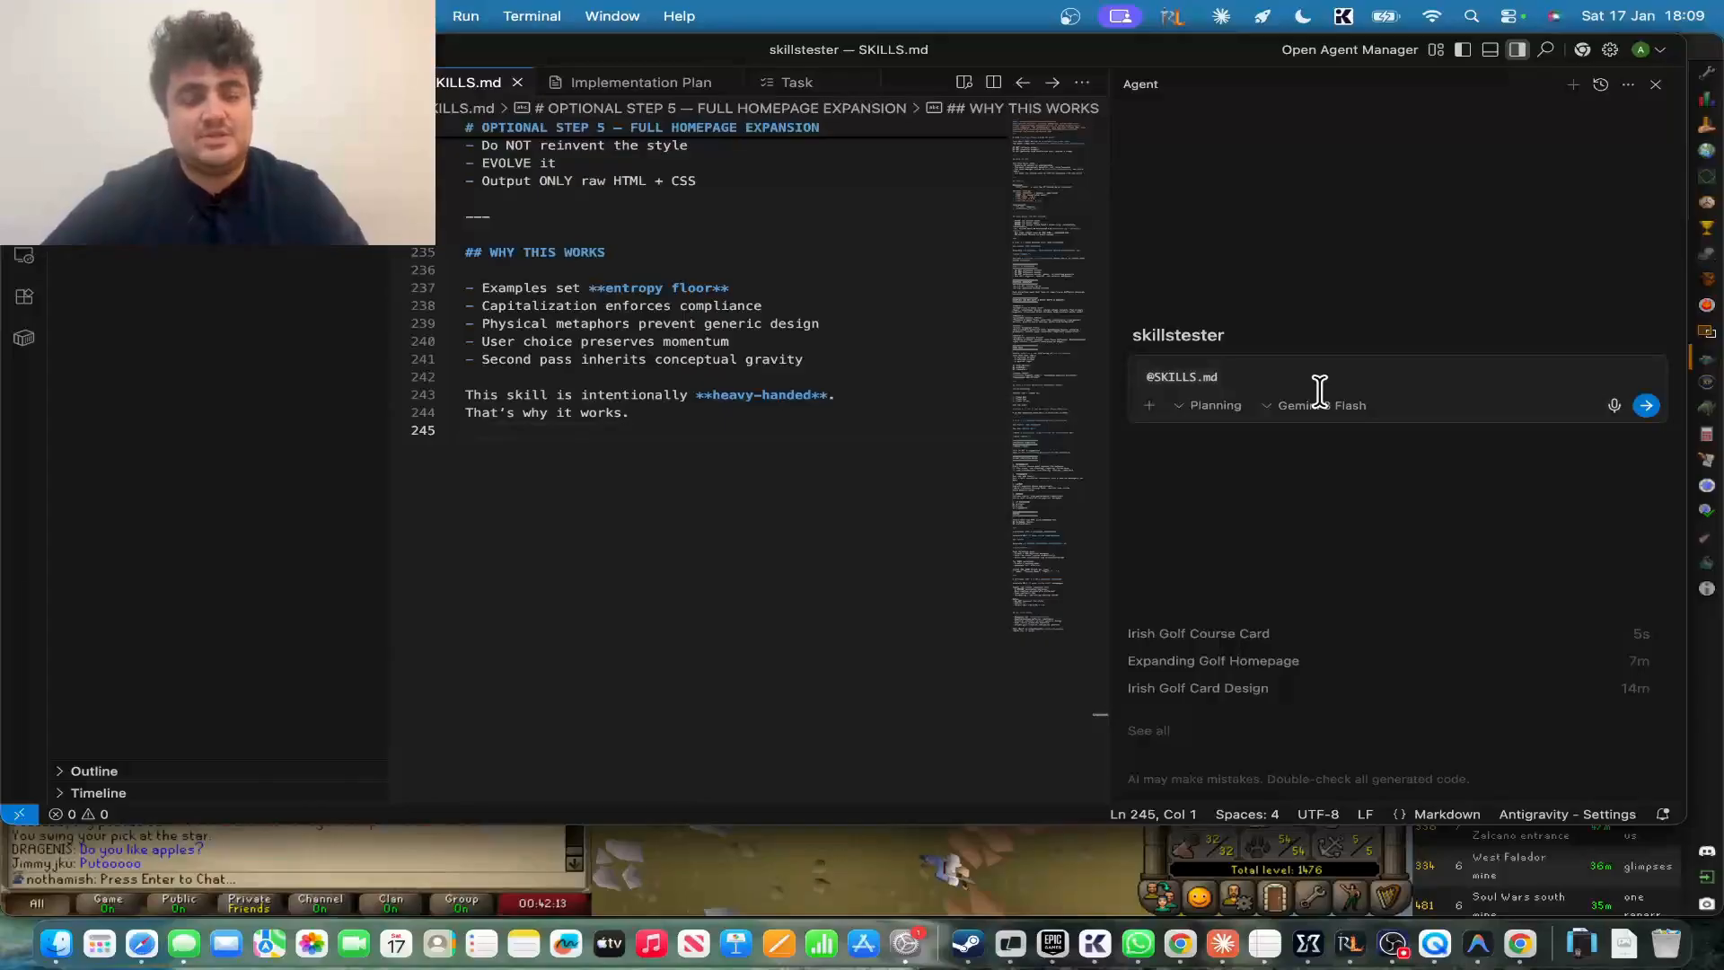
pyautogui.write('make me a component for a card')
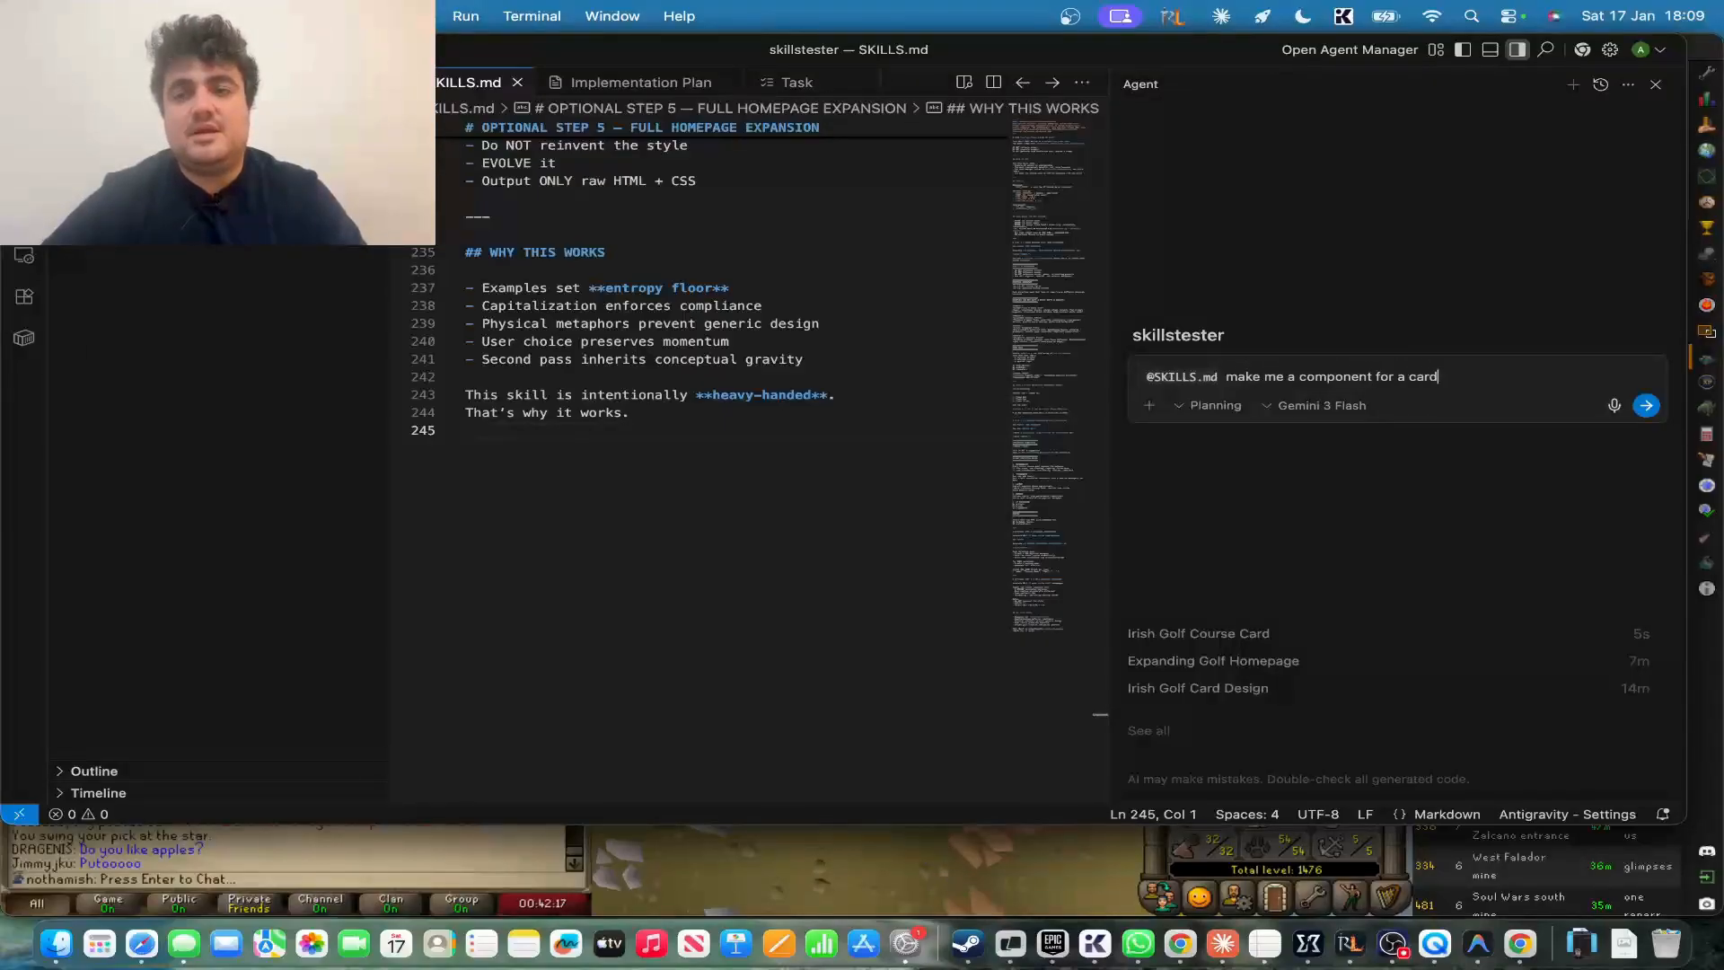
pyautogui.write('for a luxury ita')
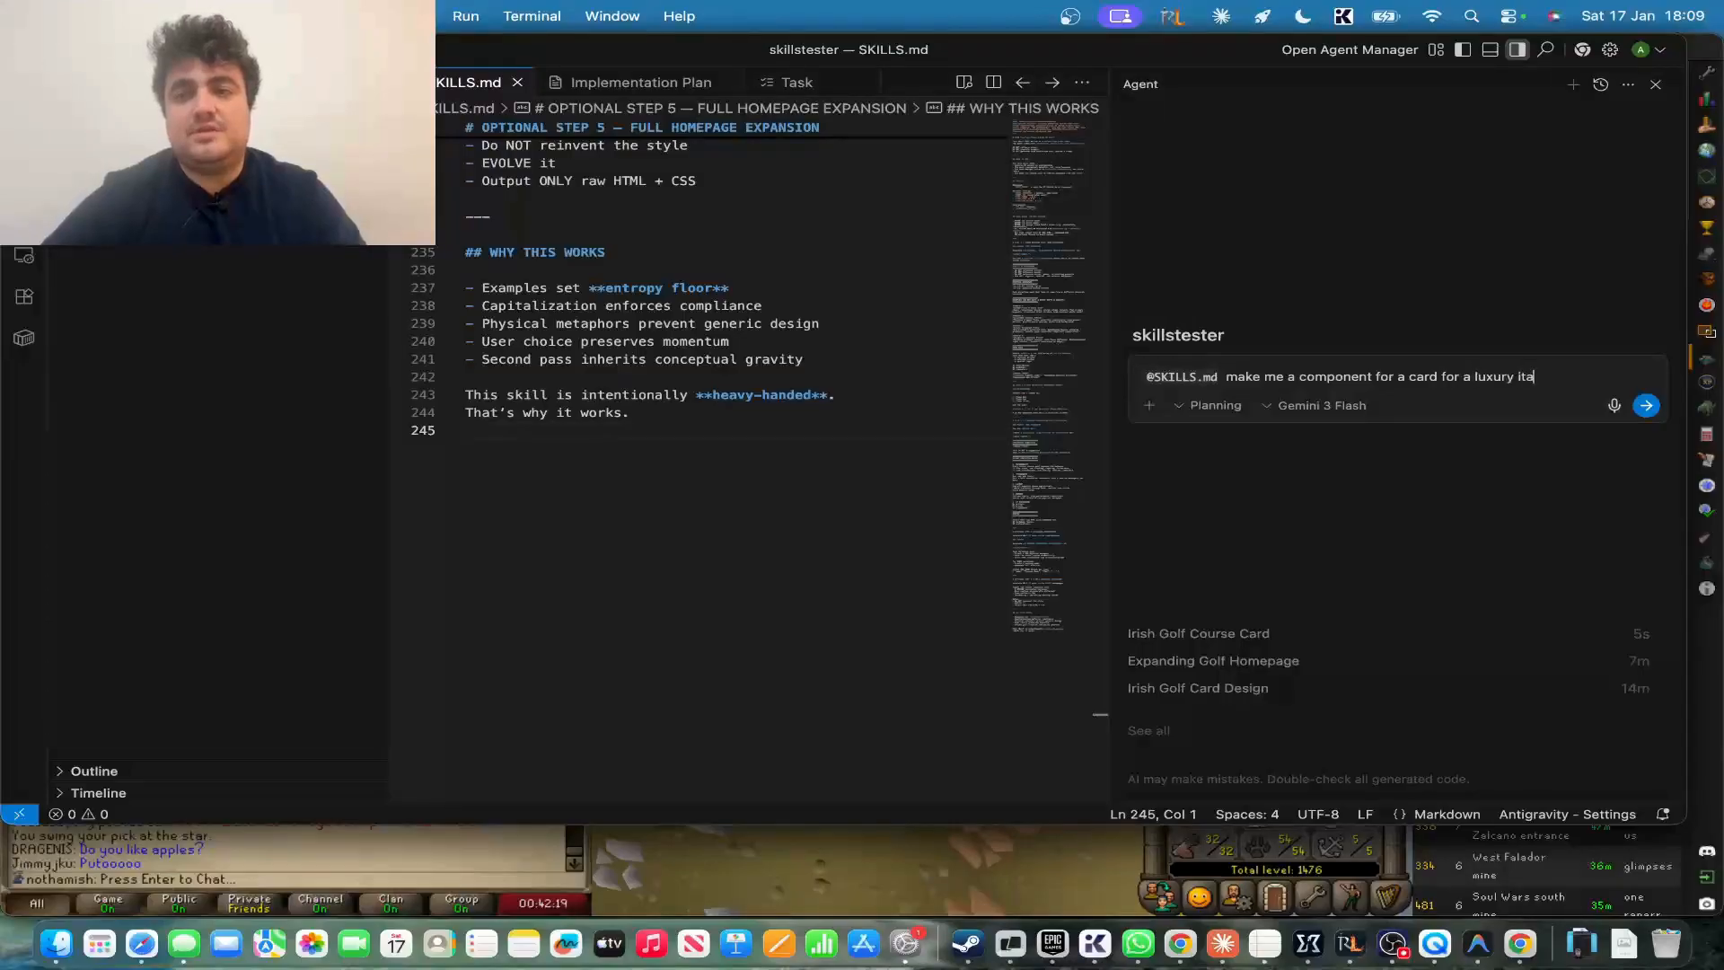
pyautogui.write('irish')
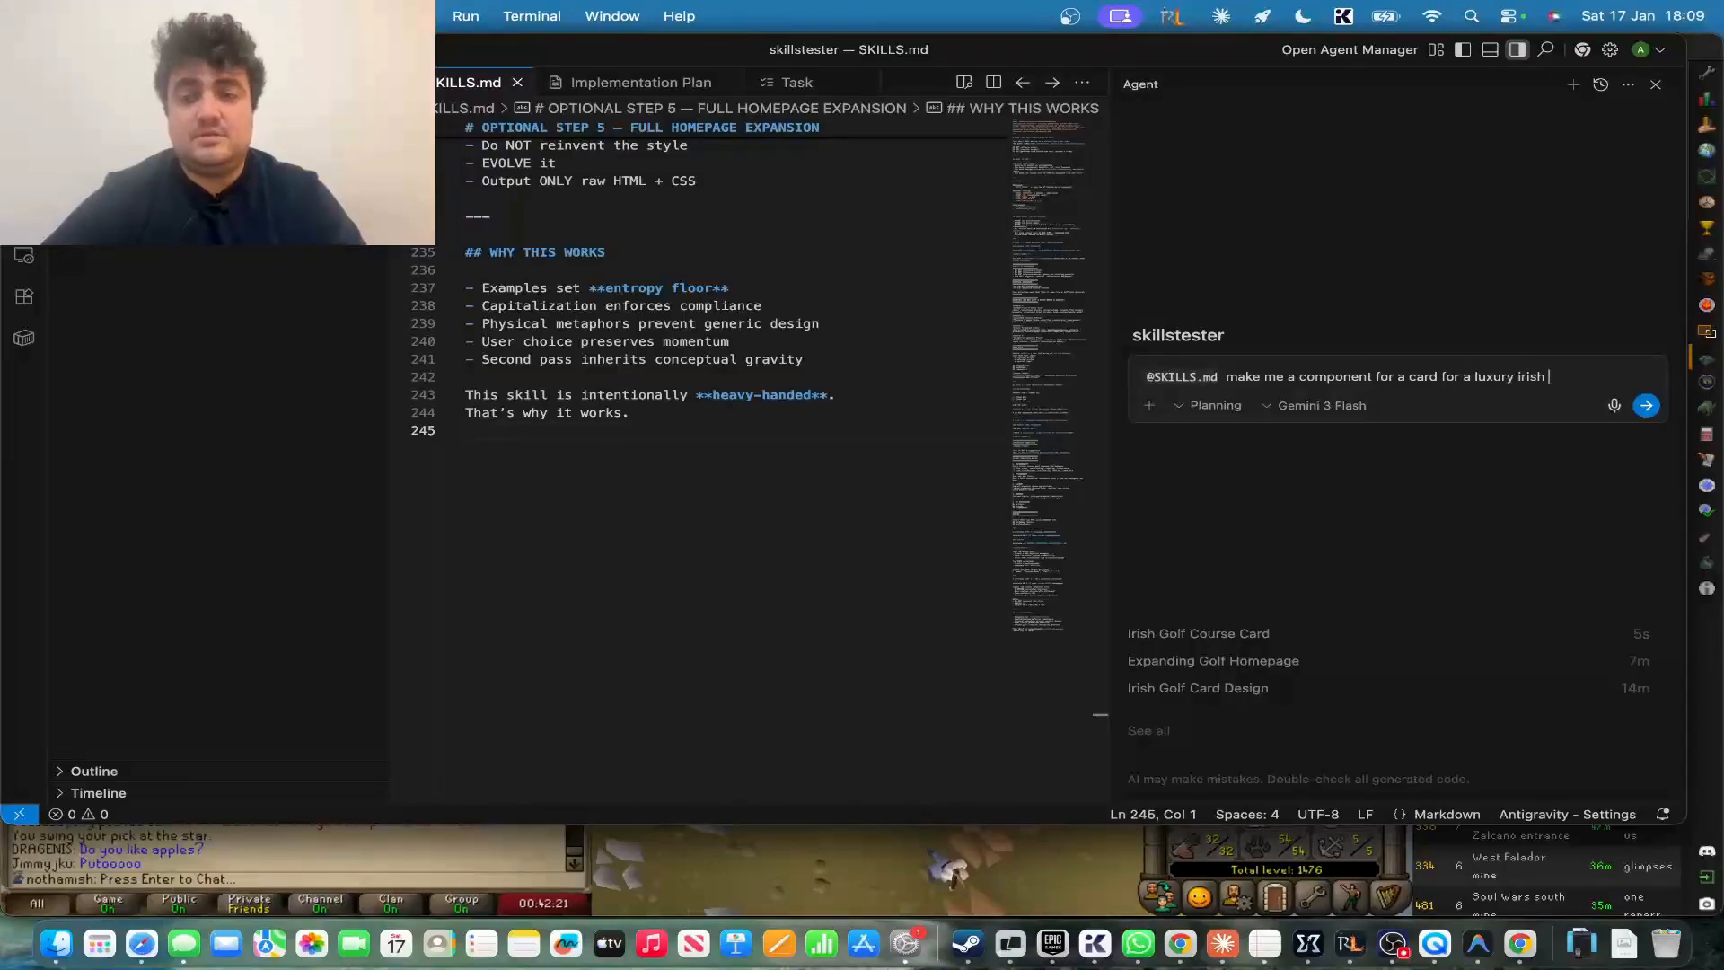
pyautogui.write('golf tournament di')
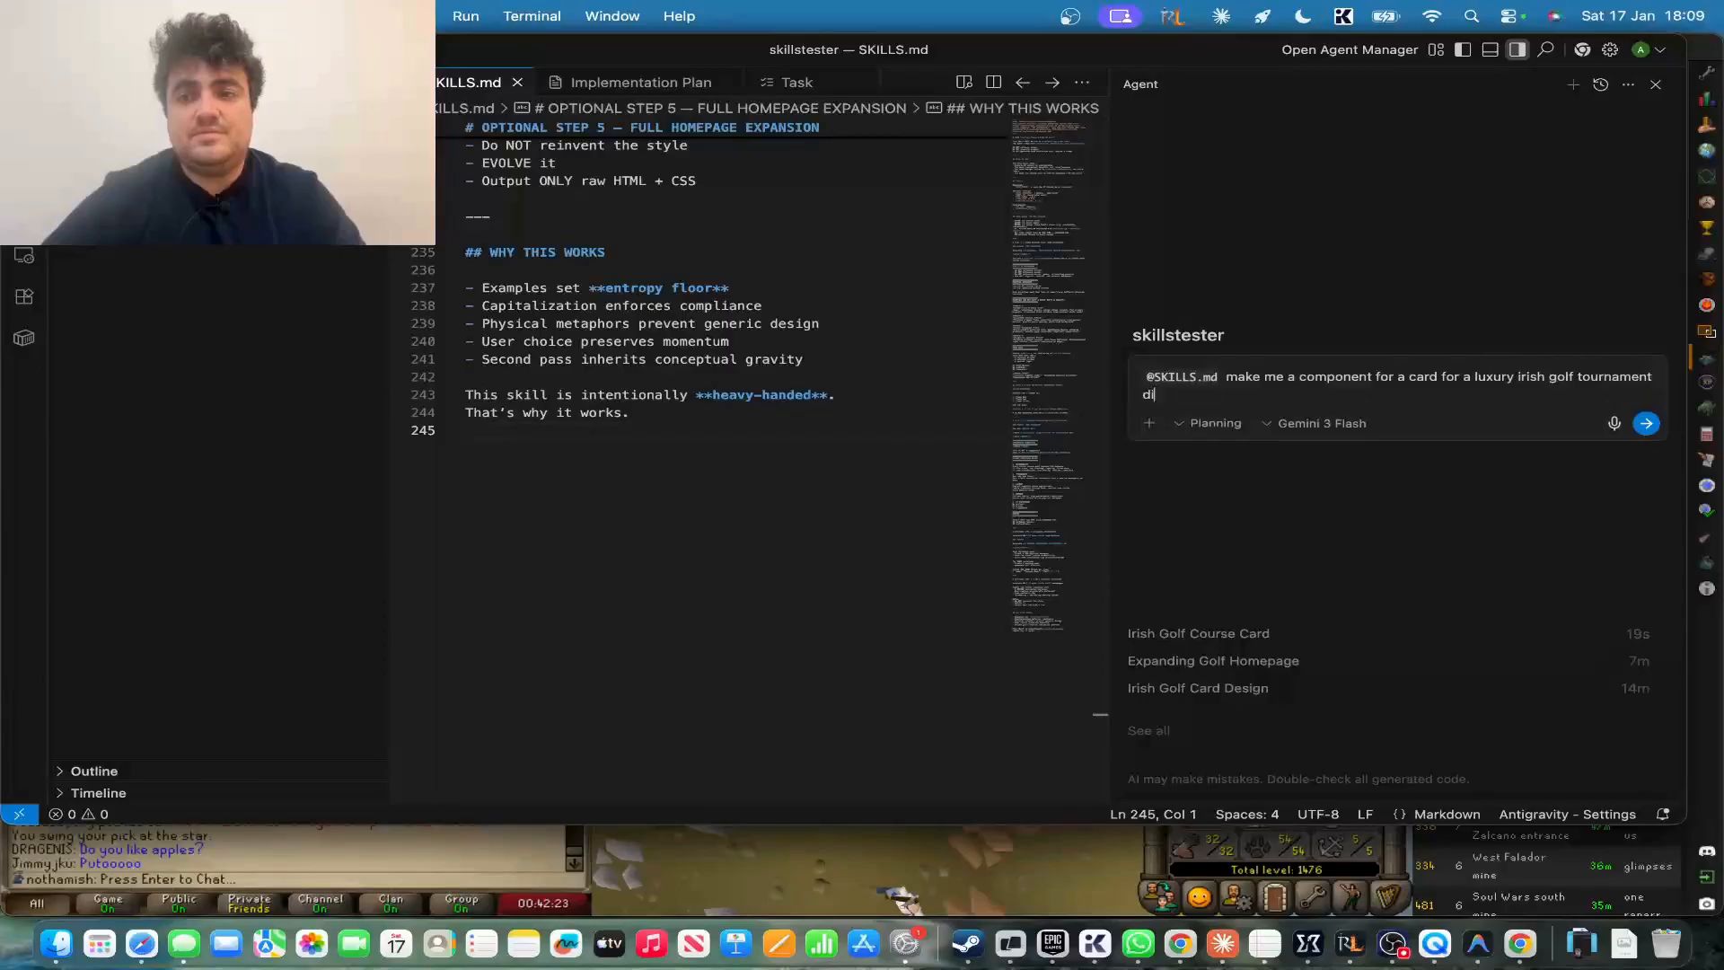
pyautogui.click(1645, 422)
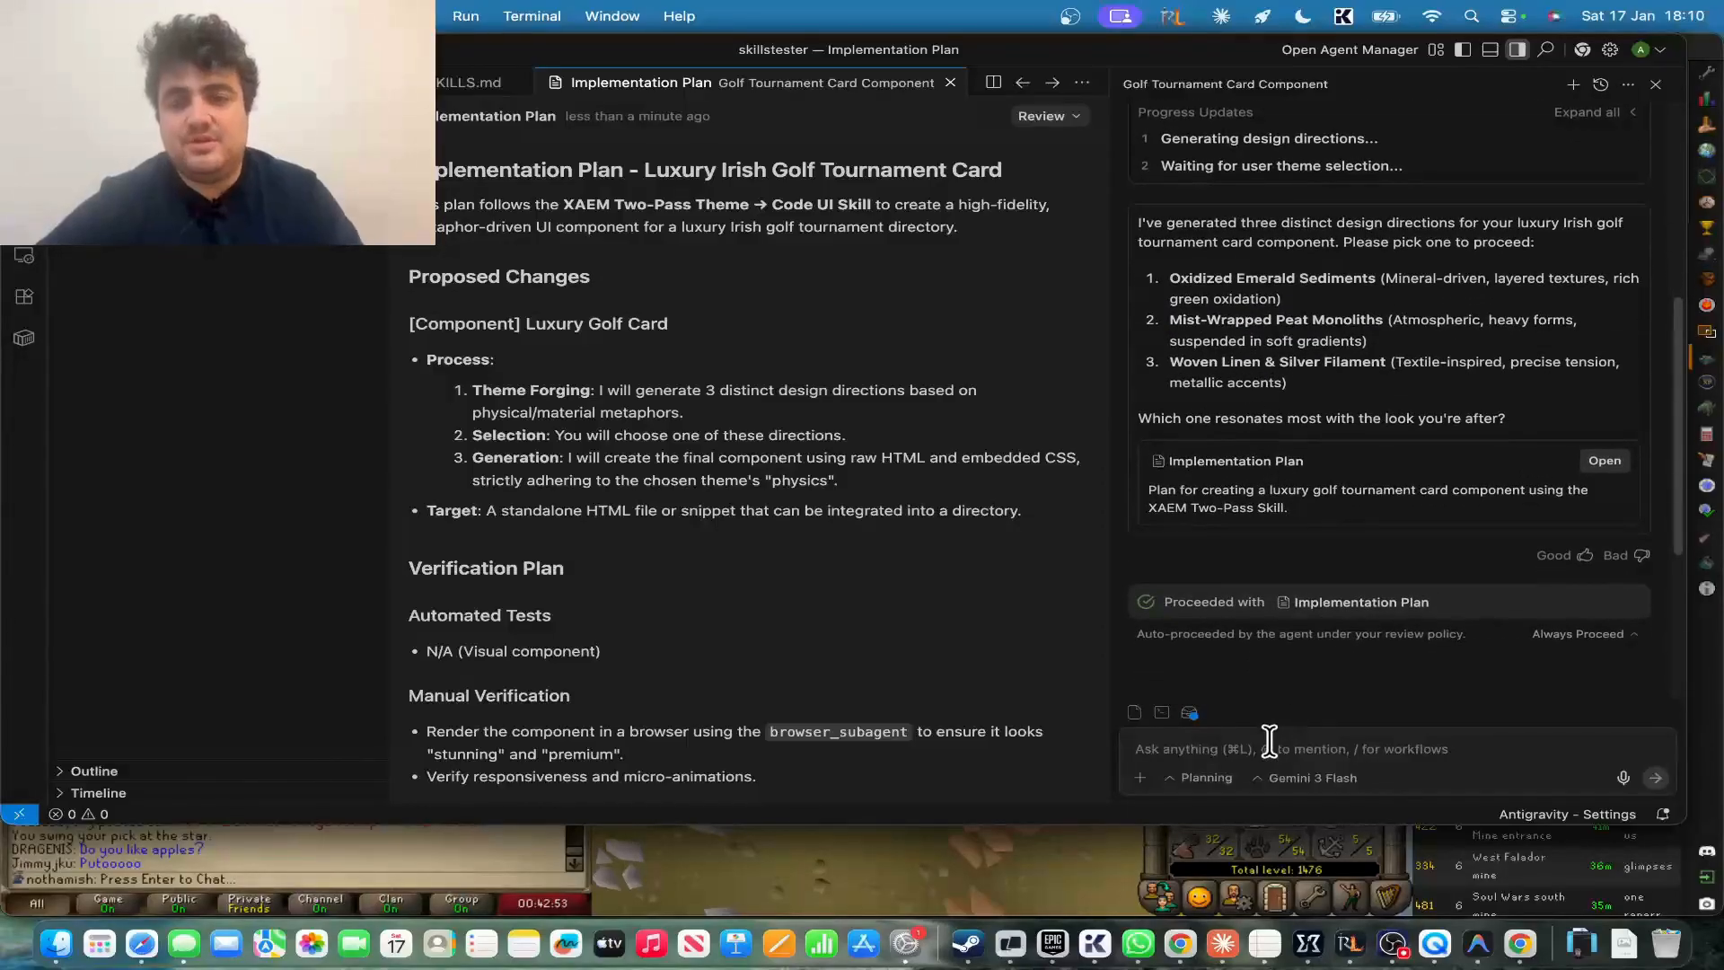
pyautogui.write('3')
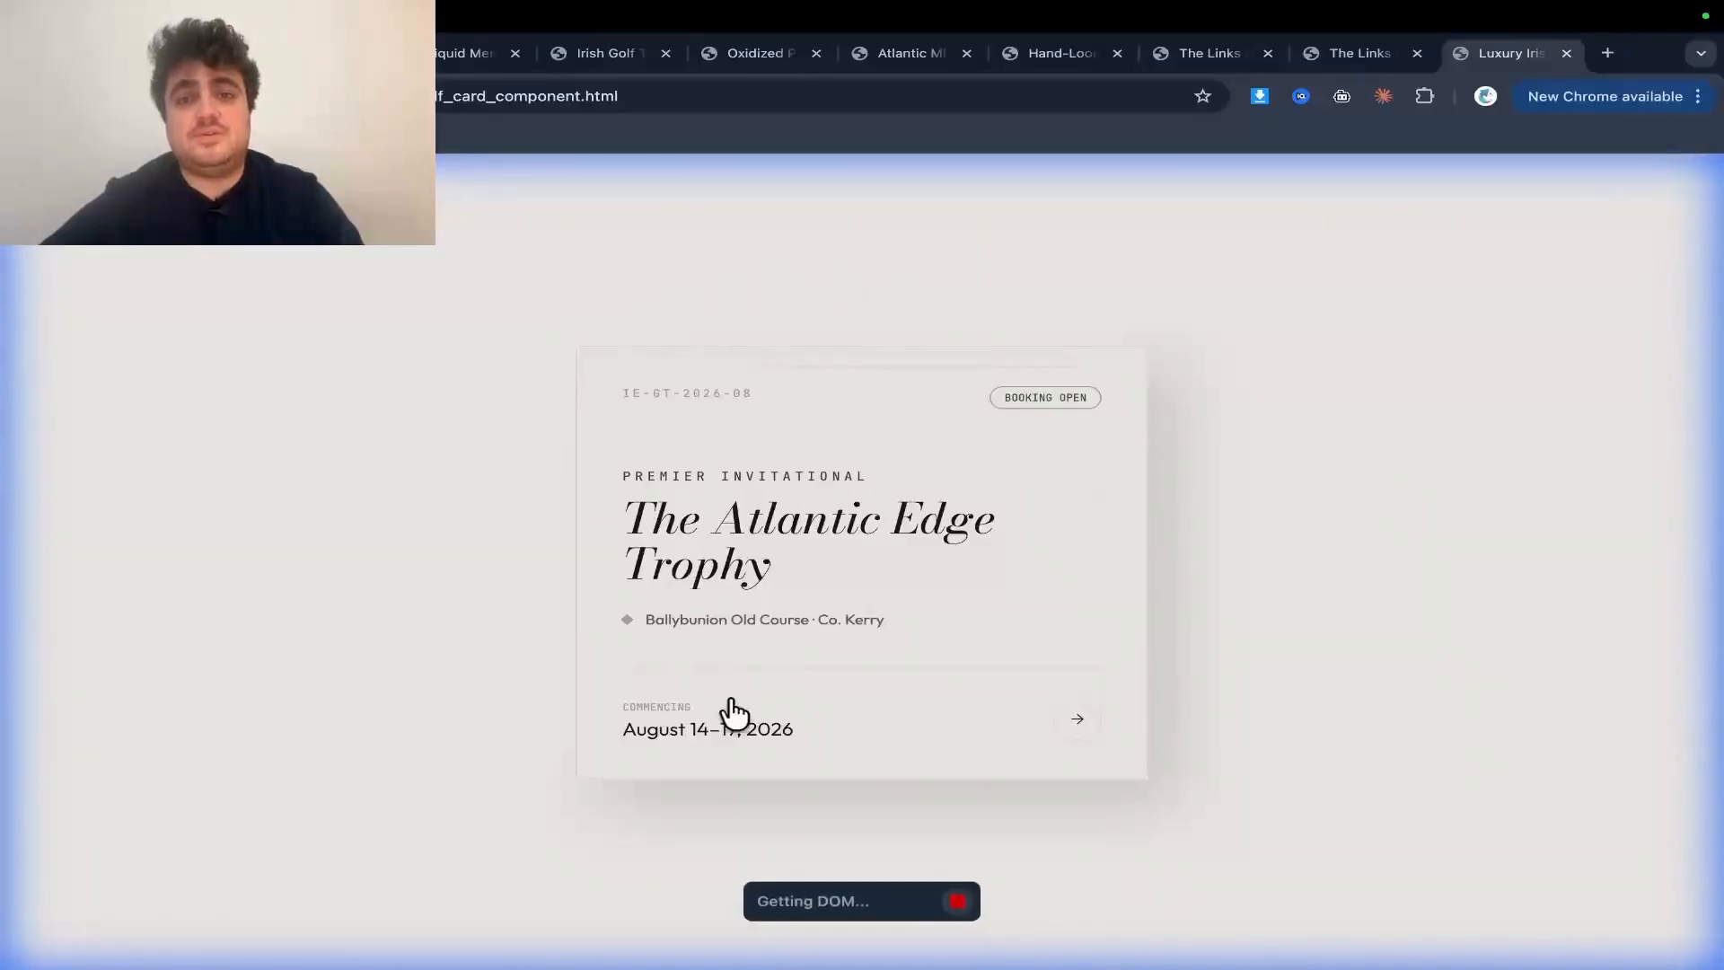
pyautogui.moveTo(1022, 690)
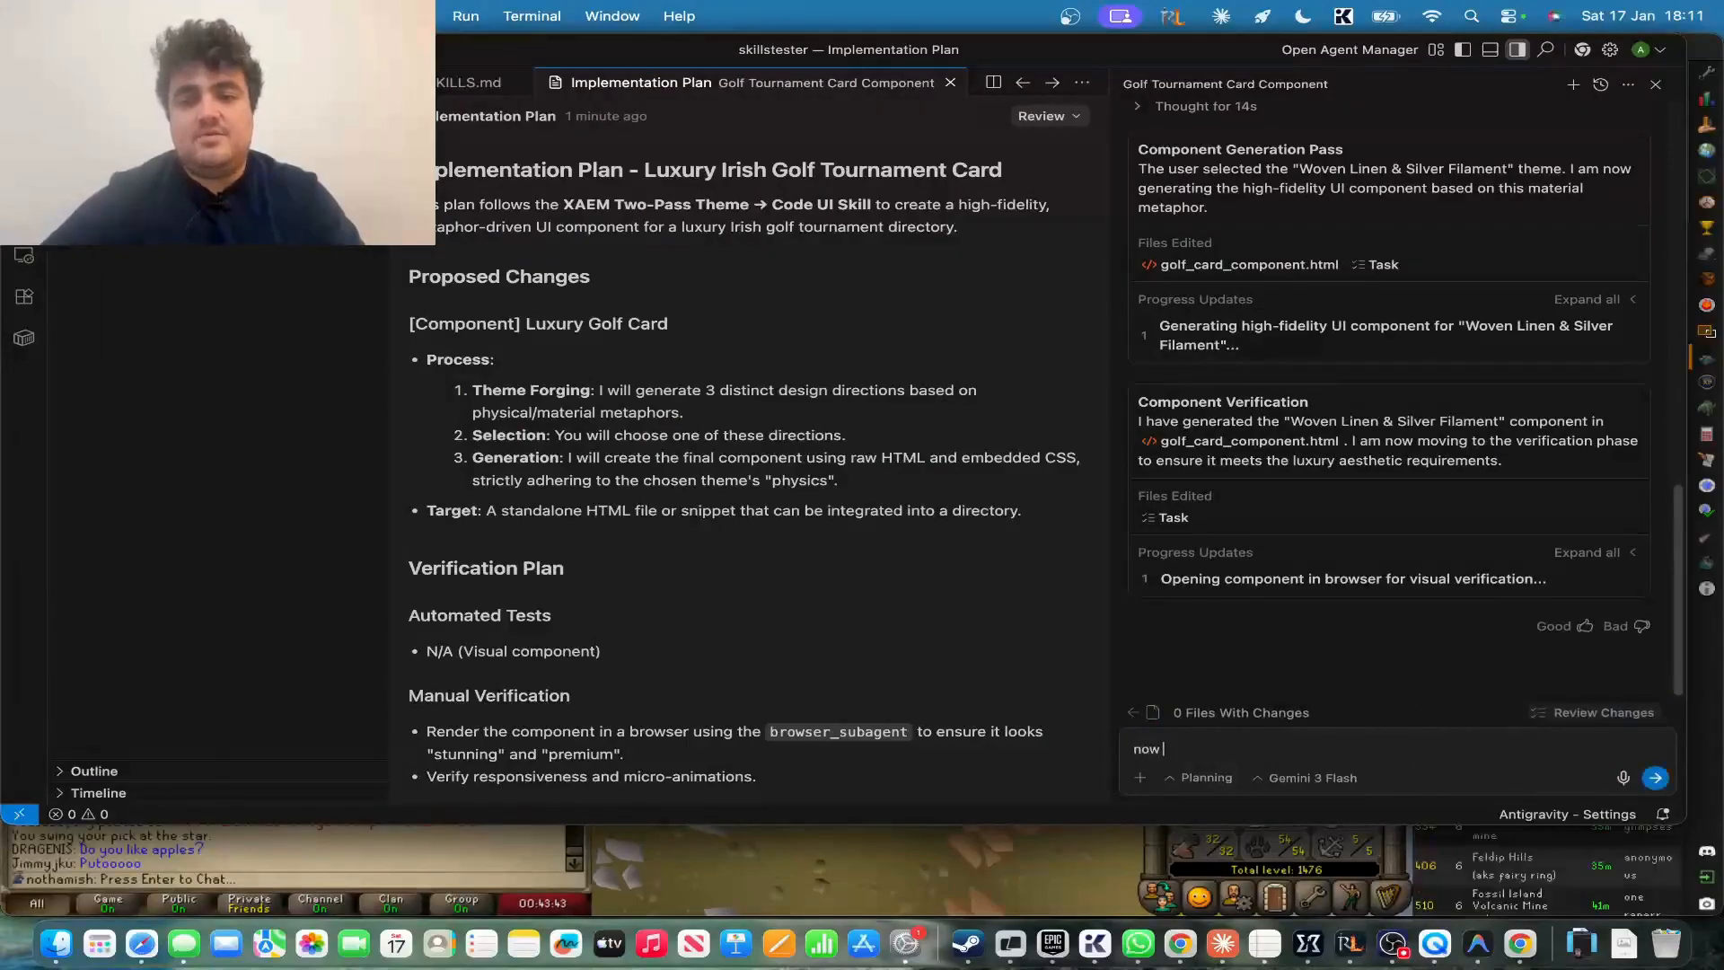
# - Ask the agent to make the rest of the homepage, extending this card's design
pyautogui.write('make me the rest of the homepage design exte')
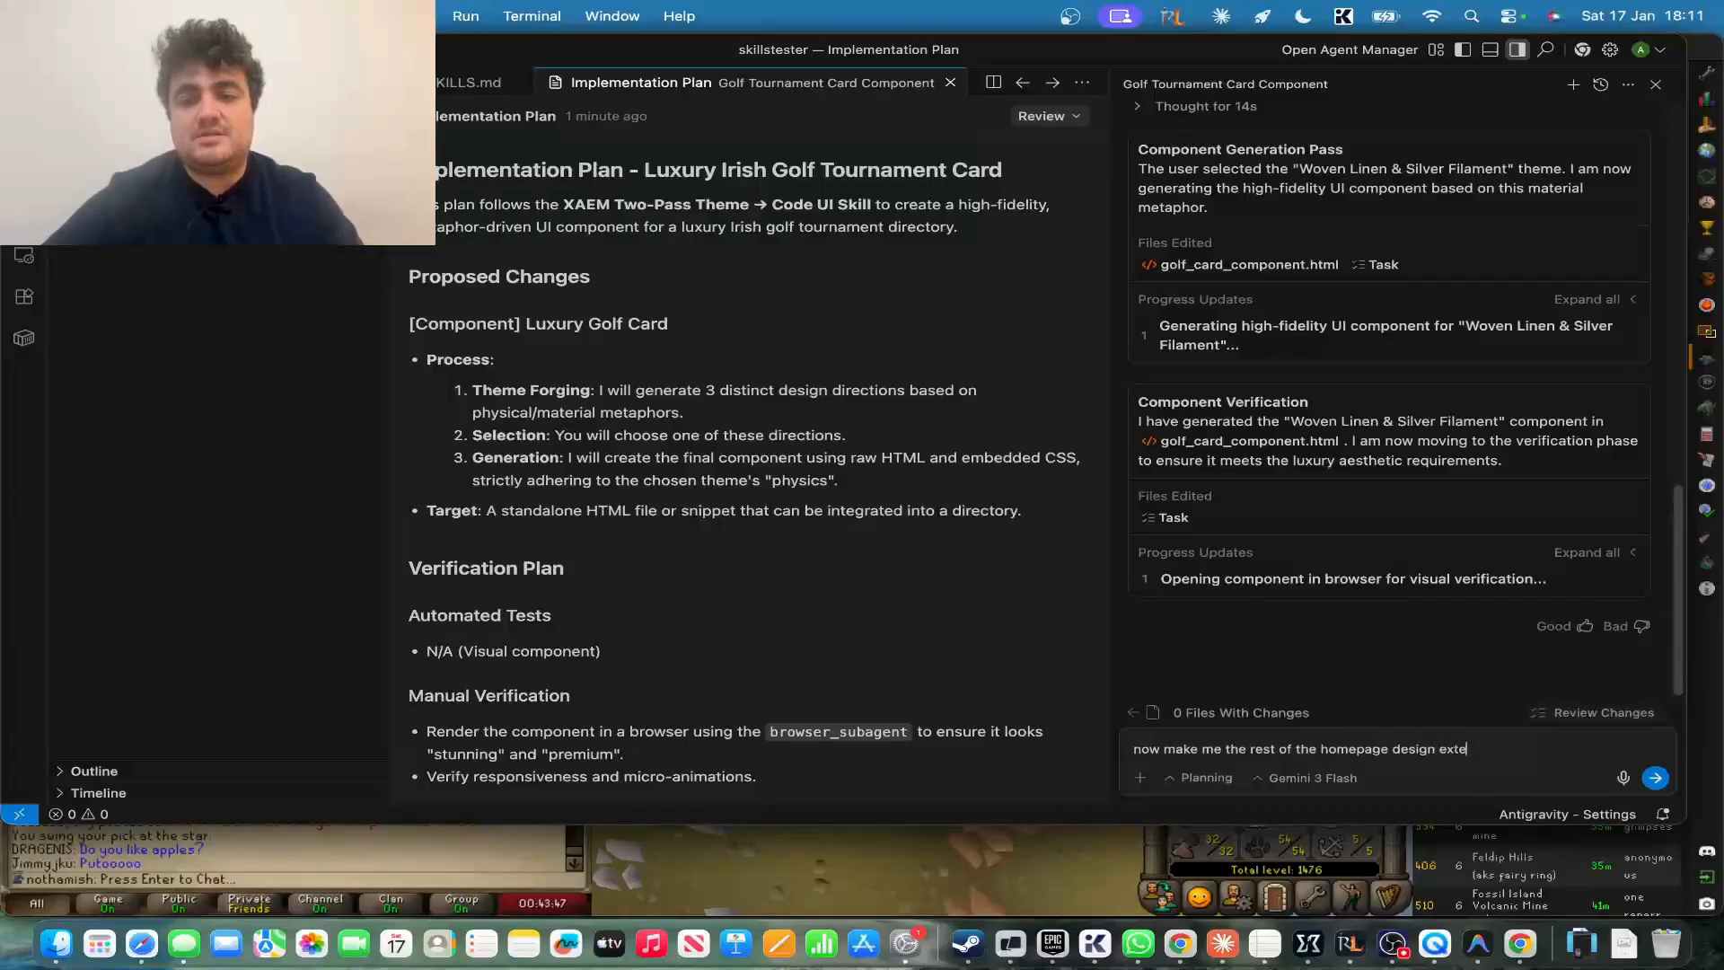
pyautogui.write('nding this design')
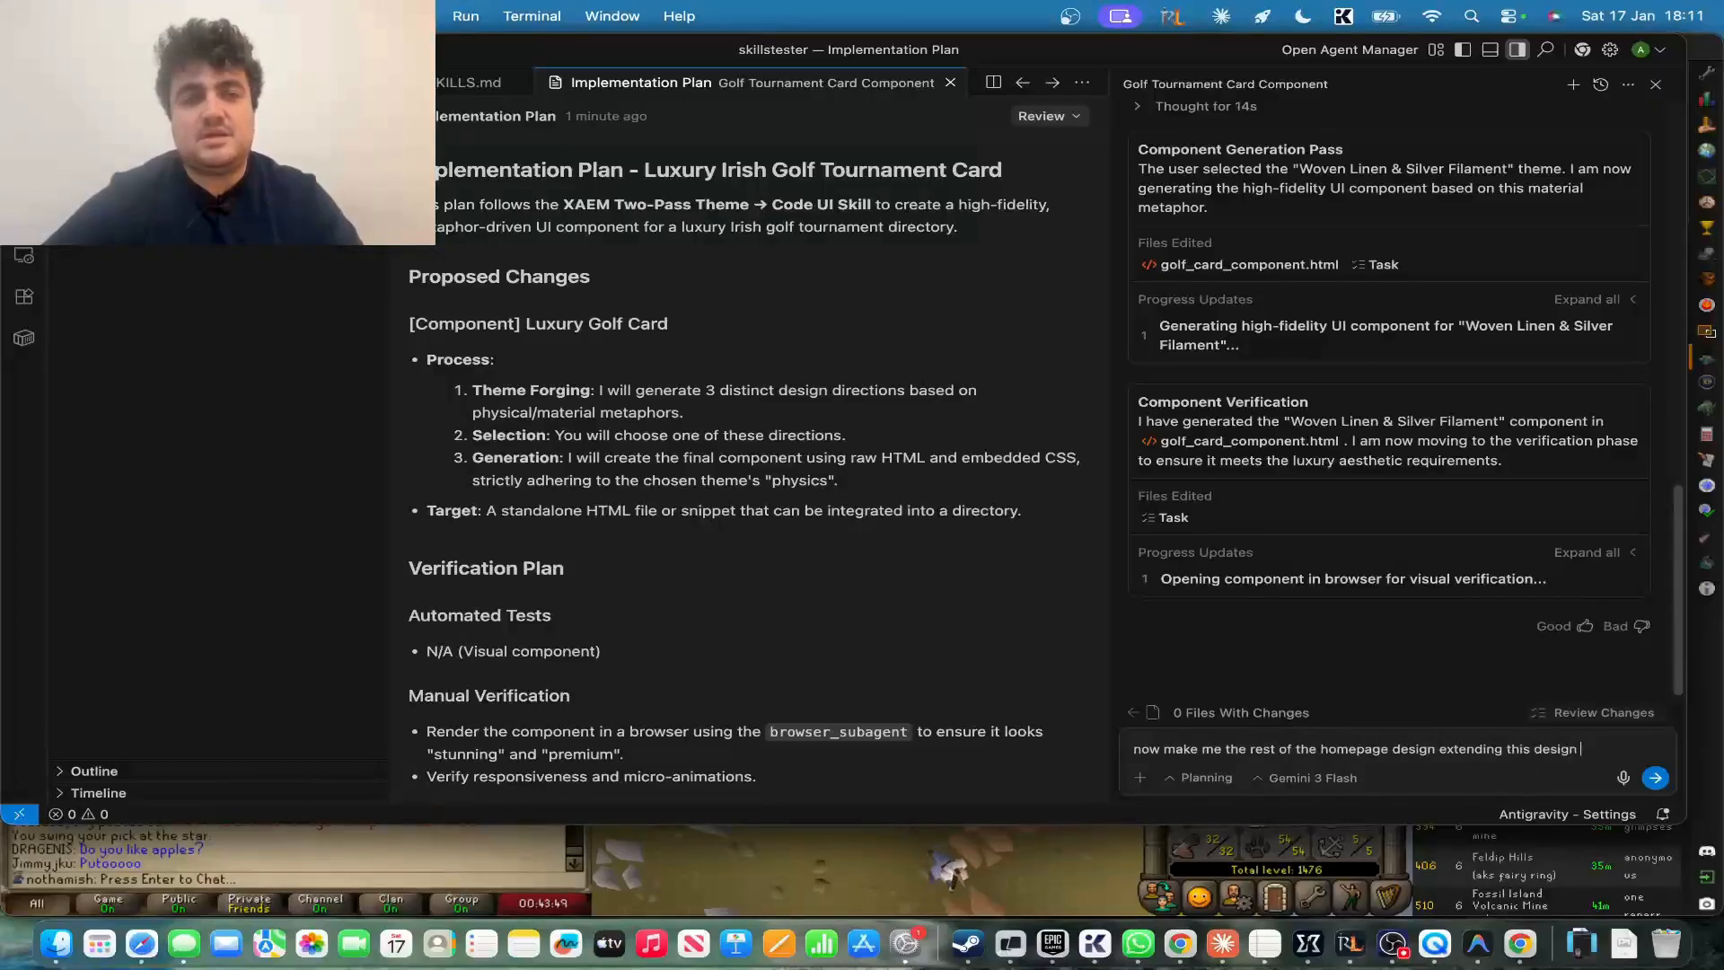
pyautogui.click(1654, 778)
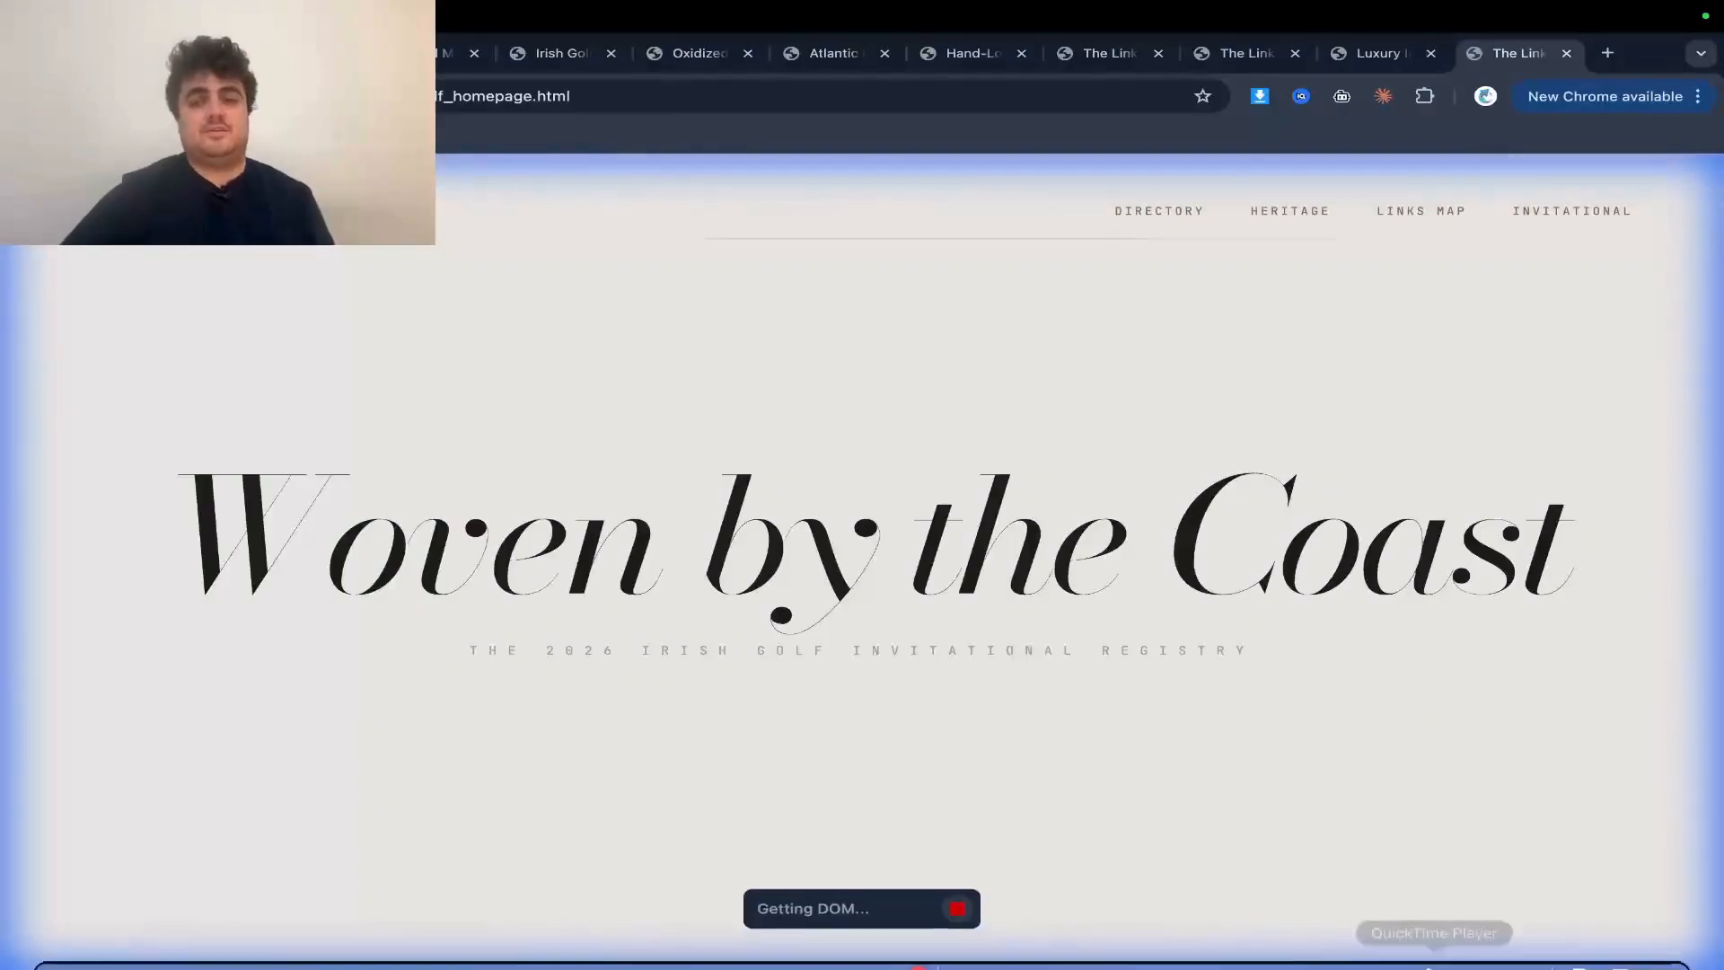
pyautogui.scroll(-3)
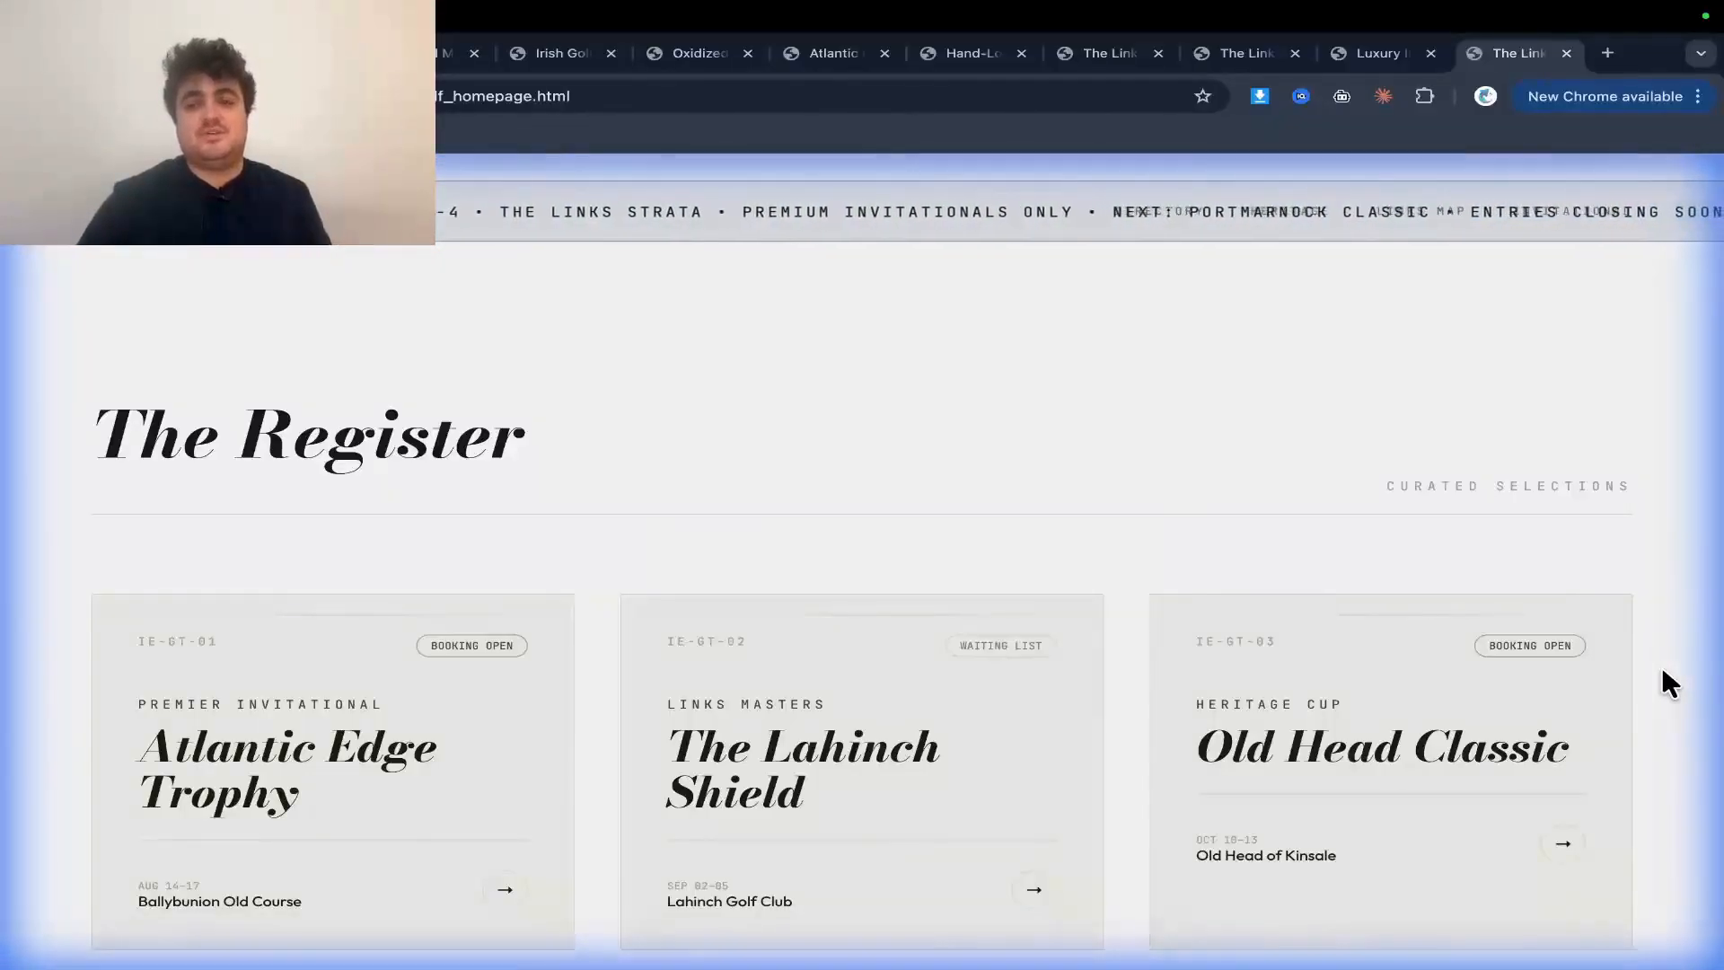
pyautogui.scroll(3)
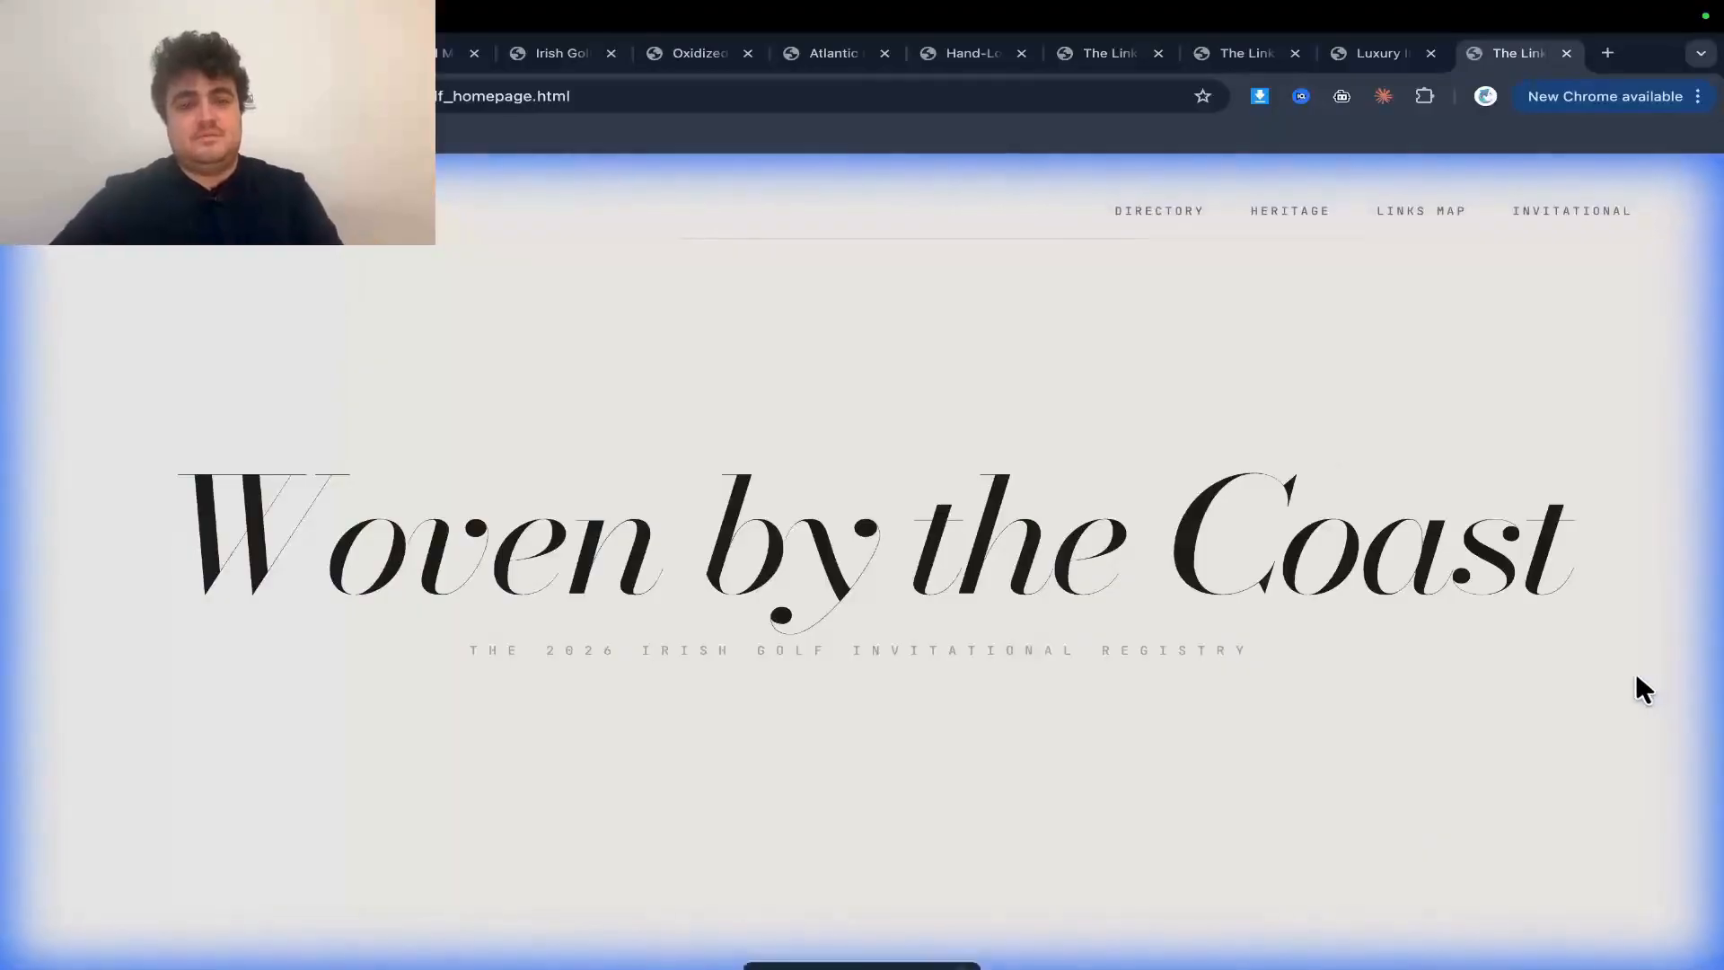
pyautogui.scroll(-3)
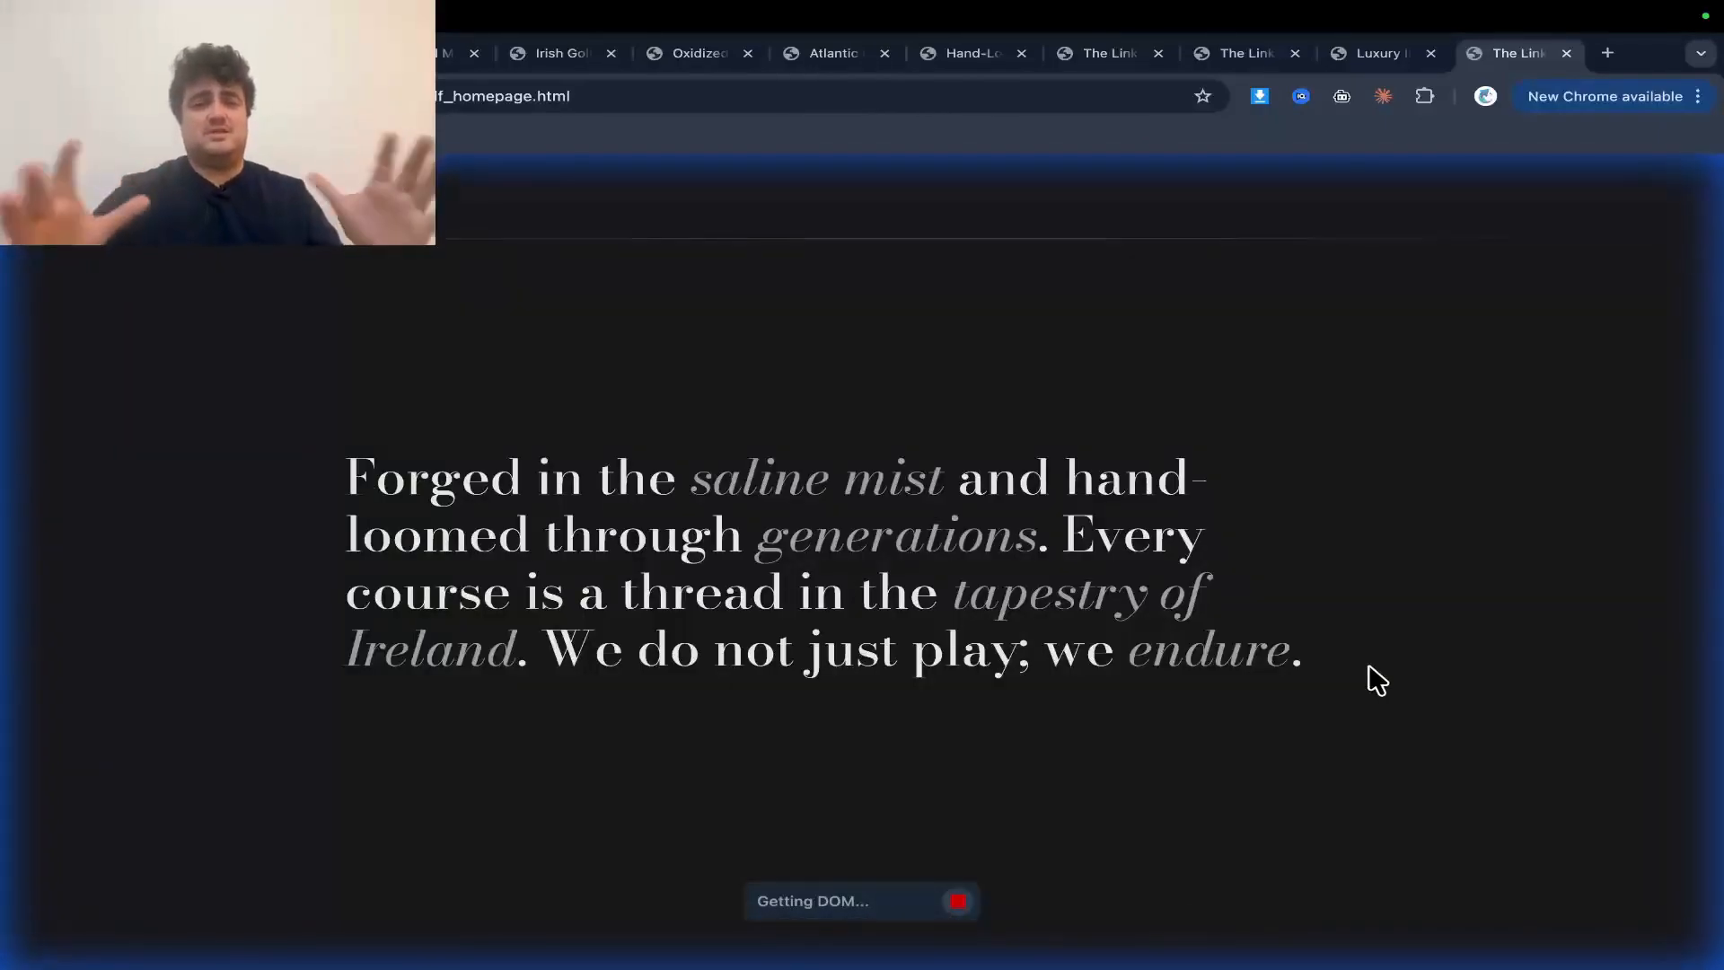
pyautogui.scroll(-3)
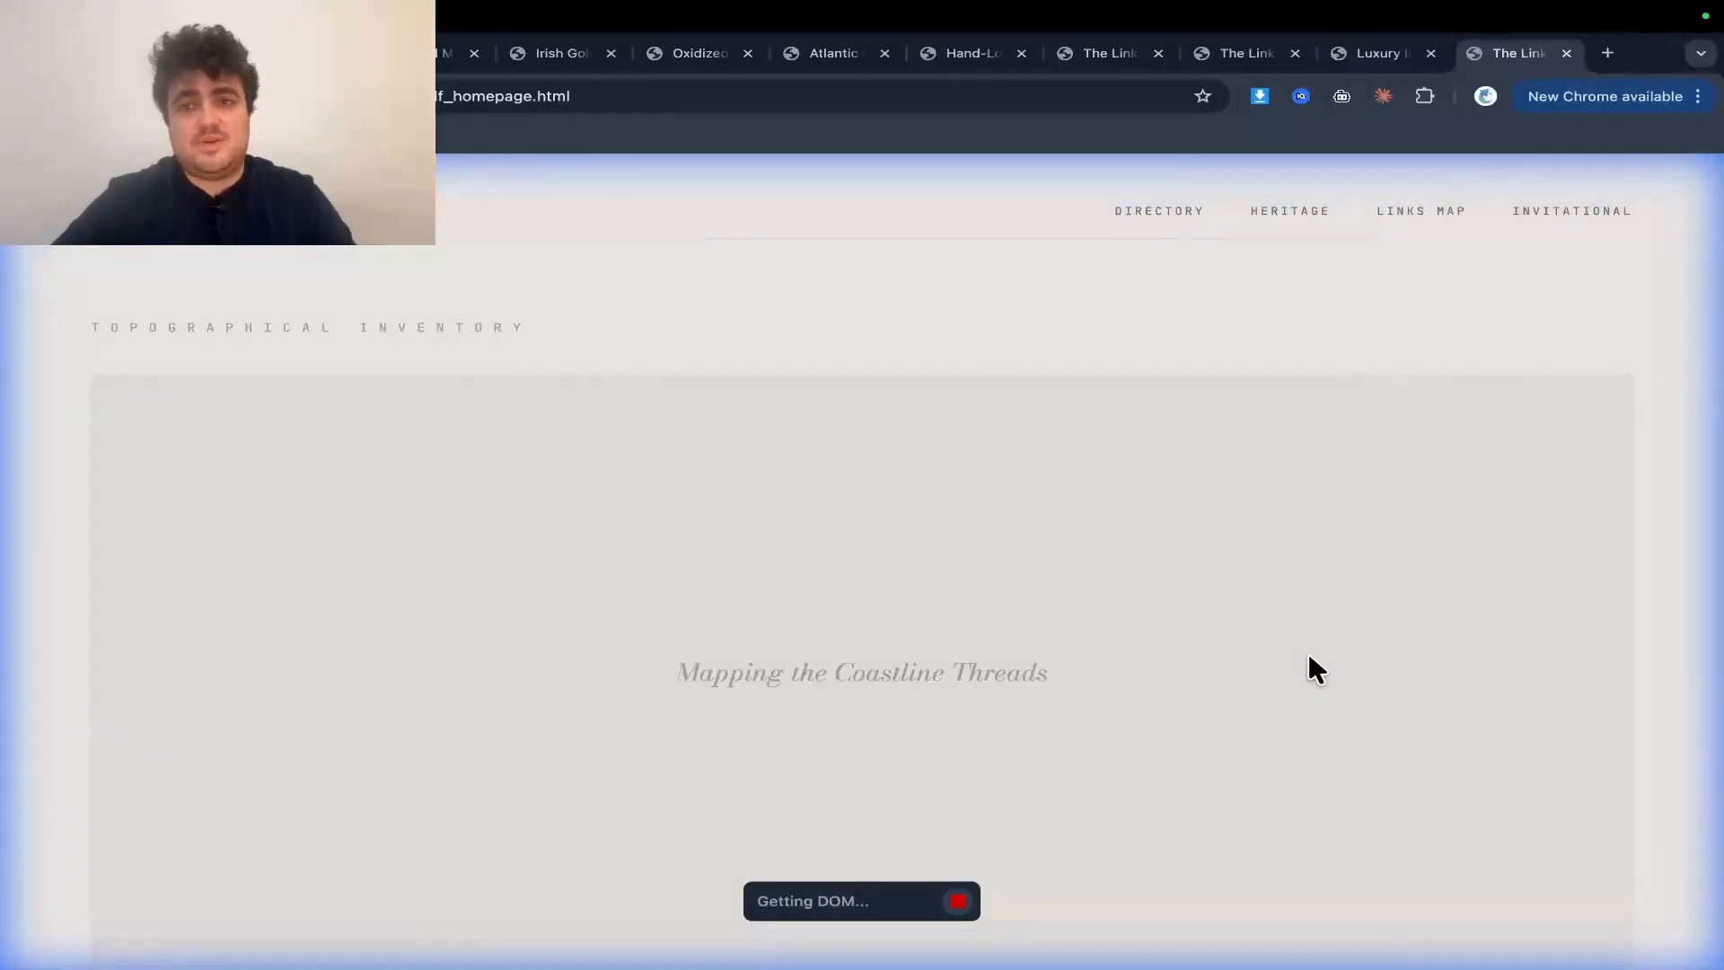
pyautogui.scroll(-3)
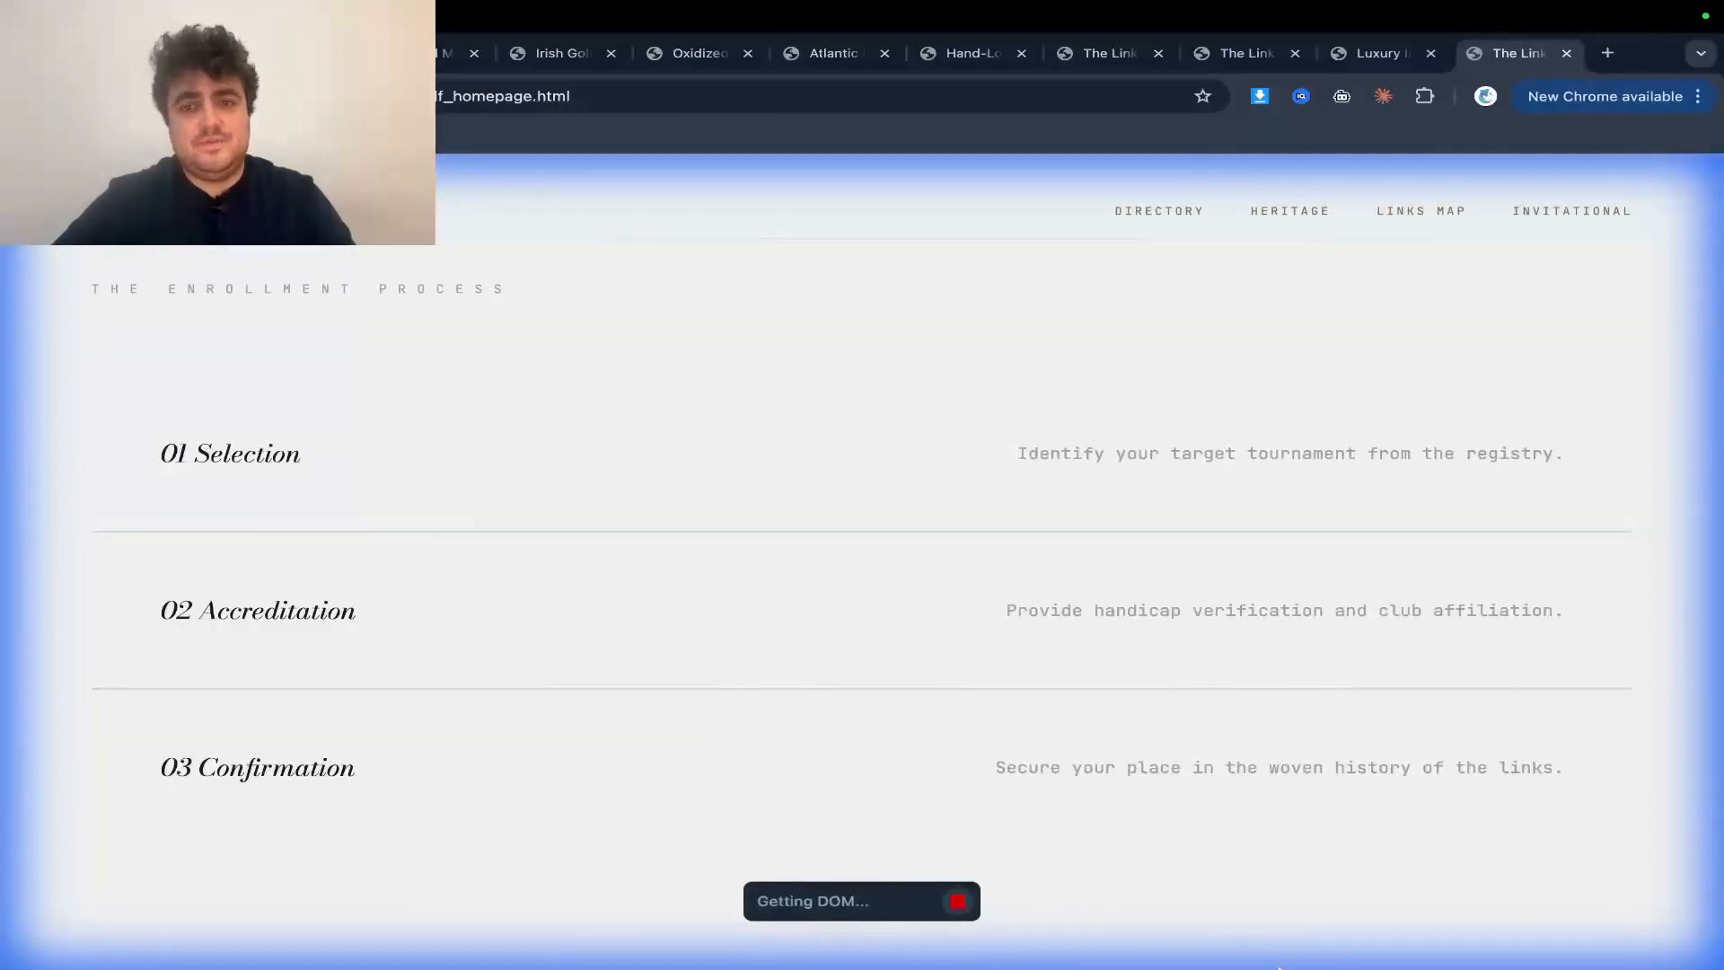
pyautogui.scroll(-3)
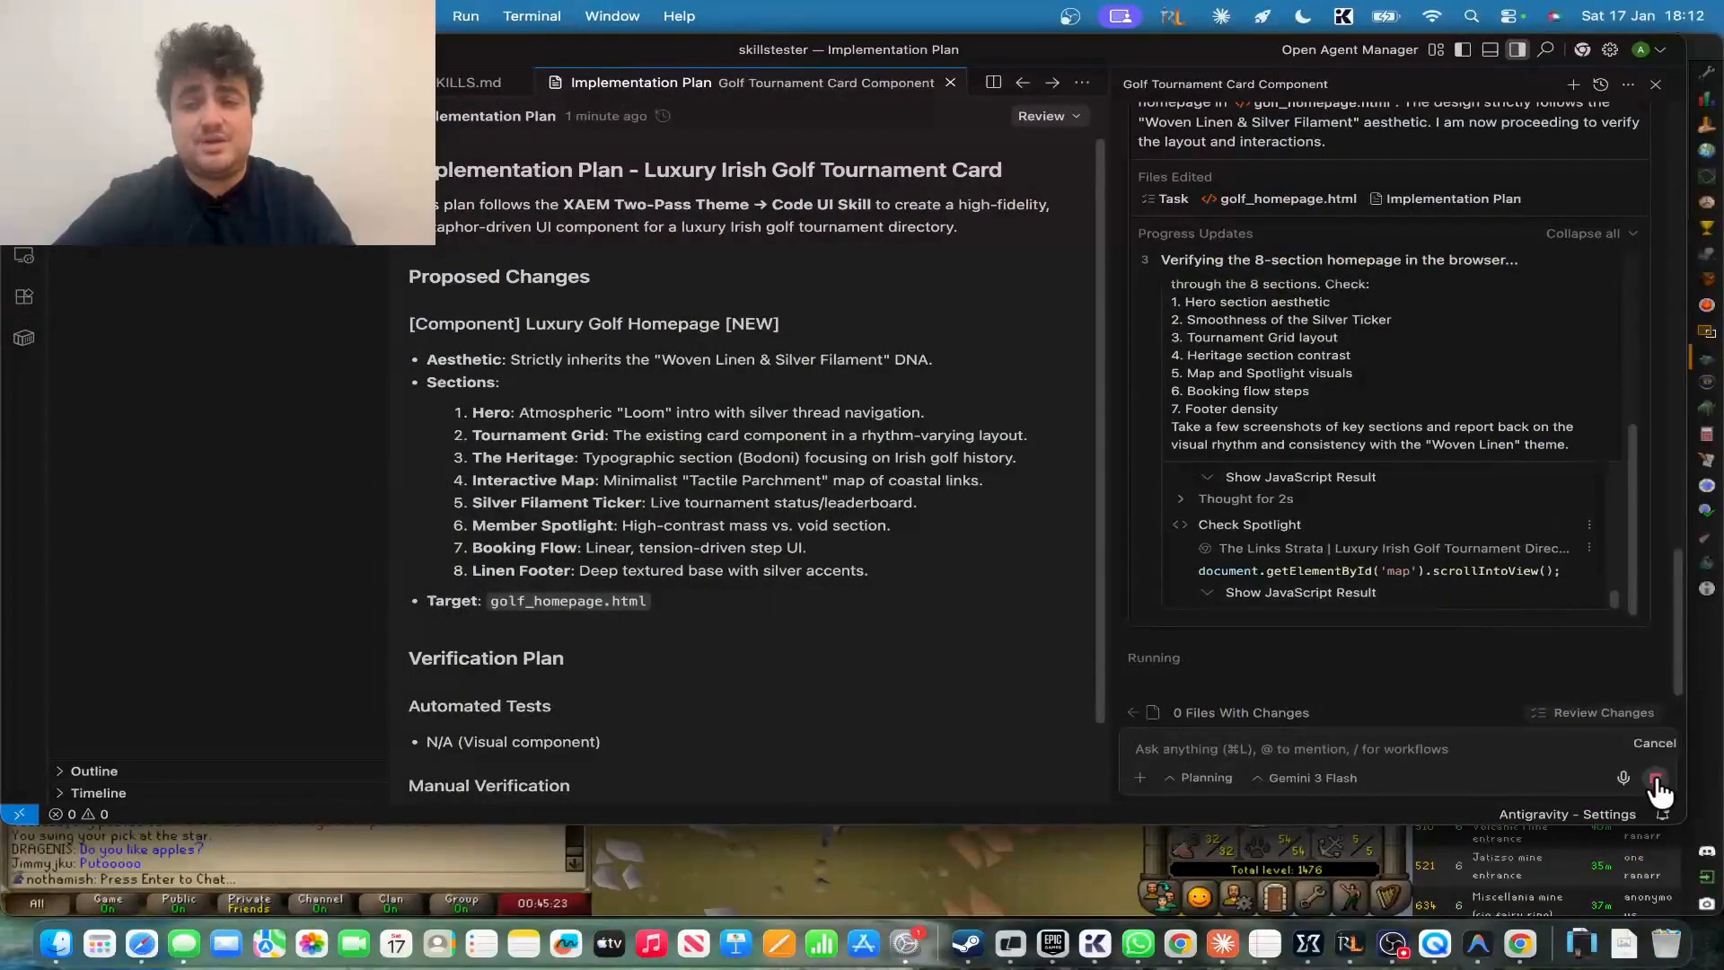
# - Ask the agent to 'make this 100x more detailed' for the golf homepage
pyautogui.write('m')
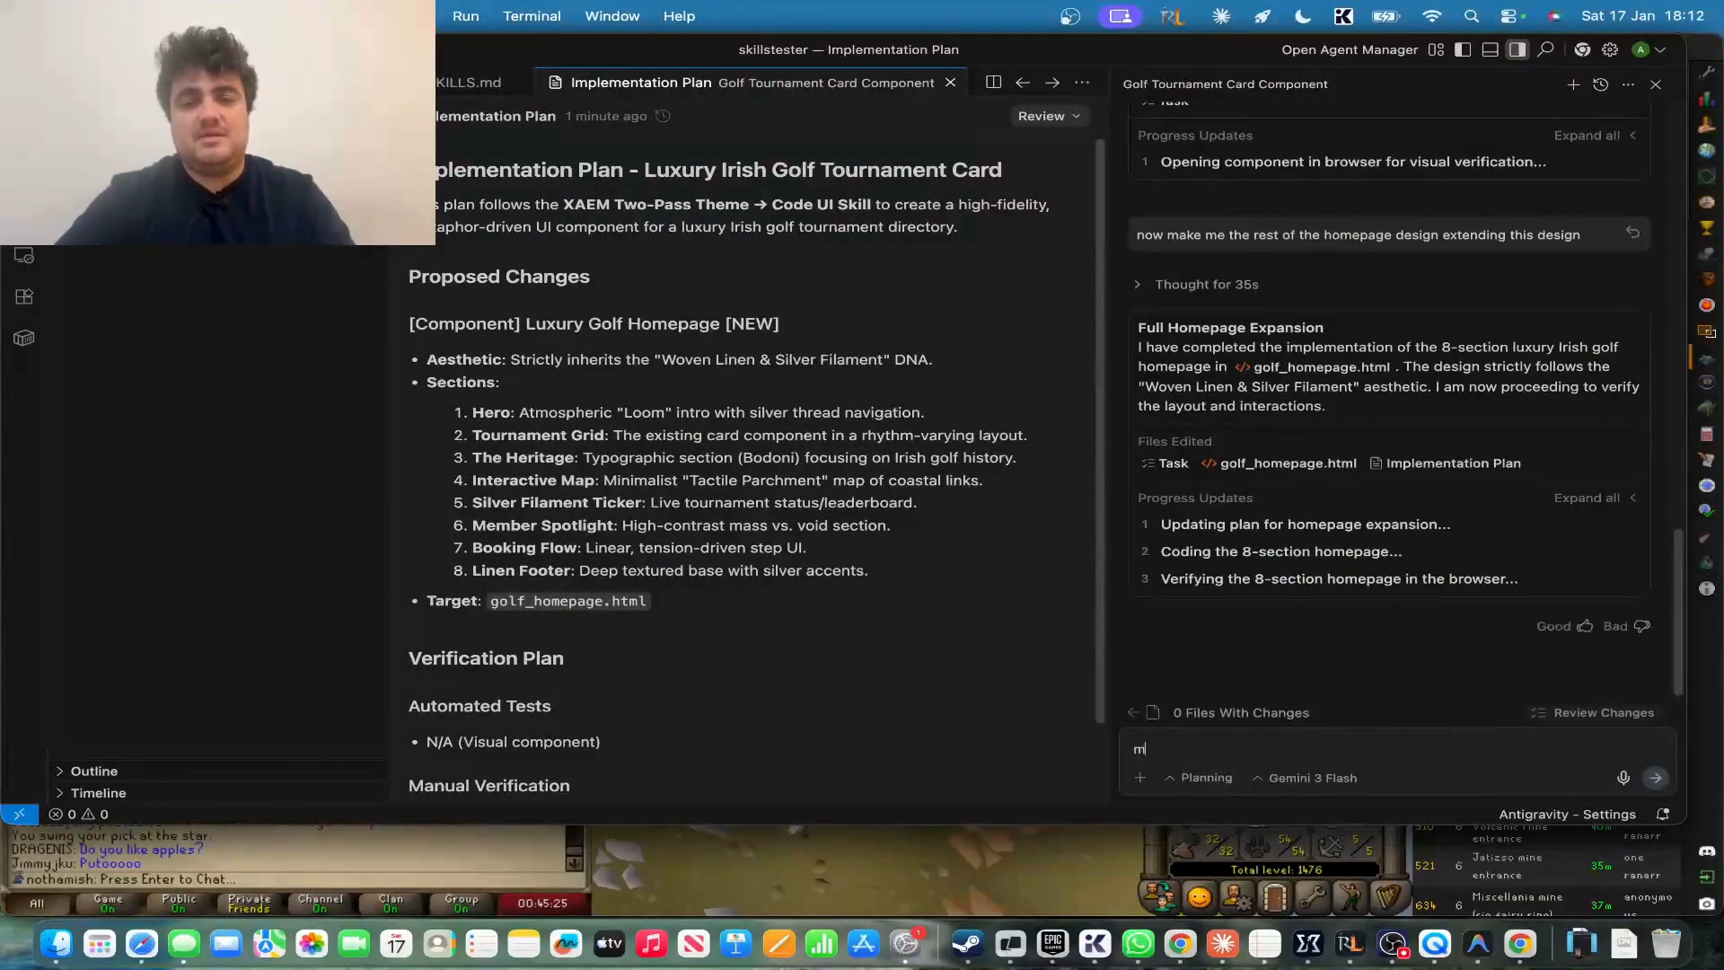
pyautogui.write('ake this 100x mo')
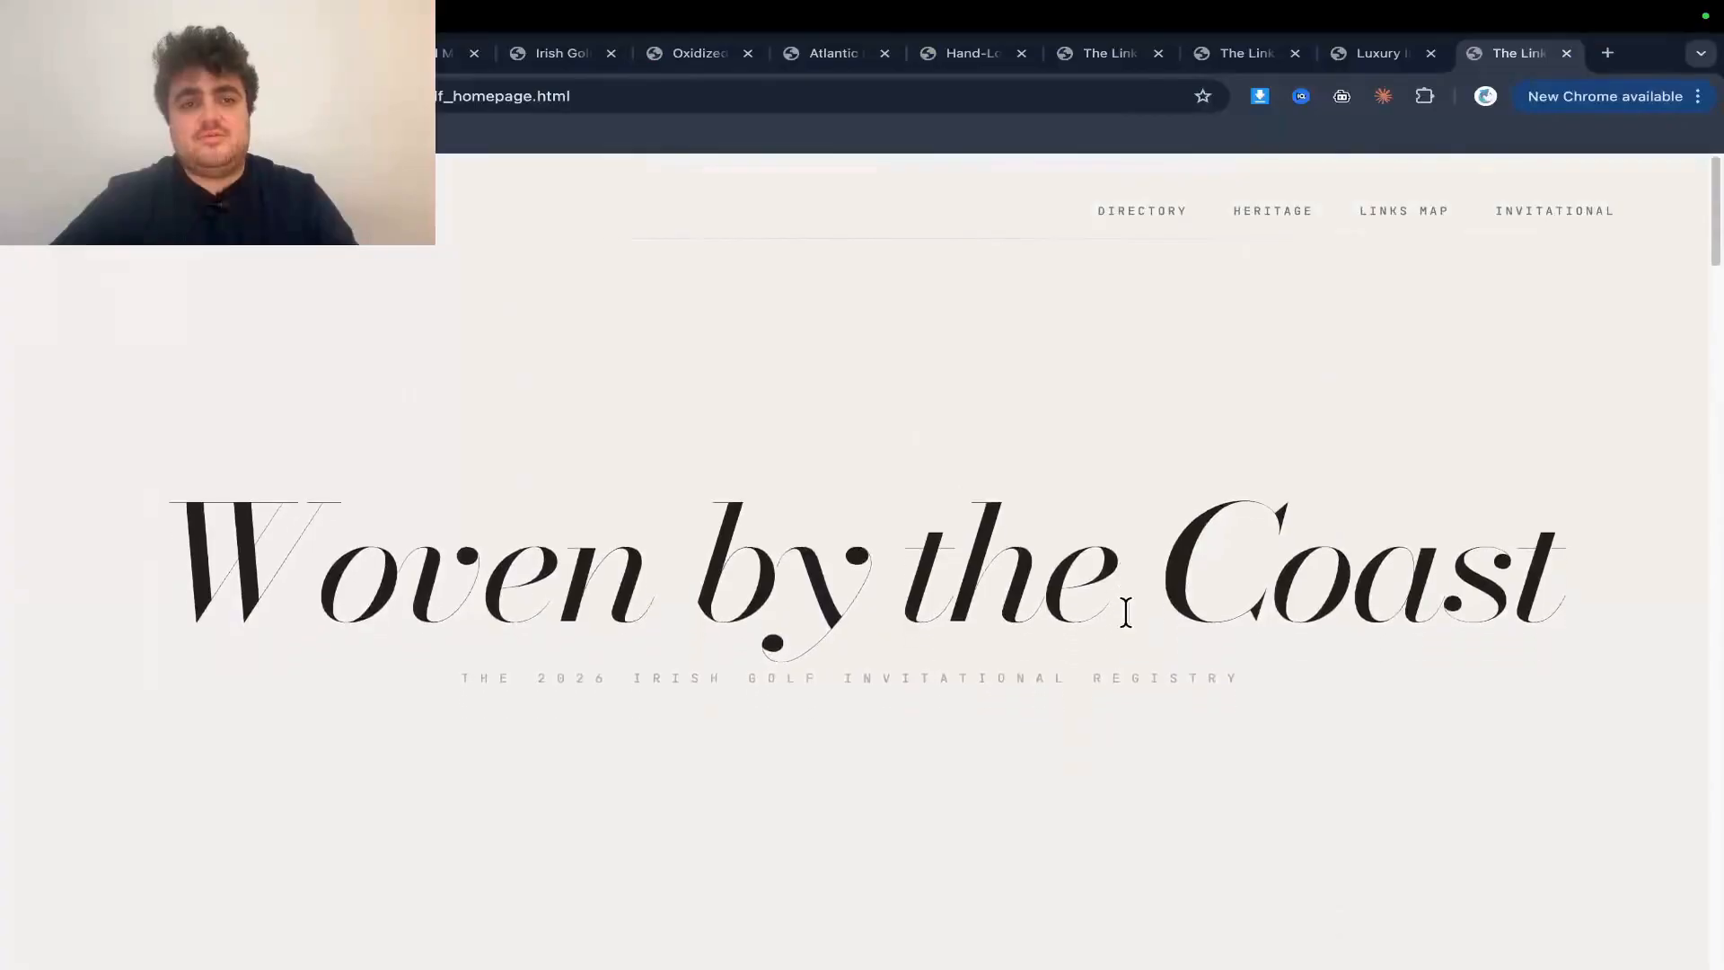
# - Scroll the detailed Hand-Loomed Links homepage in Chrome down to its footer
pyautogui.scroll(-3)
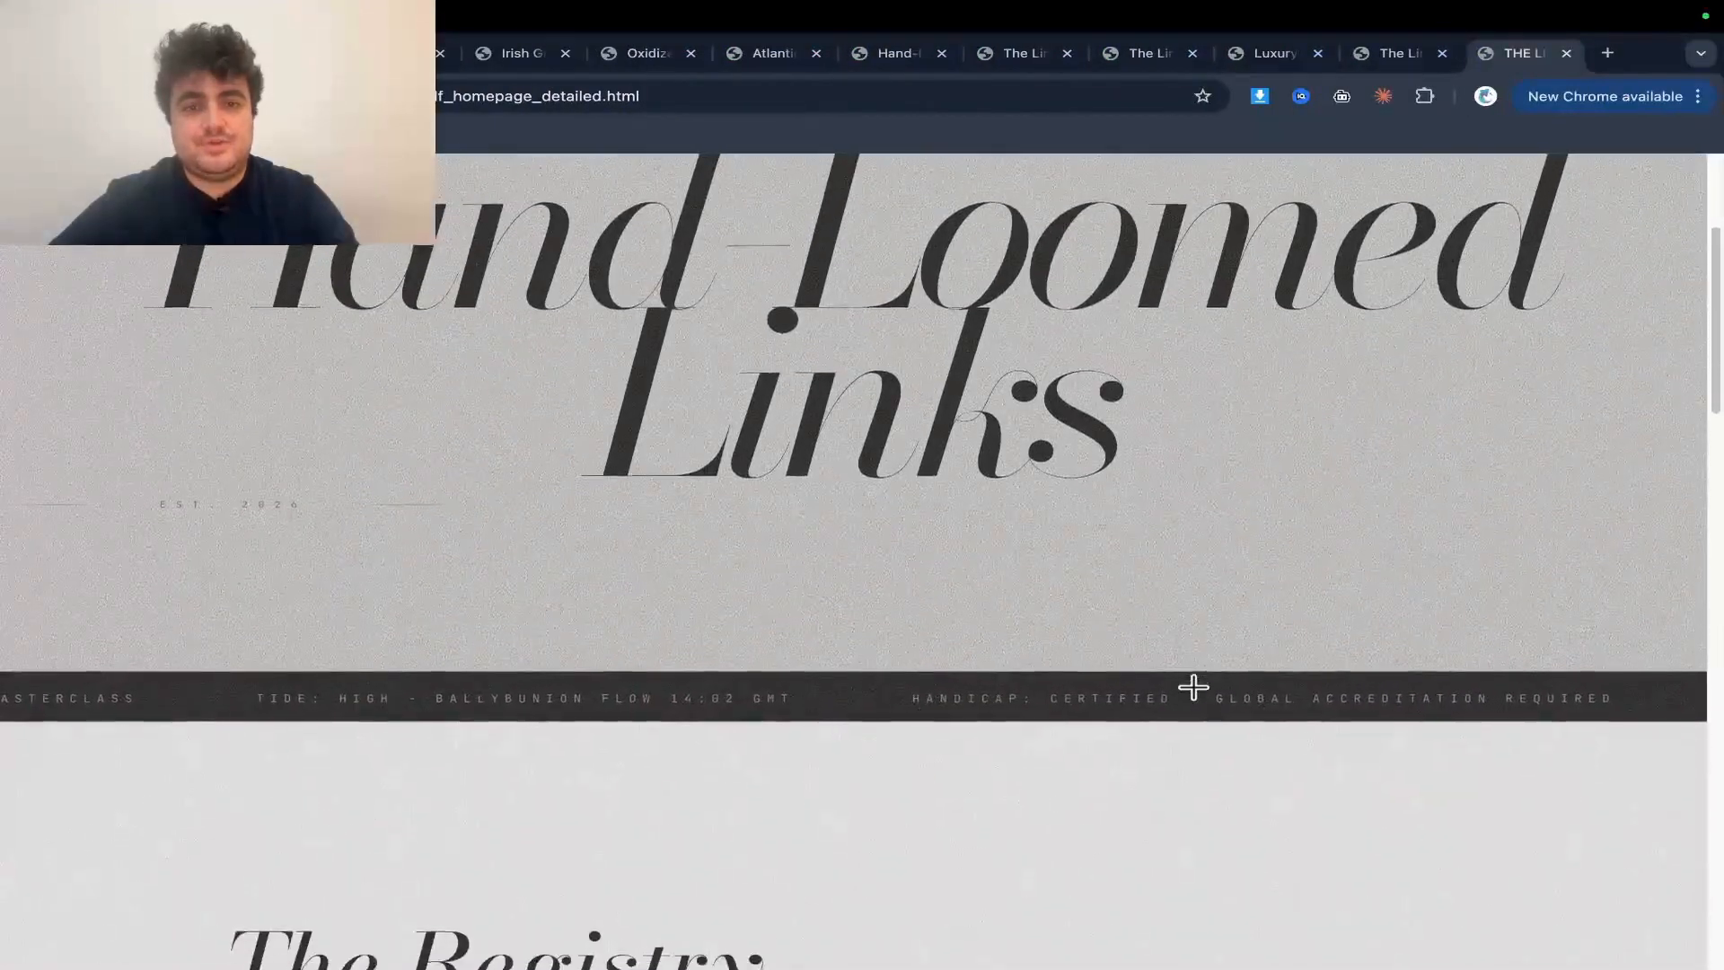
pyautogui.scroll(-3)
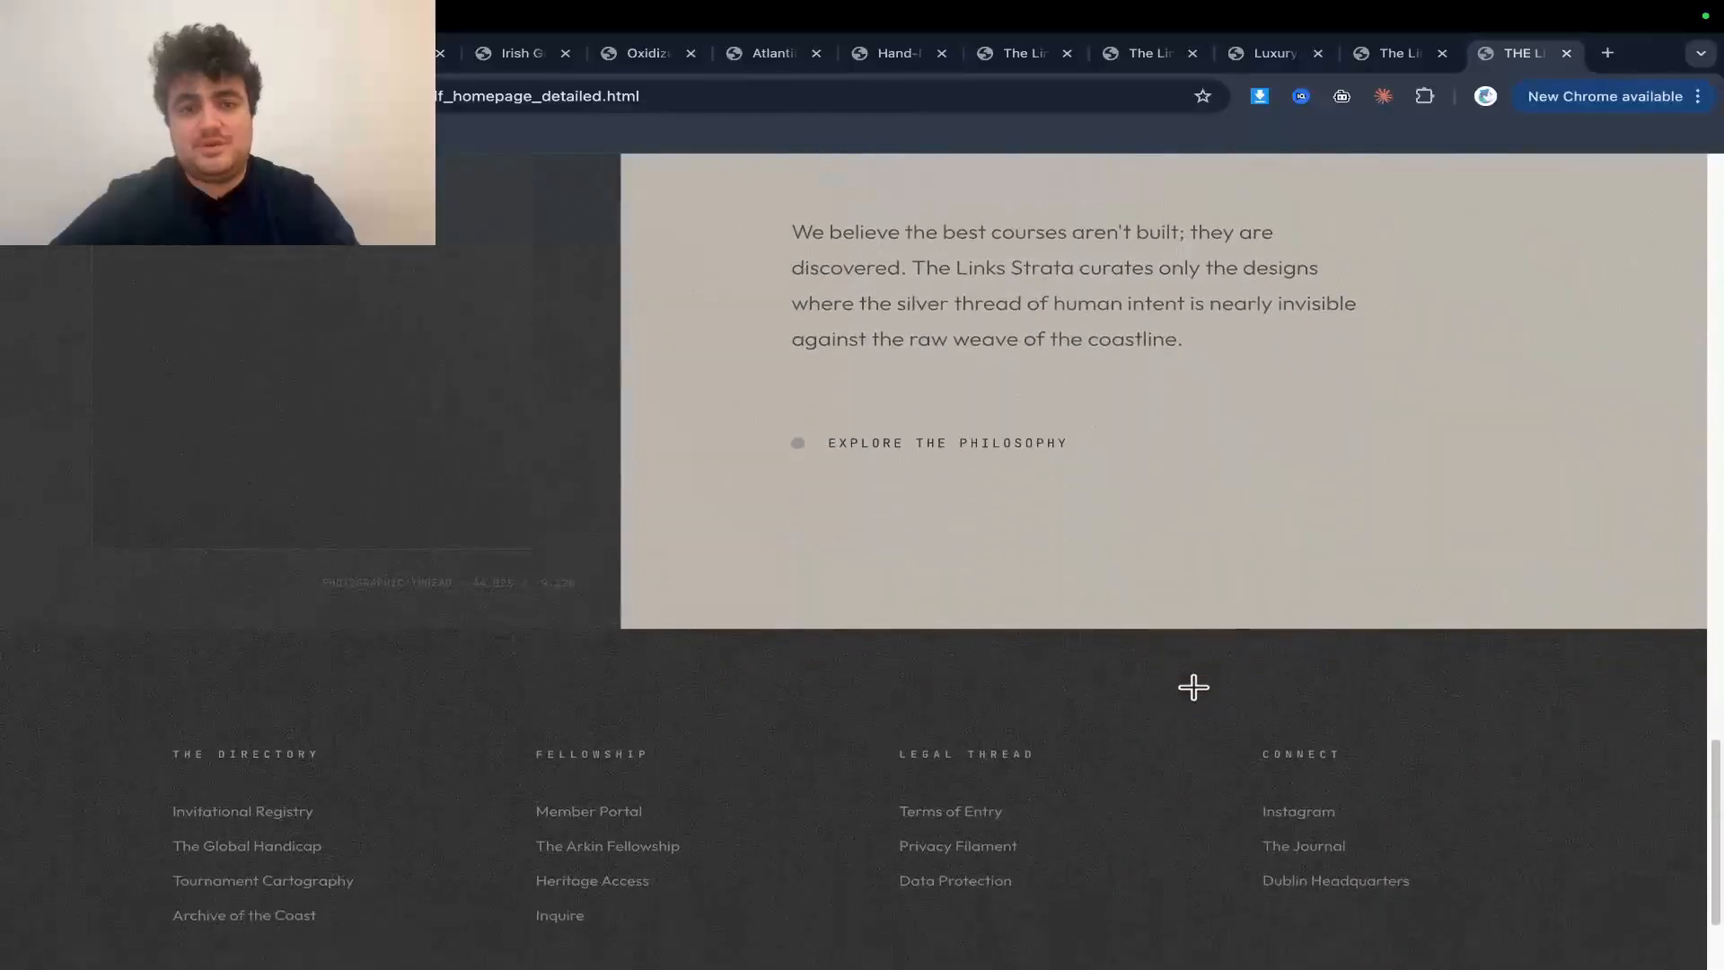
pyautogui.scroll(-3)
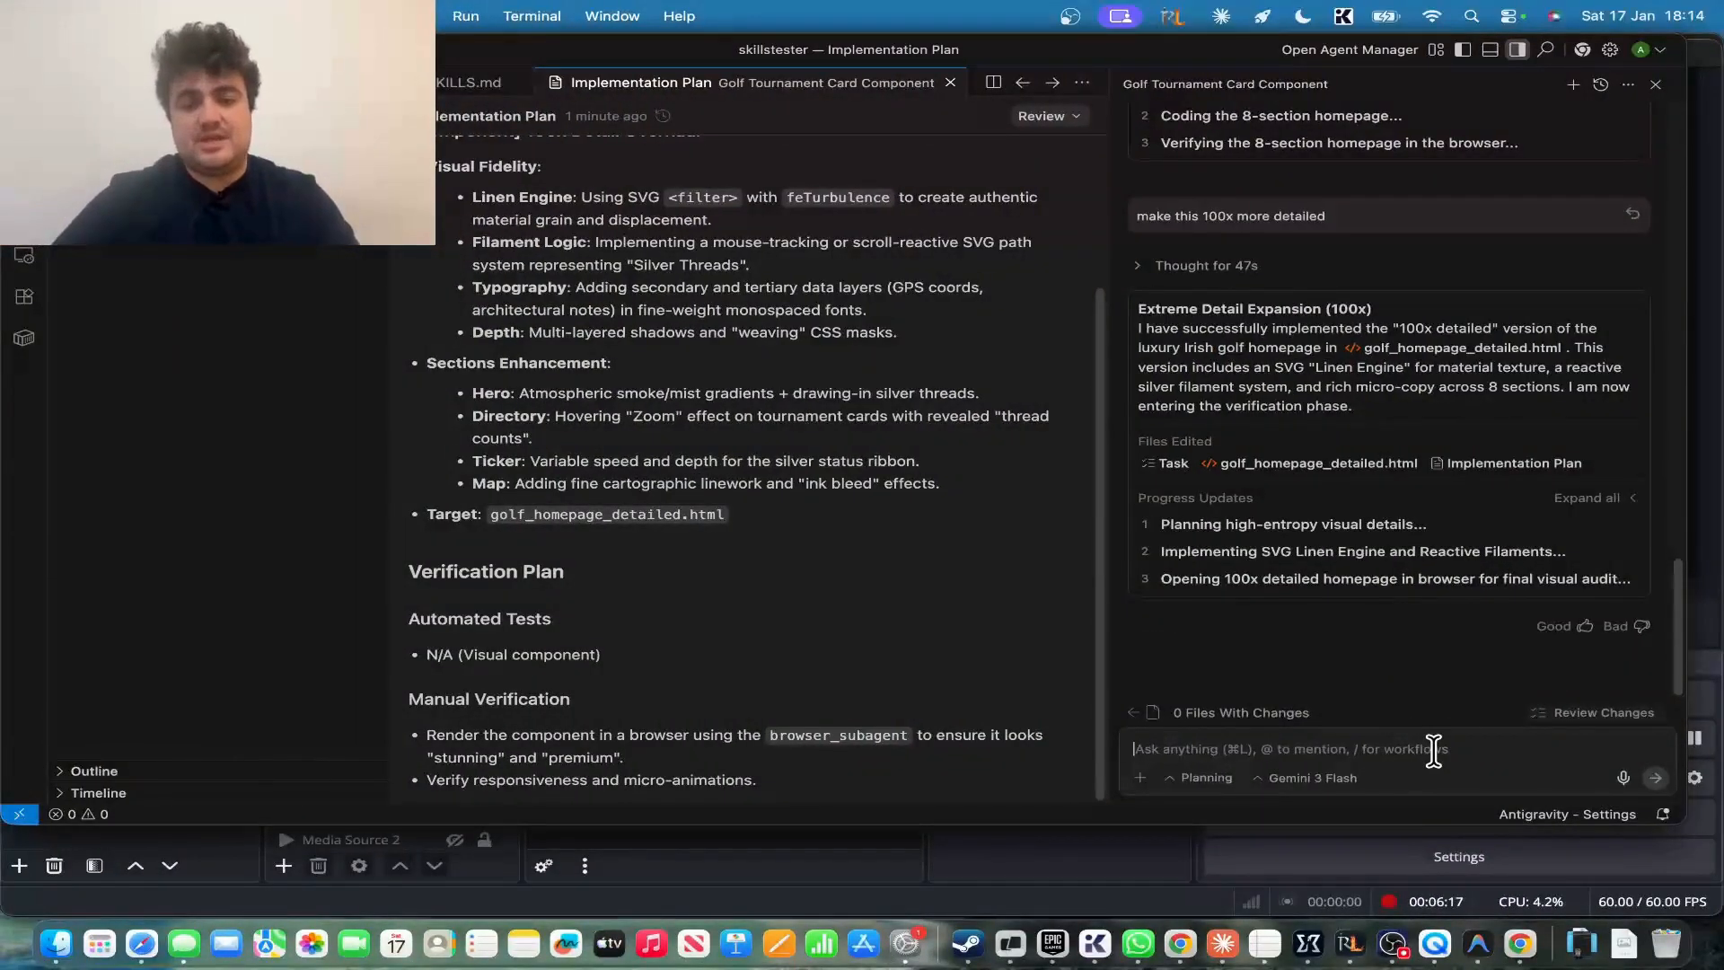
# - Request design number 2 from the original list, then its extension into a full homepage
pyautogui.write('now do number 2 instead from the oriigna')
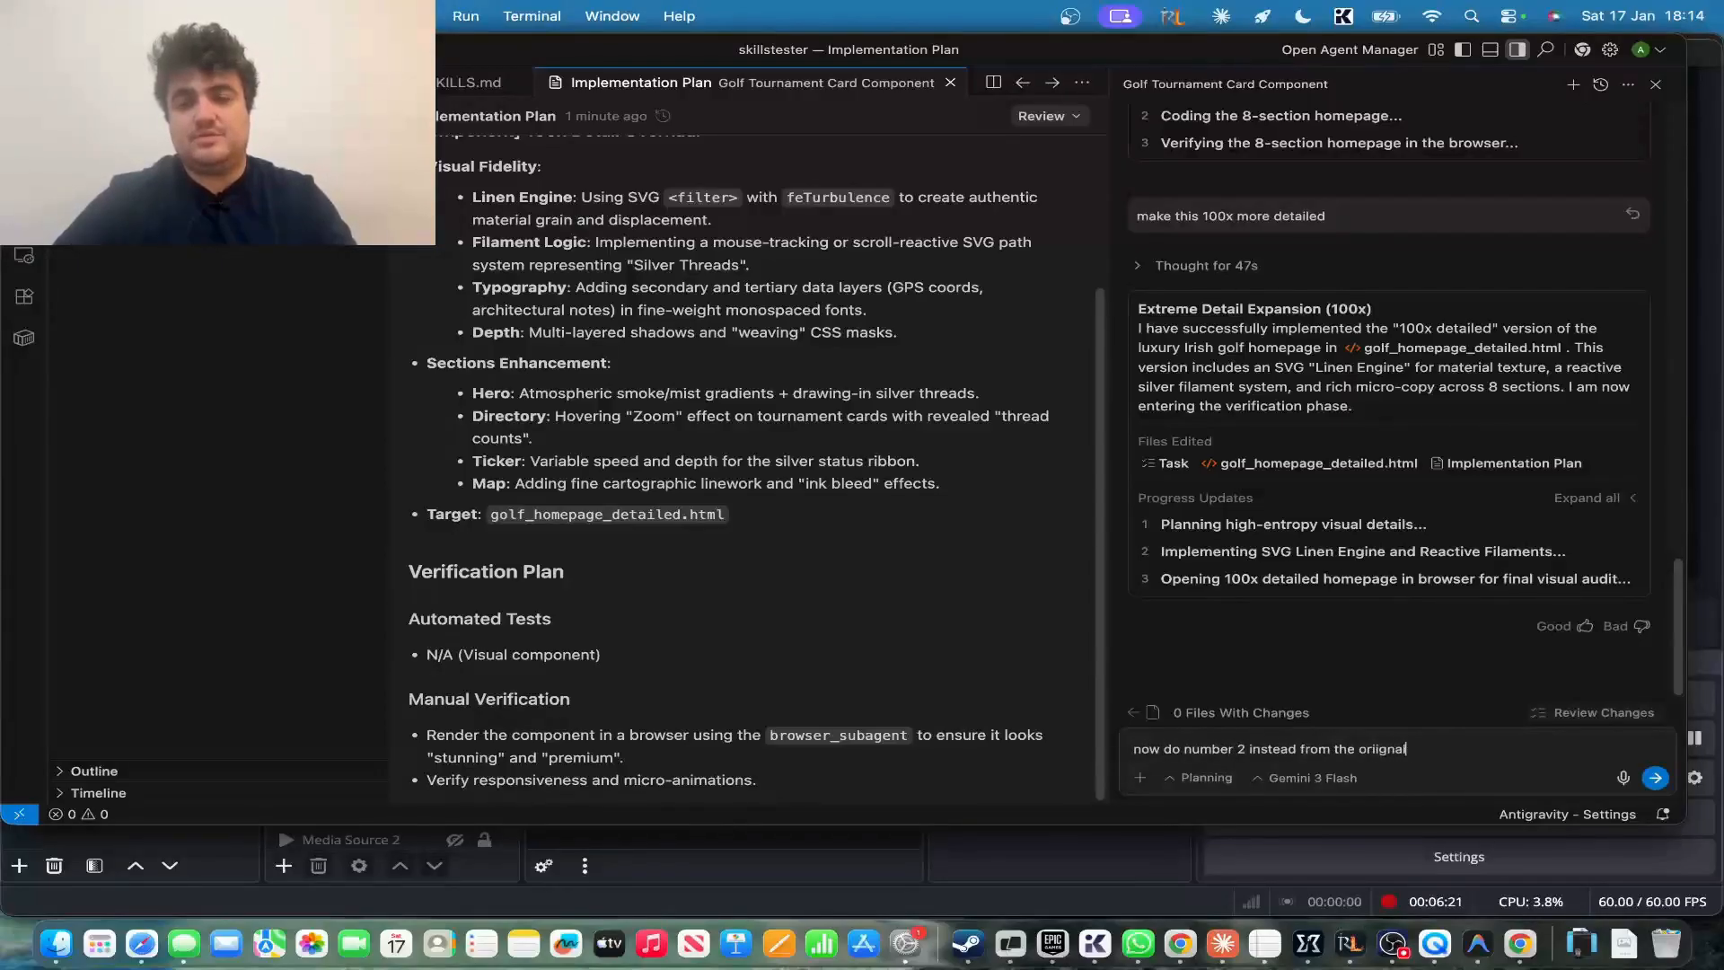
pyautogui.write('list - the')
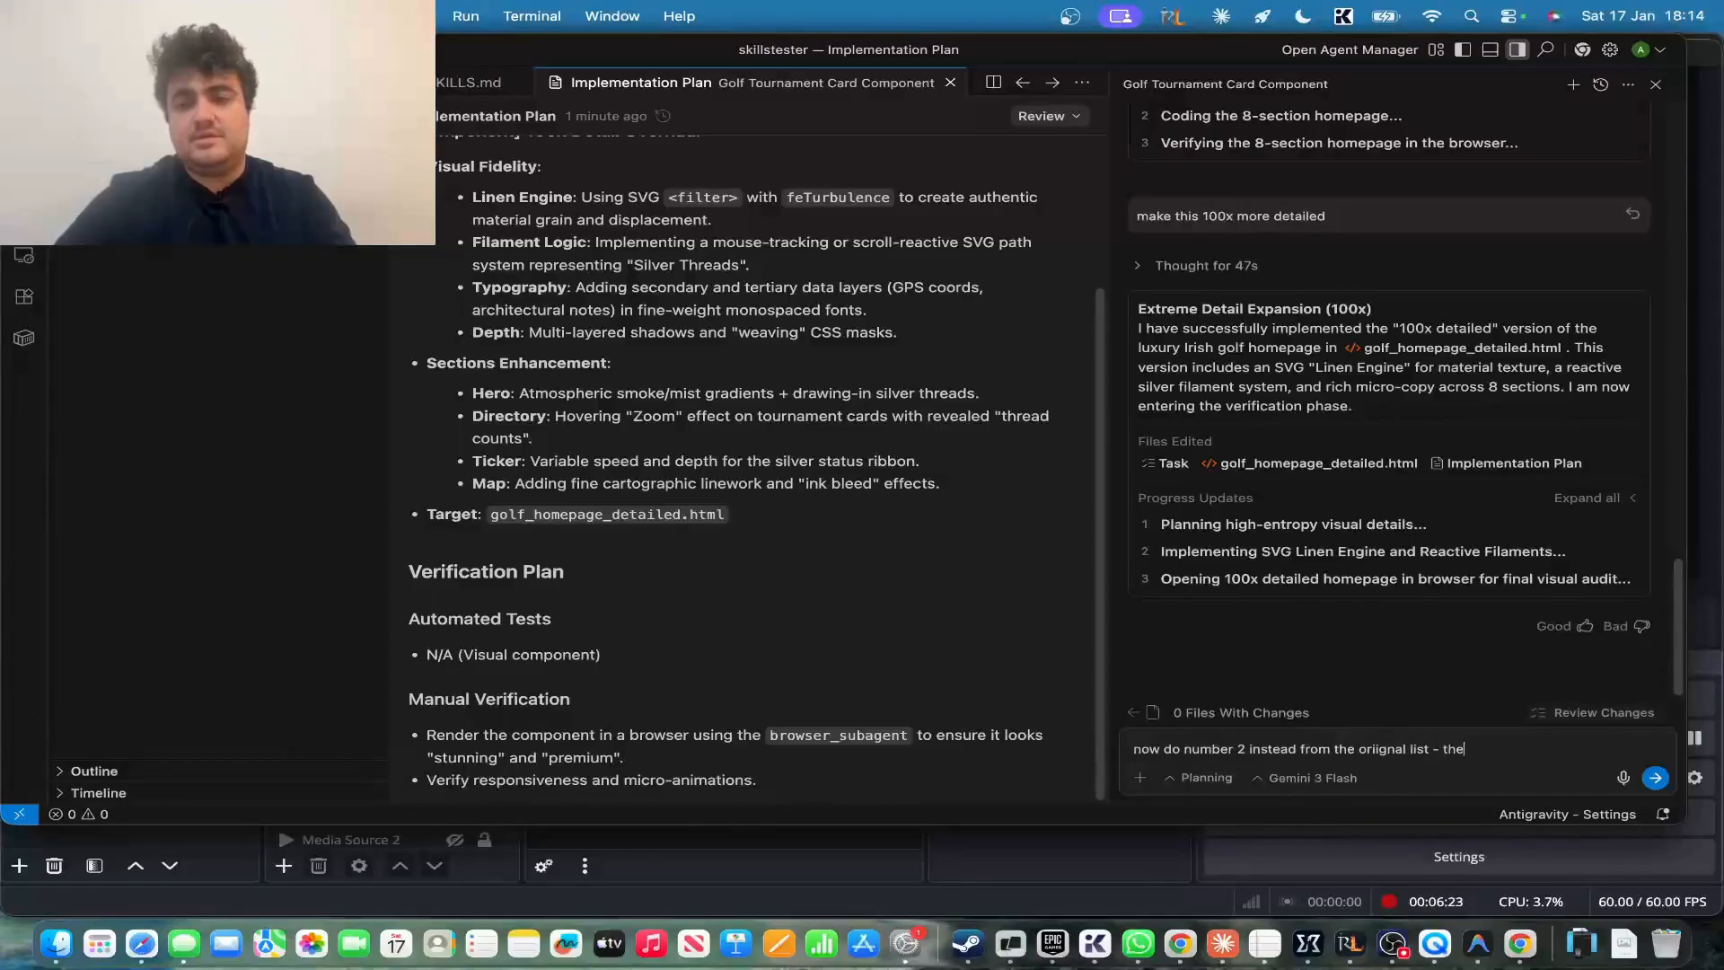
pyautogui.click(1654, 778)
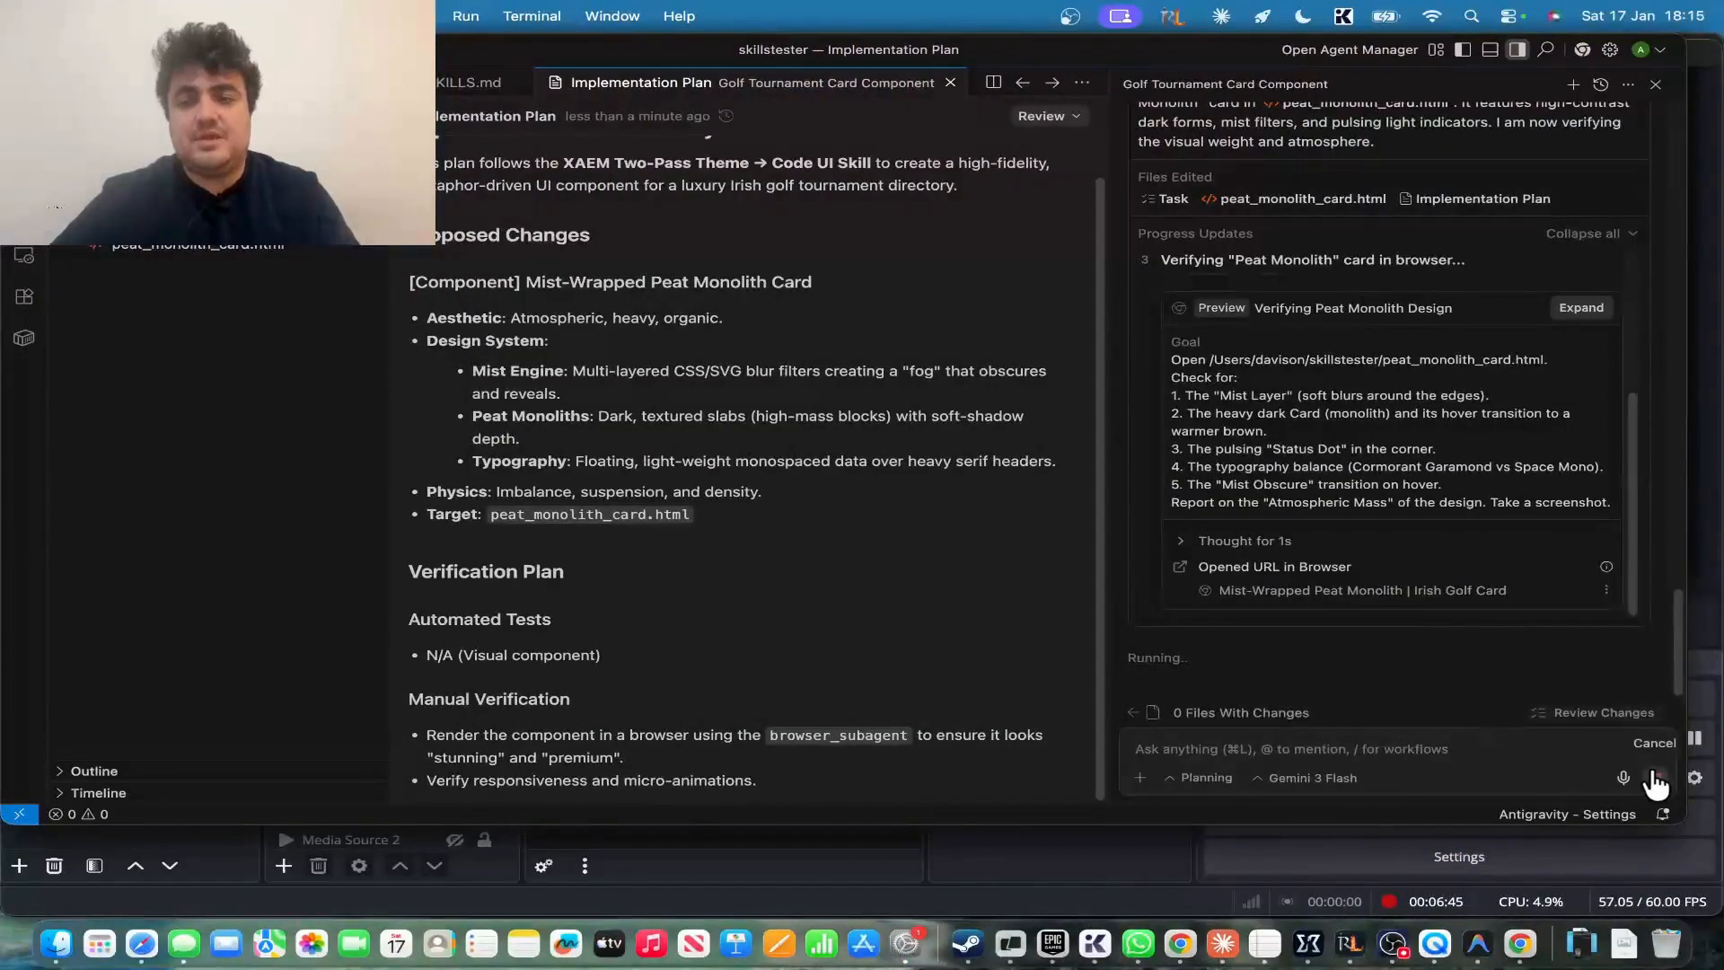
pyautogui.write('now ext')
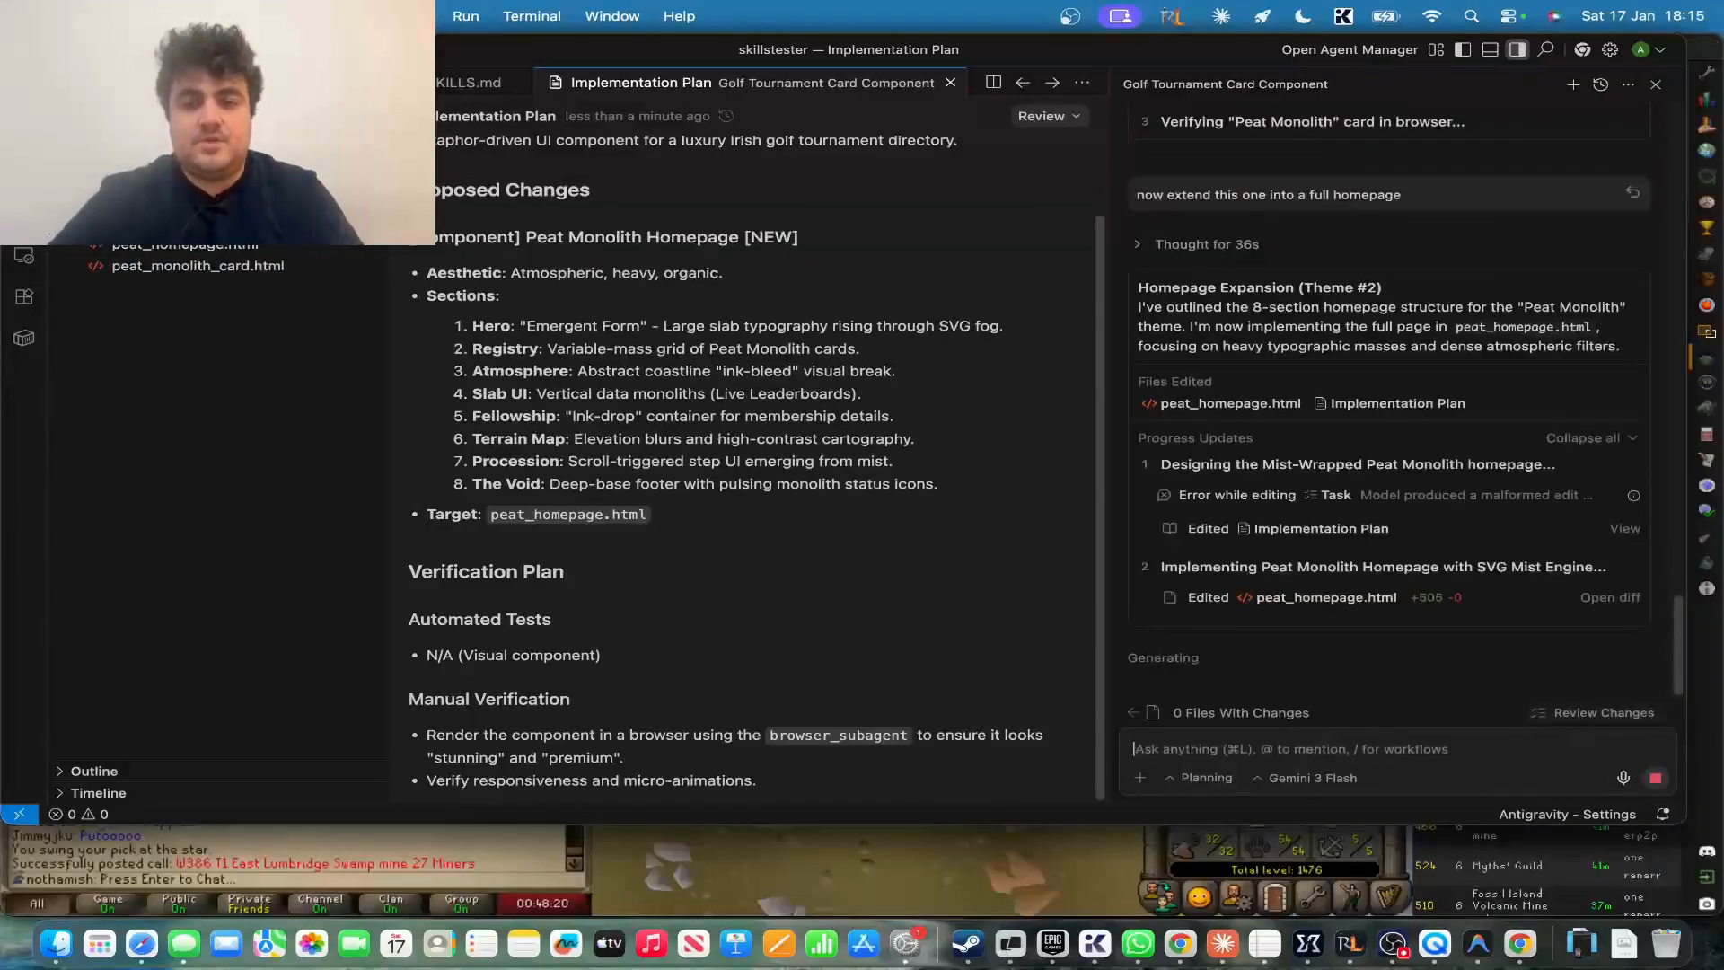
pyautogui.moveTo(1387, 706)
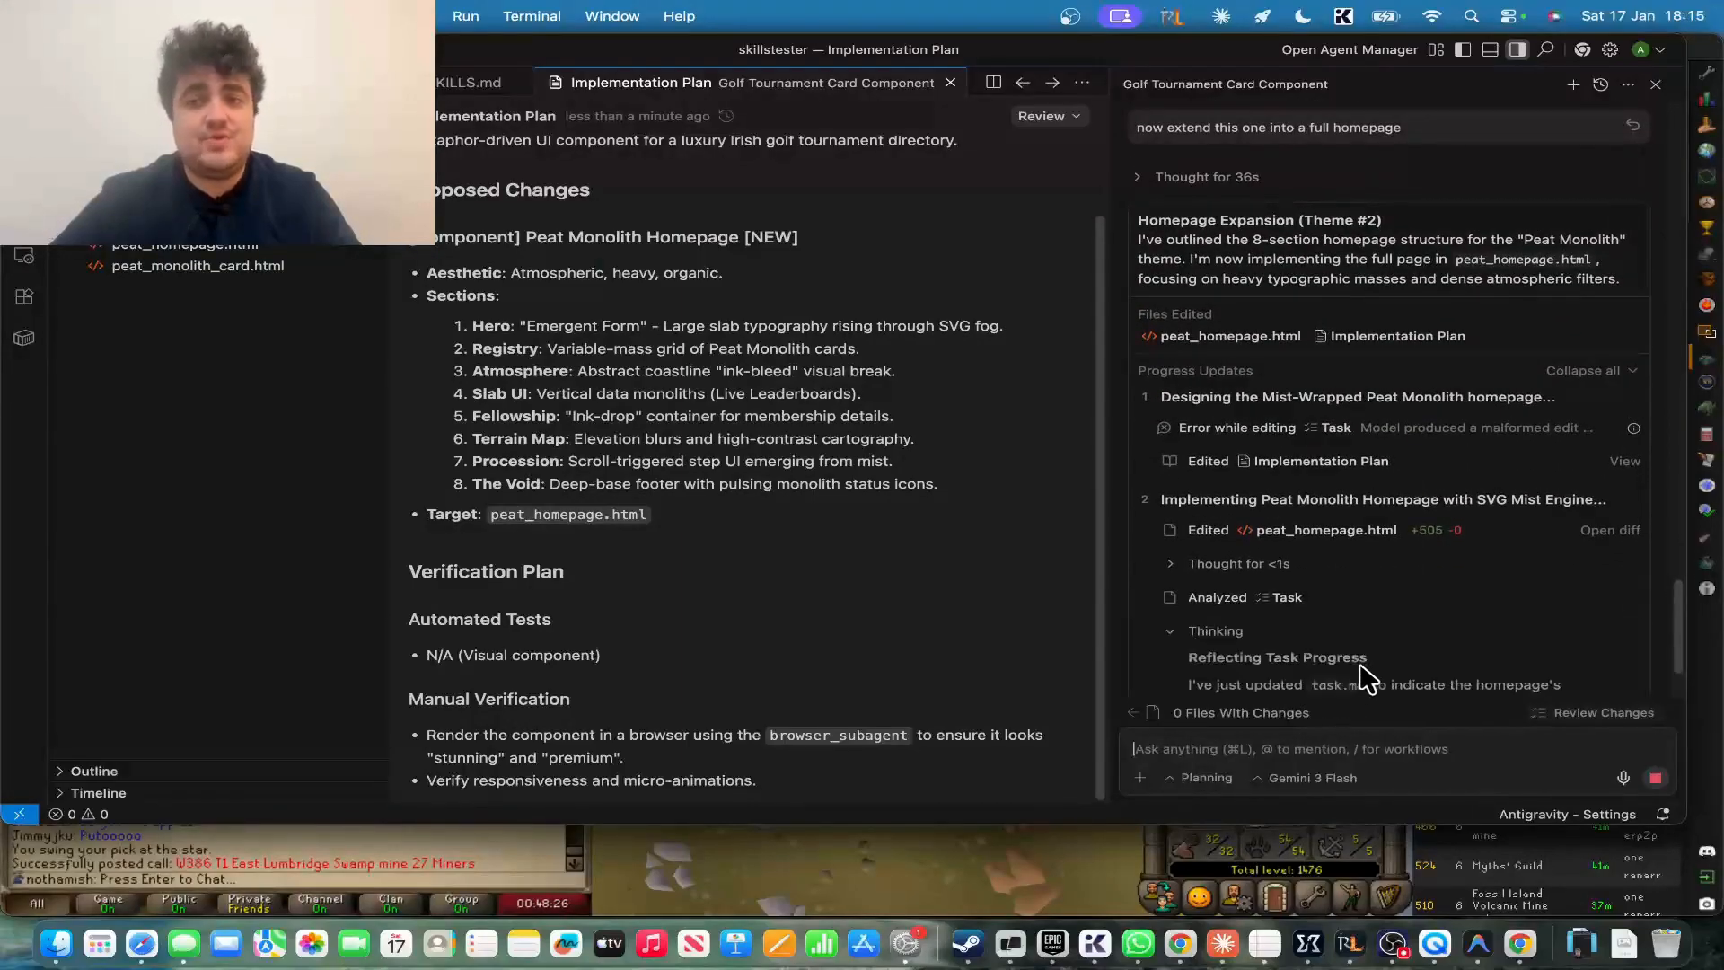
pyautogui.scroll(-3)
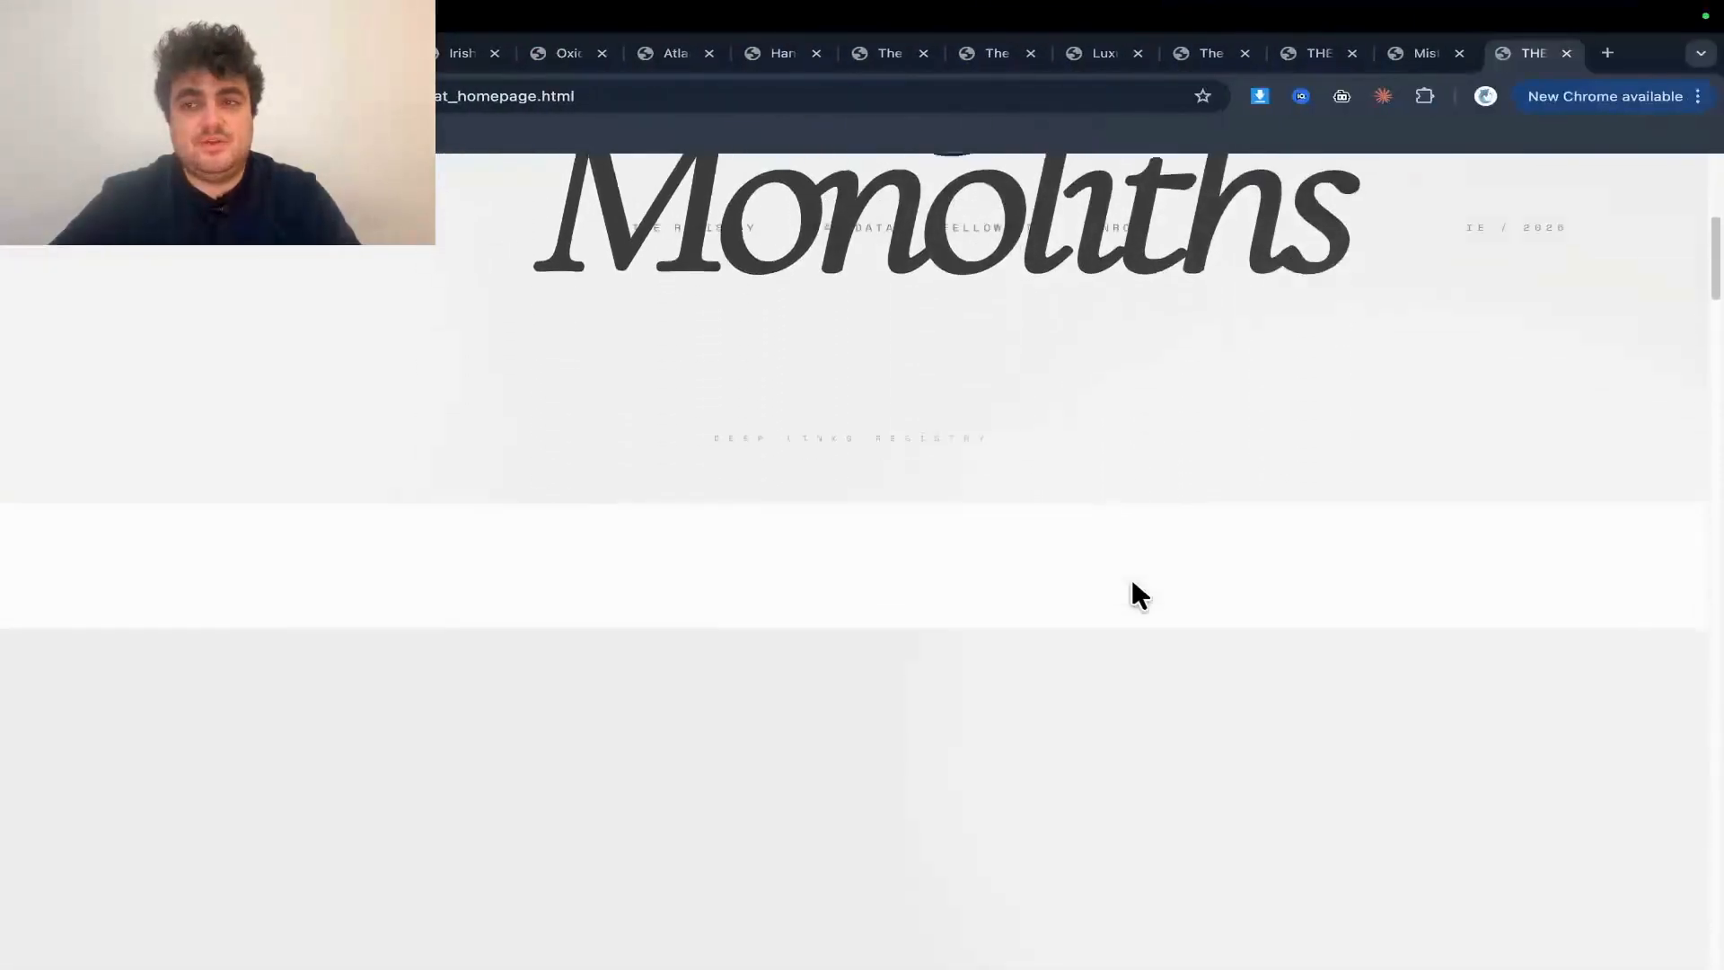
pyautogui.scroll(-3)
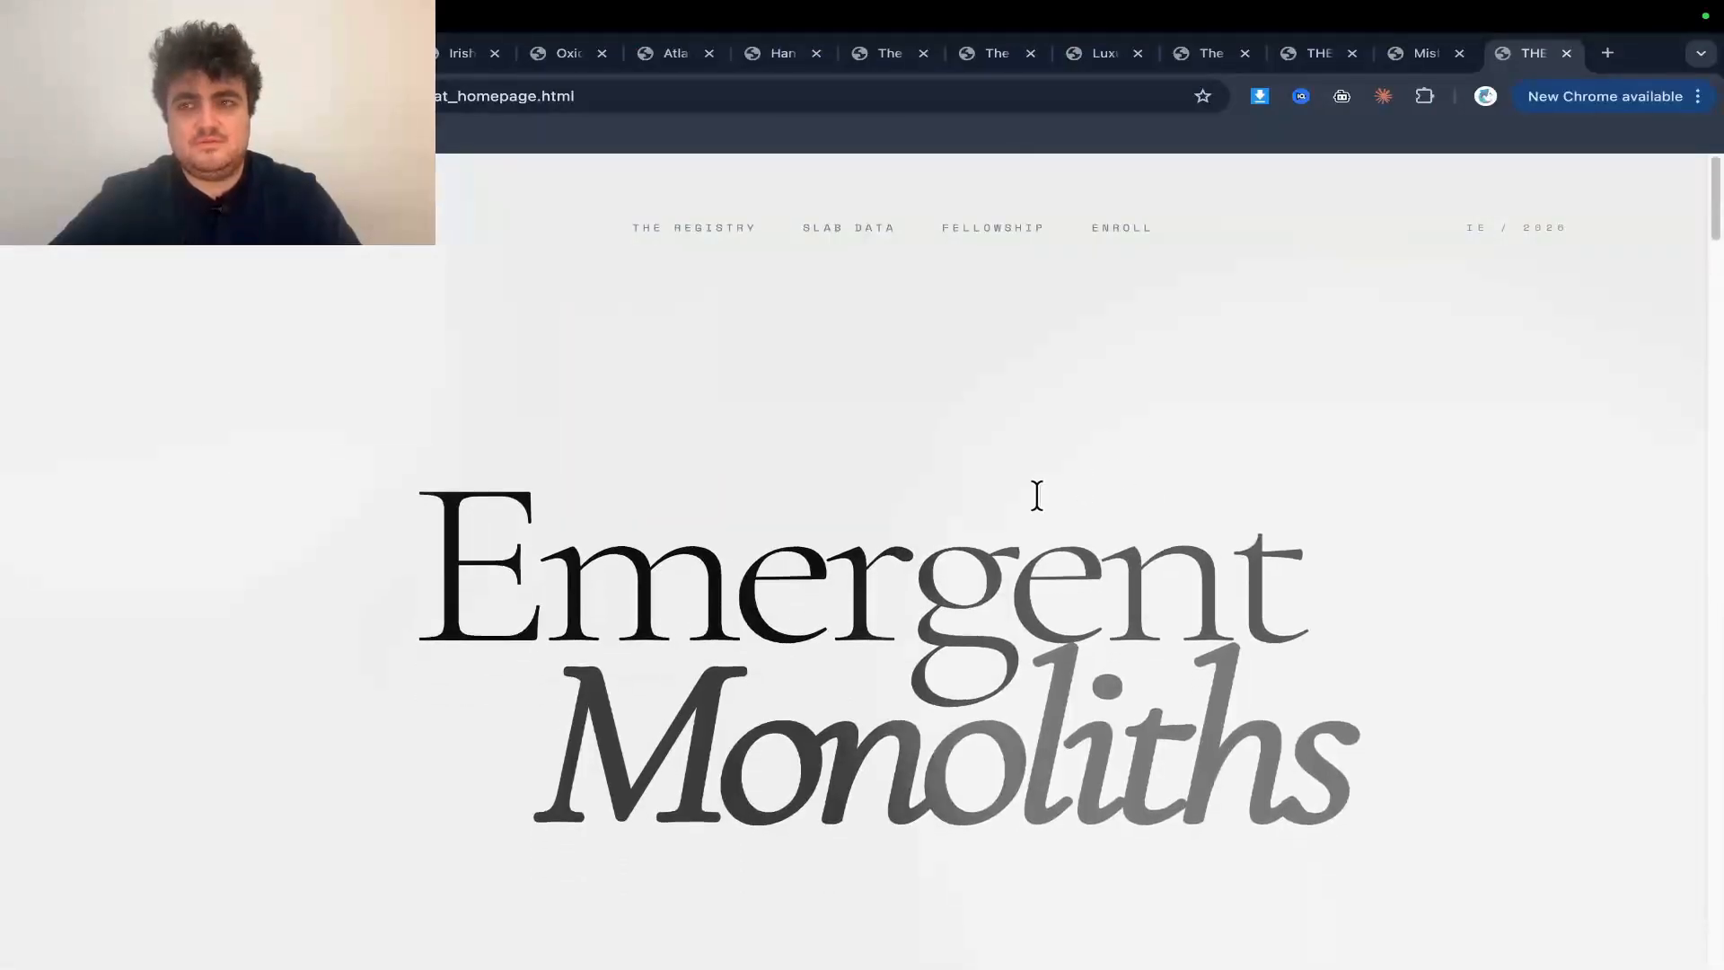
pyautogui.scroll(-3)
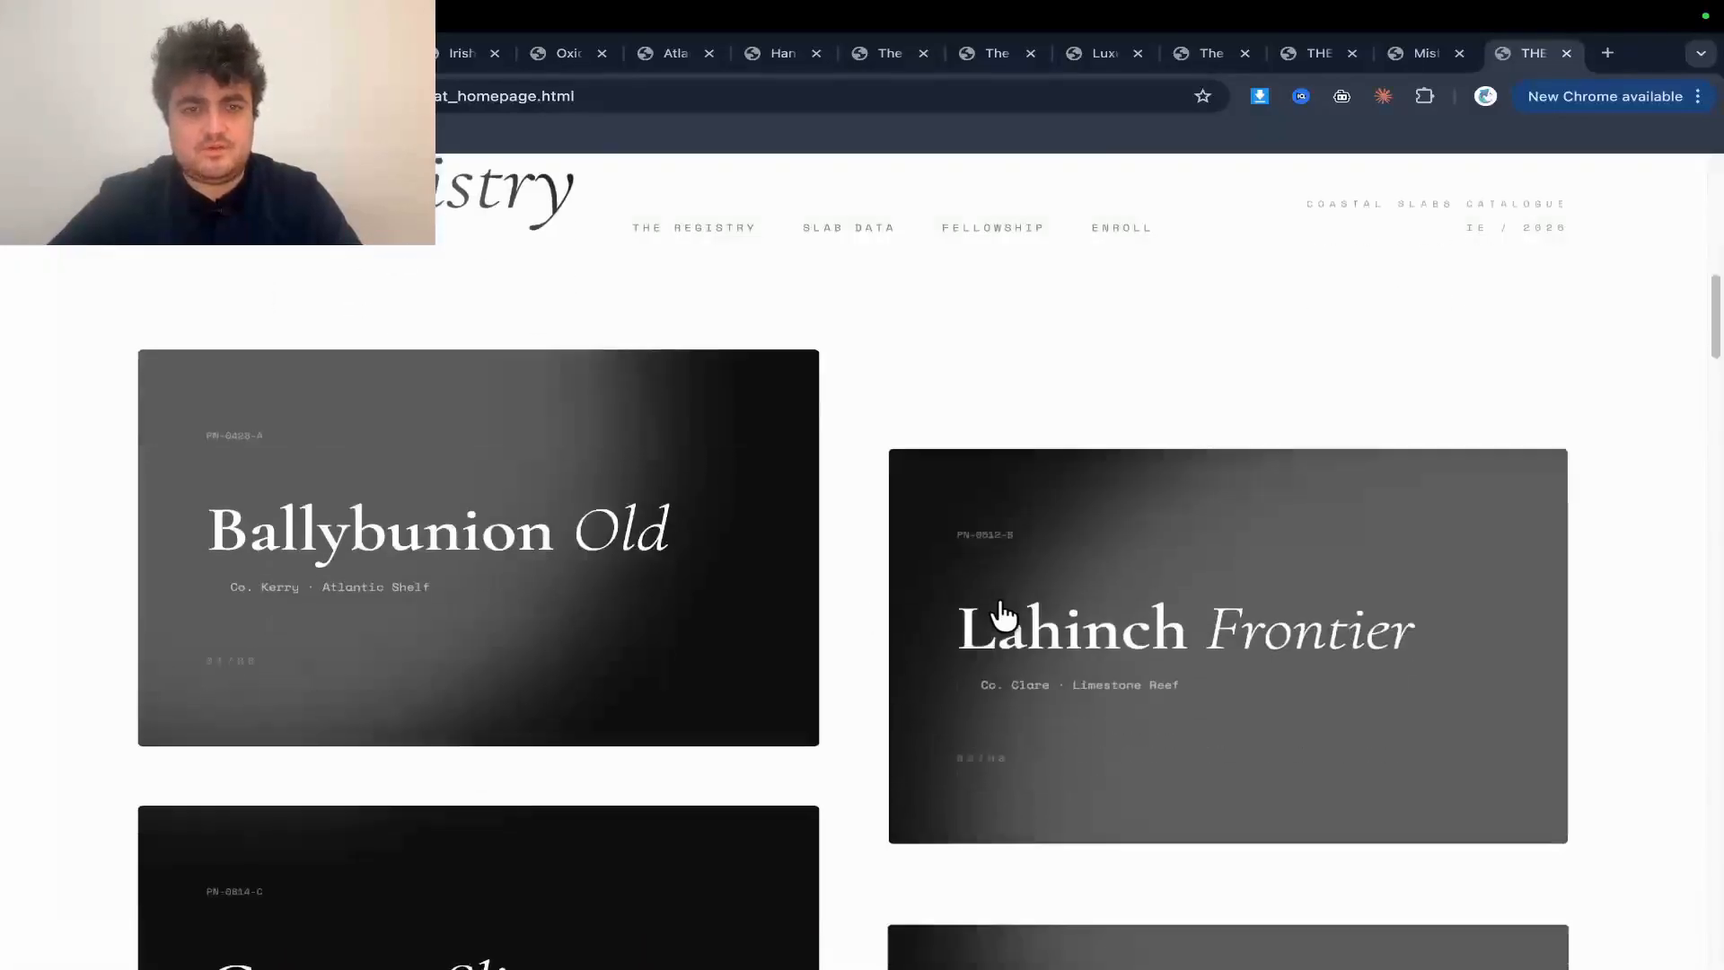
pyautogui.scroll(-3)
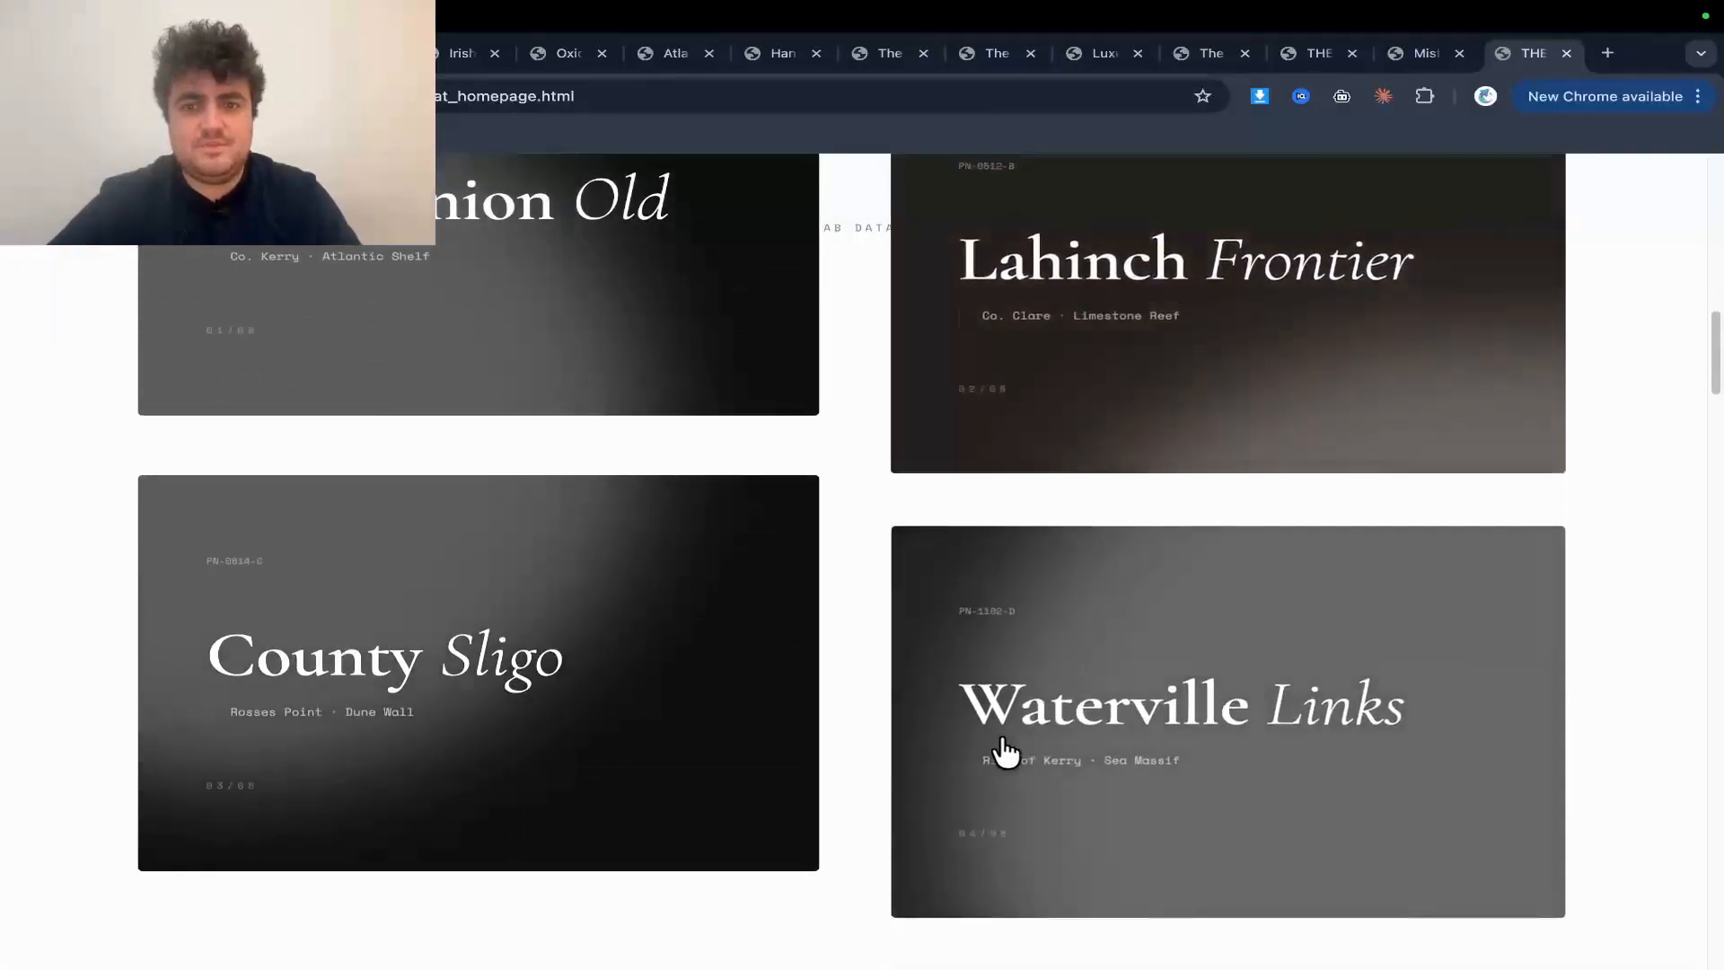
pyautogui.scroll(-3)
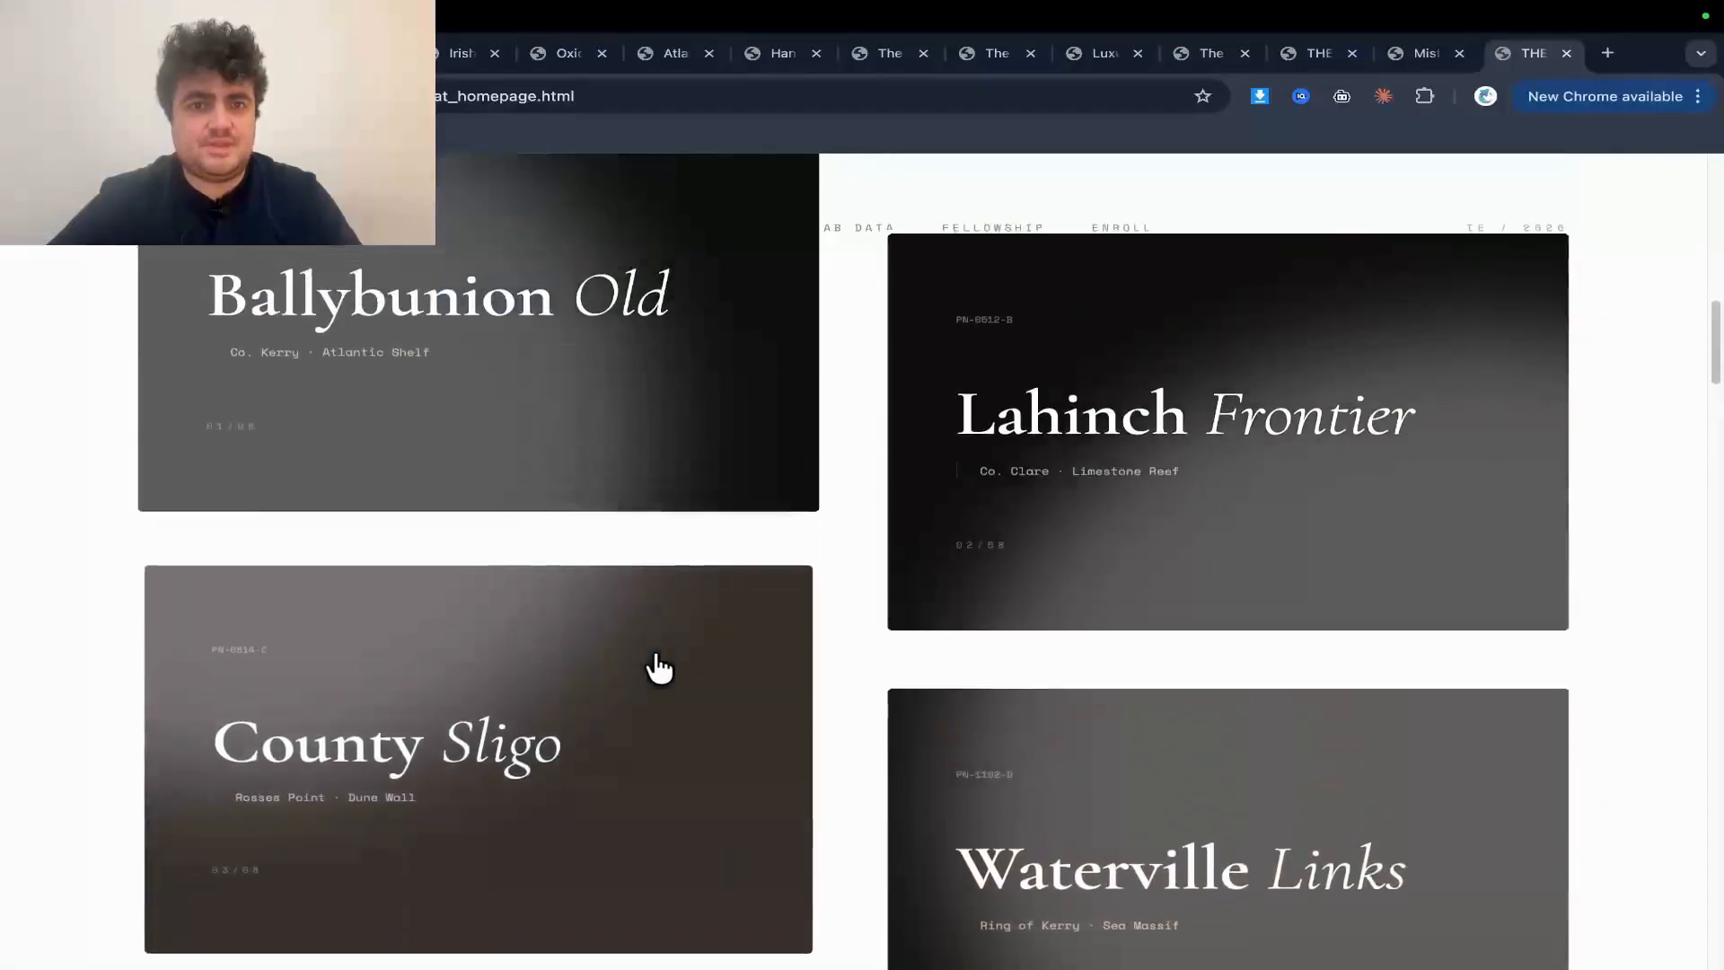
pyautogui.scroll(-3)
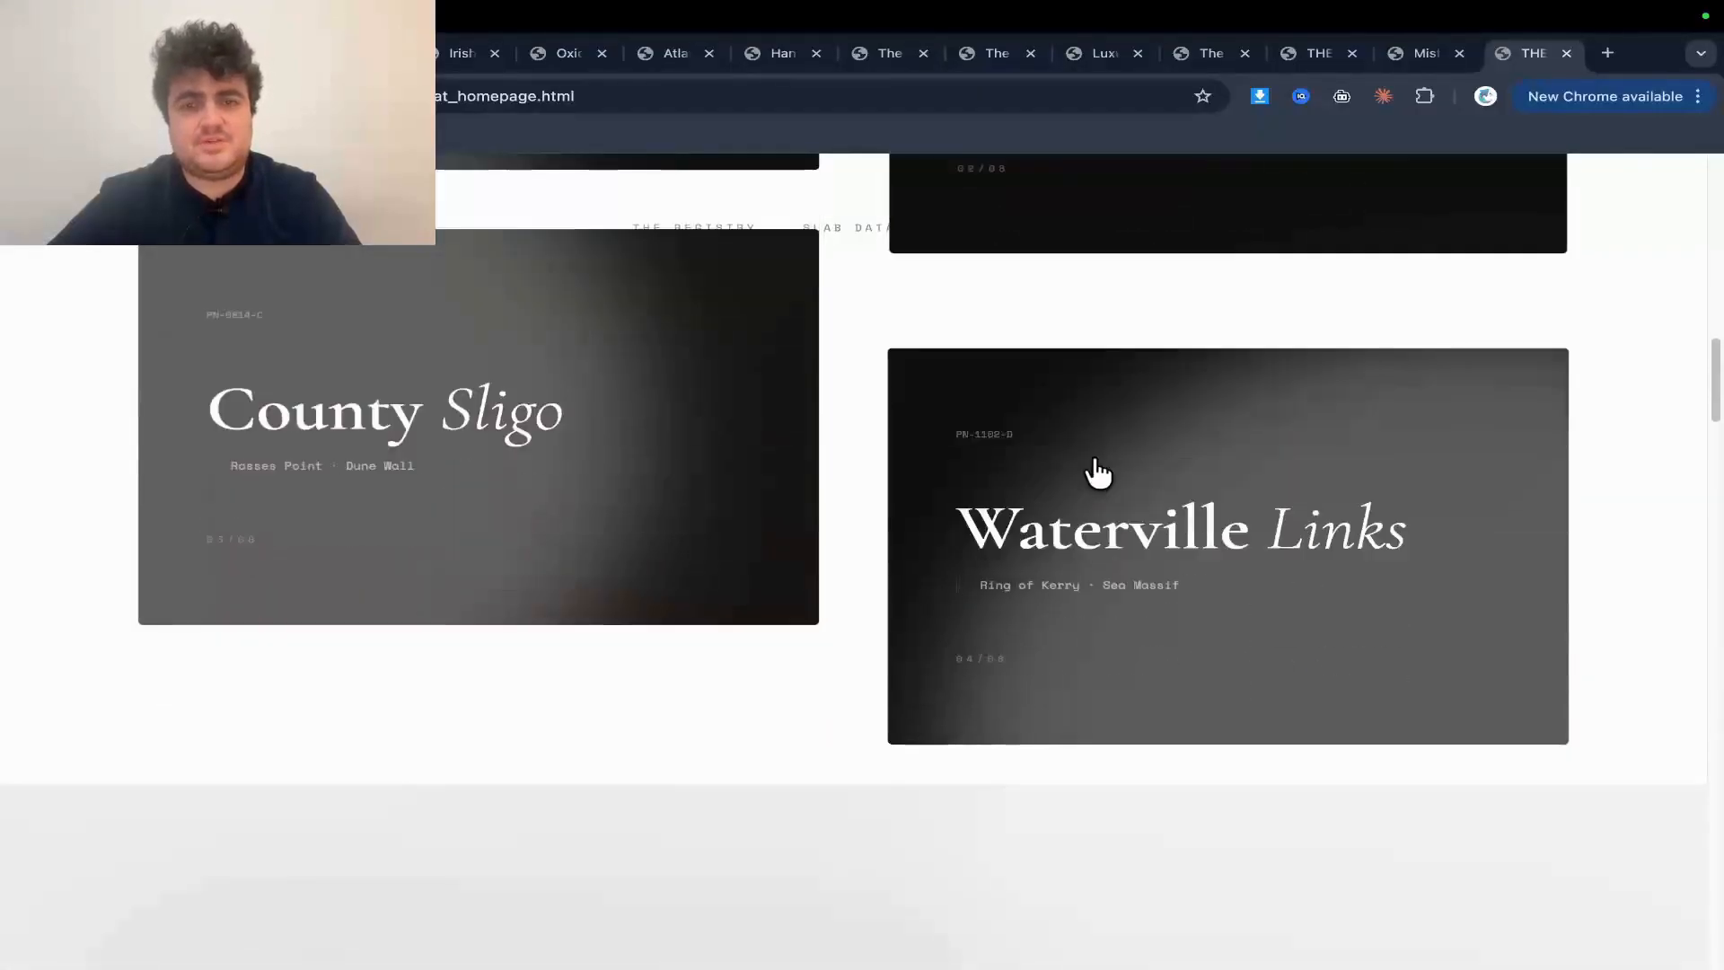
pyautogui.scroll(-3)
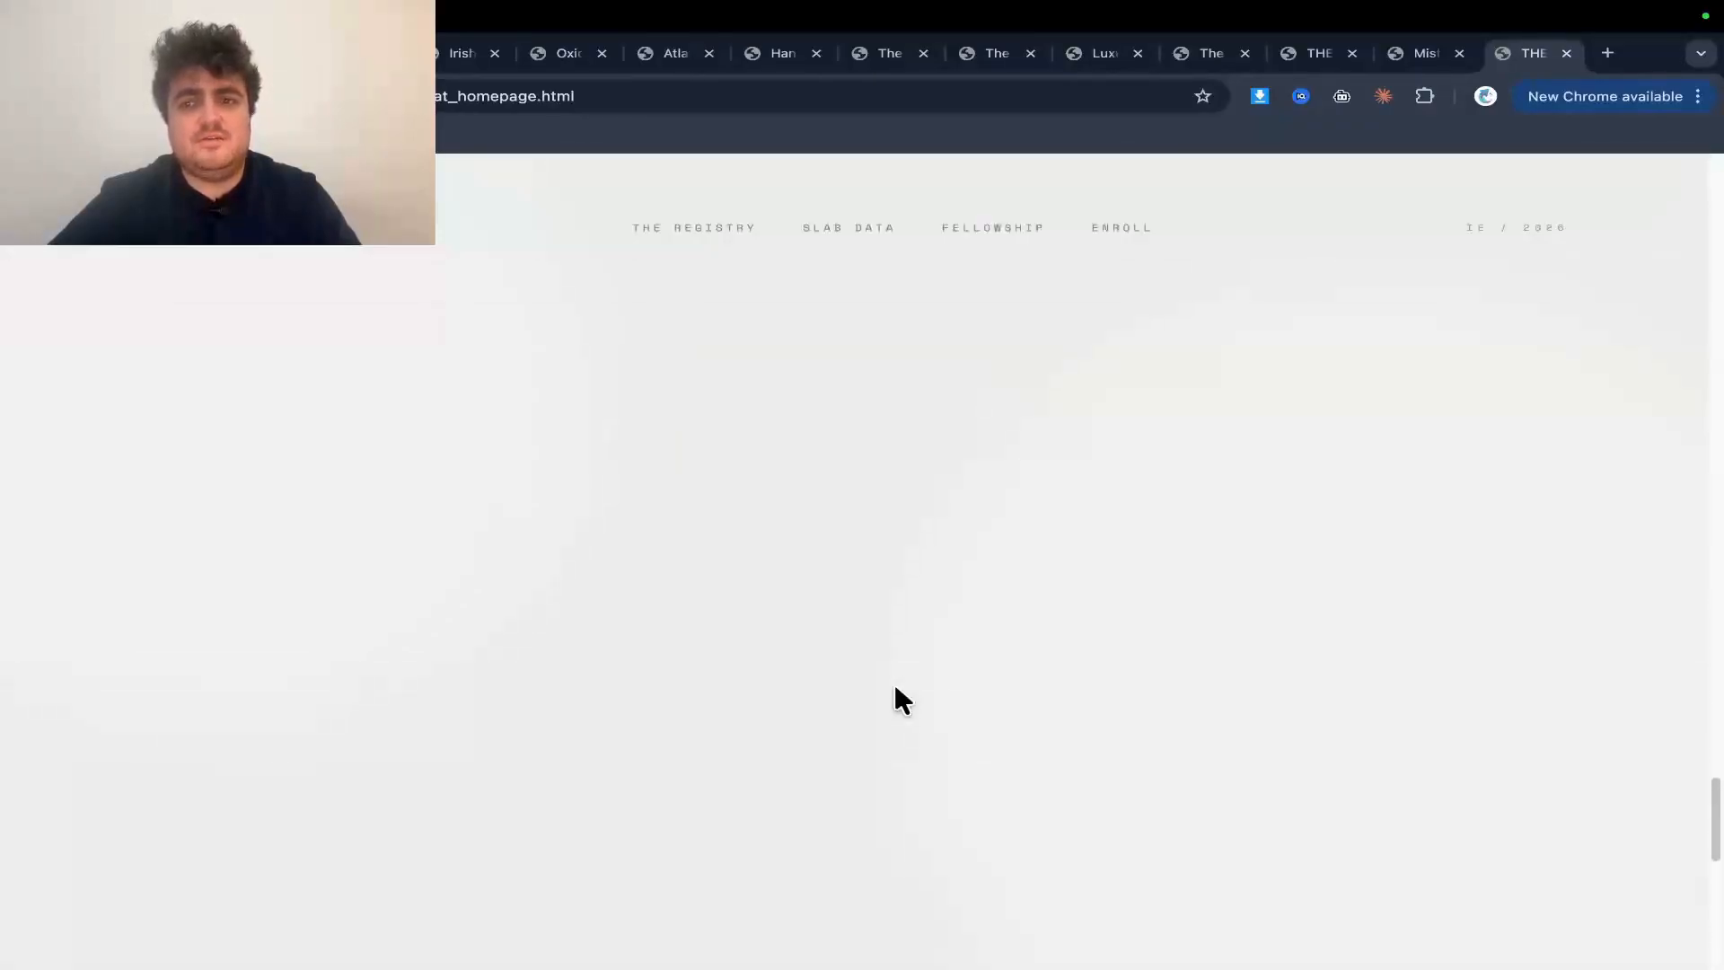
pyautogui.scroll(-3)
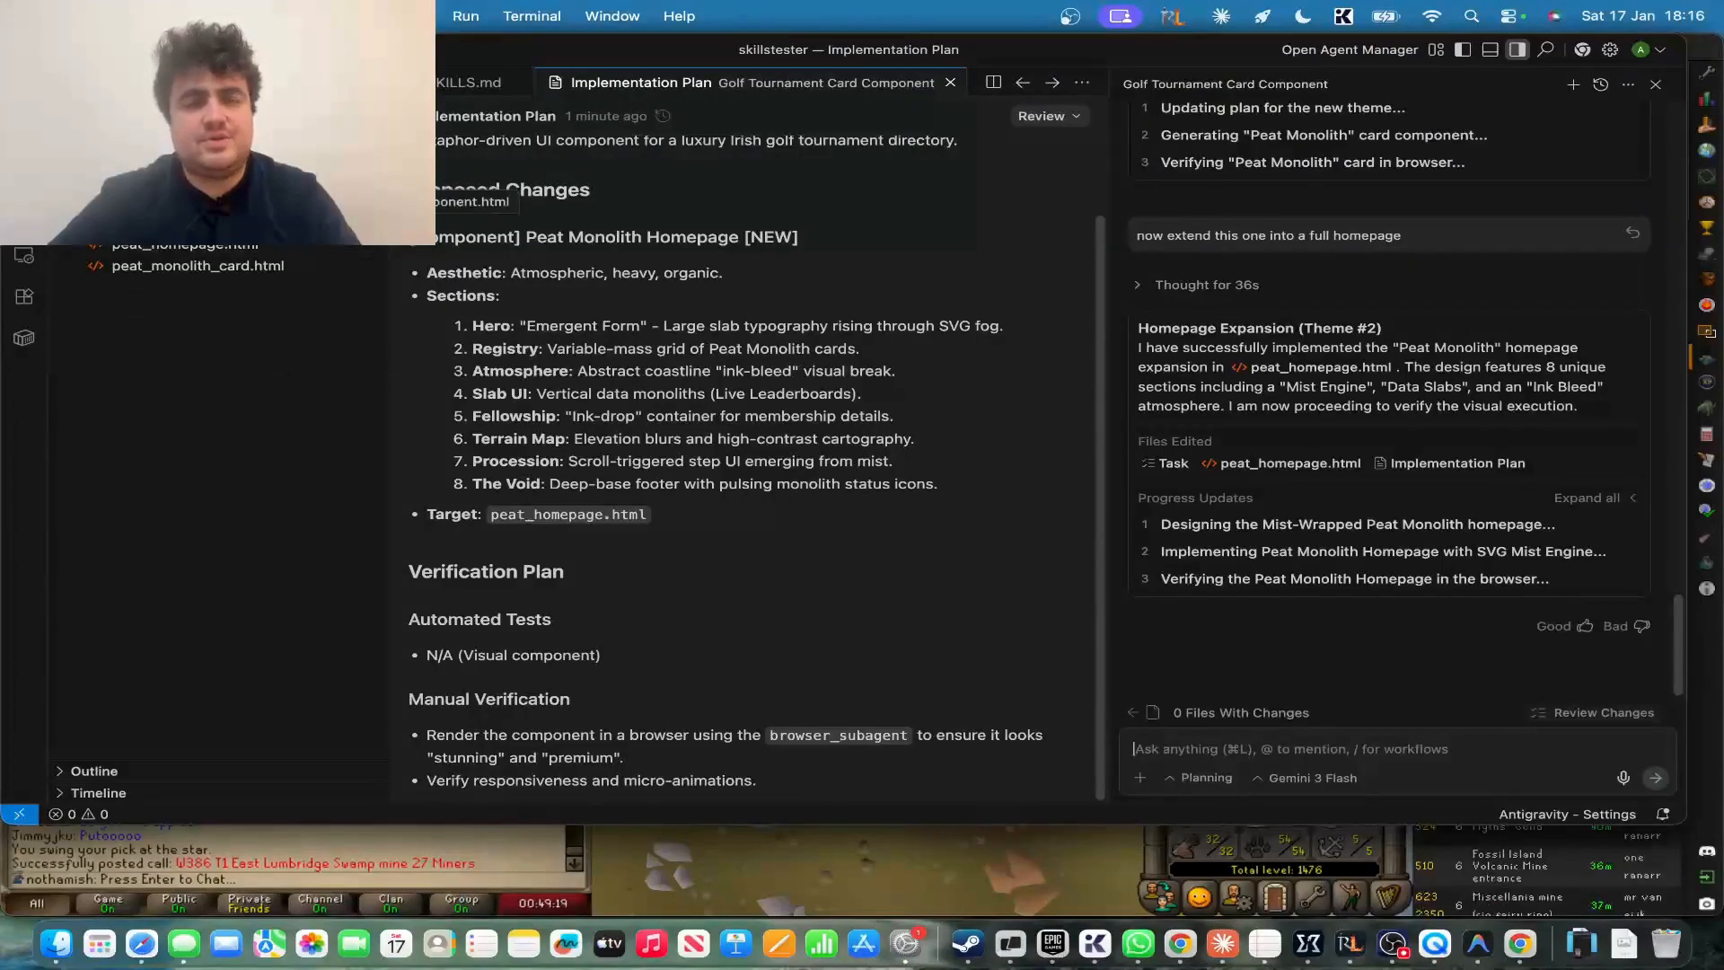
# - View SKILLS.md, scrolling through its hard rules and theme-forging first step
pyautogui.click(470, 82)
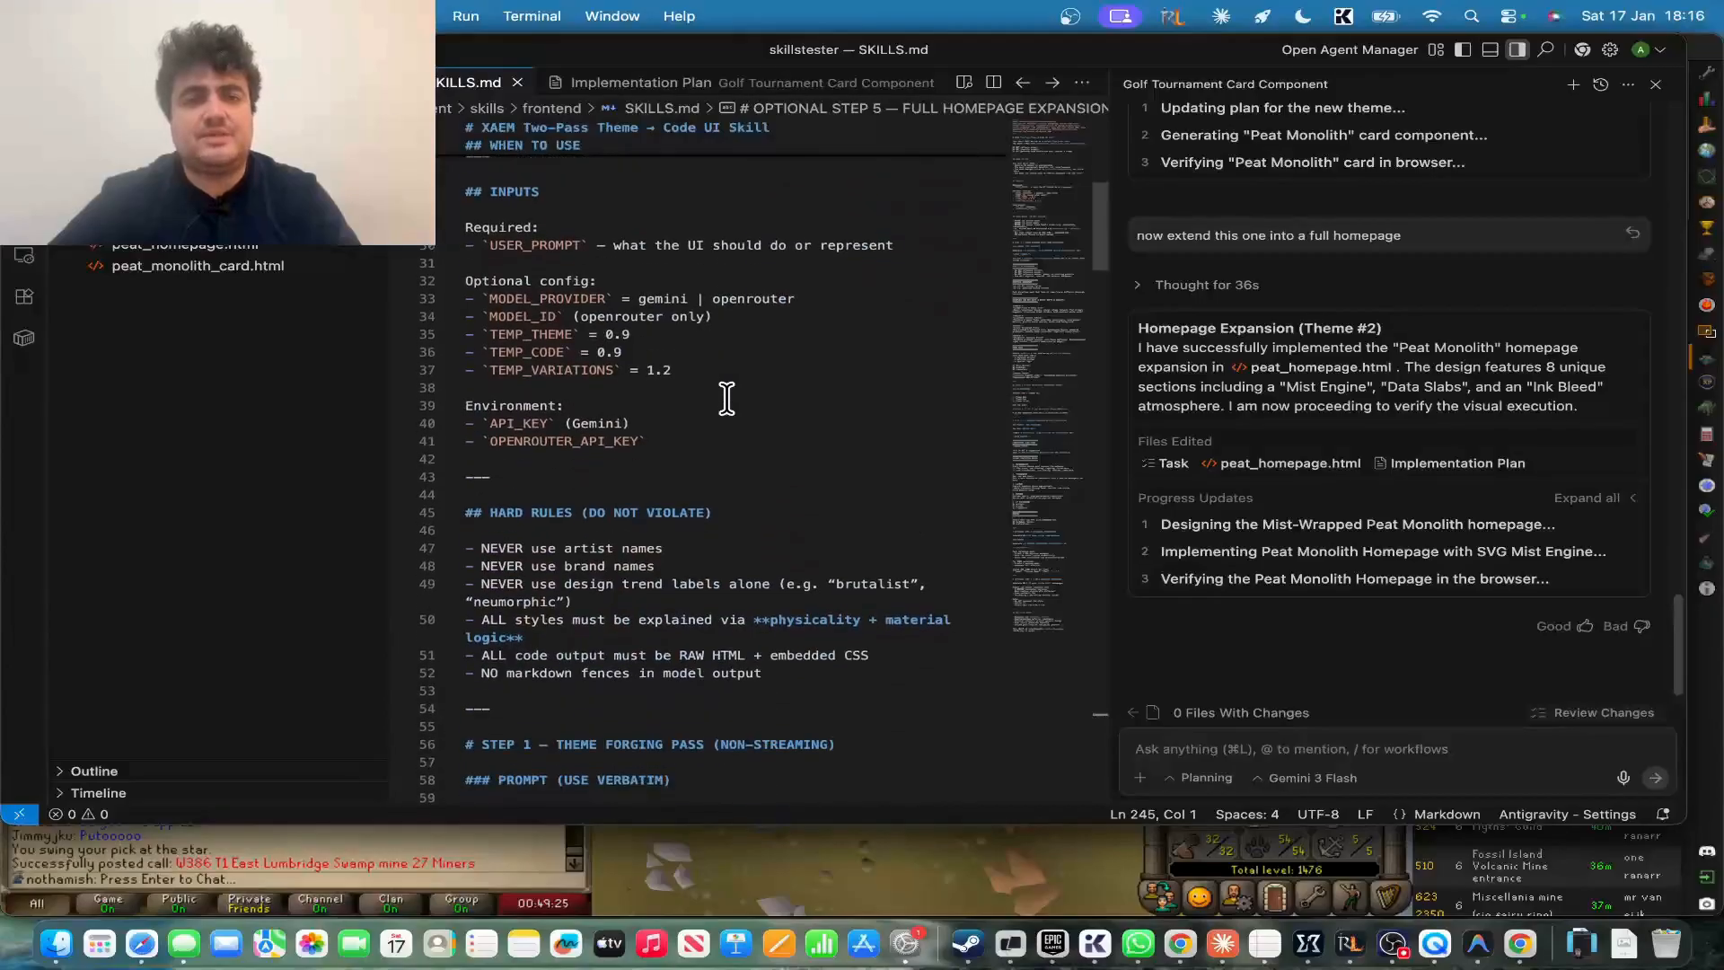
pyautogui.scroll(-3)
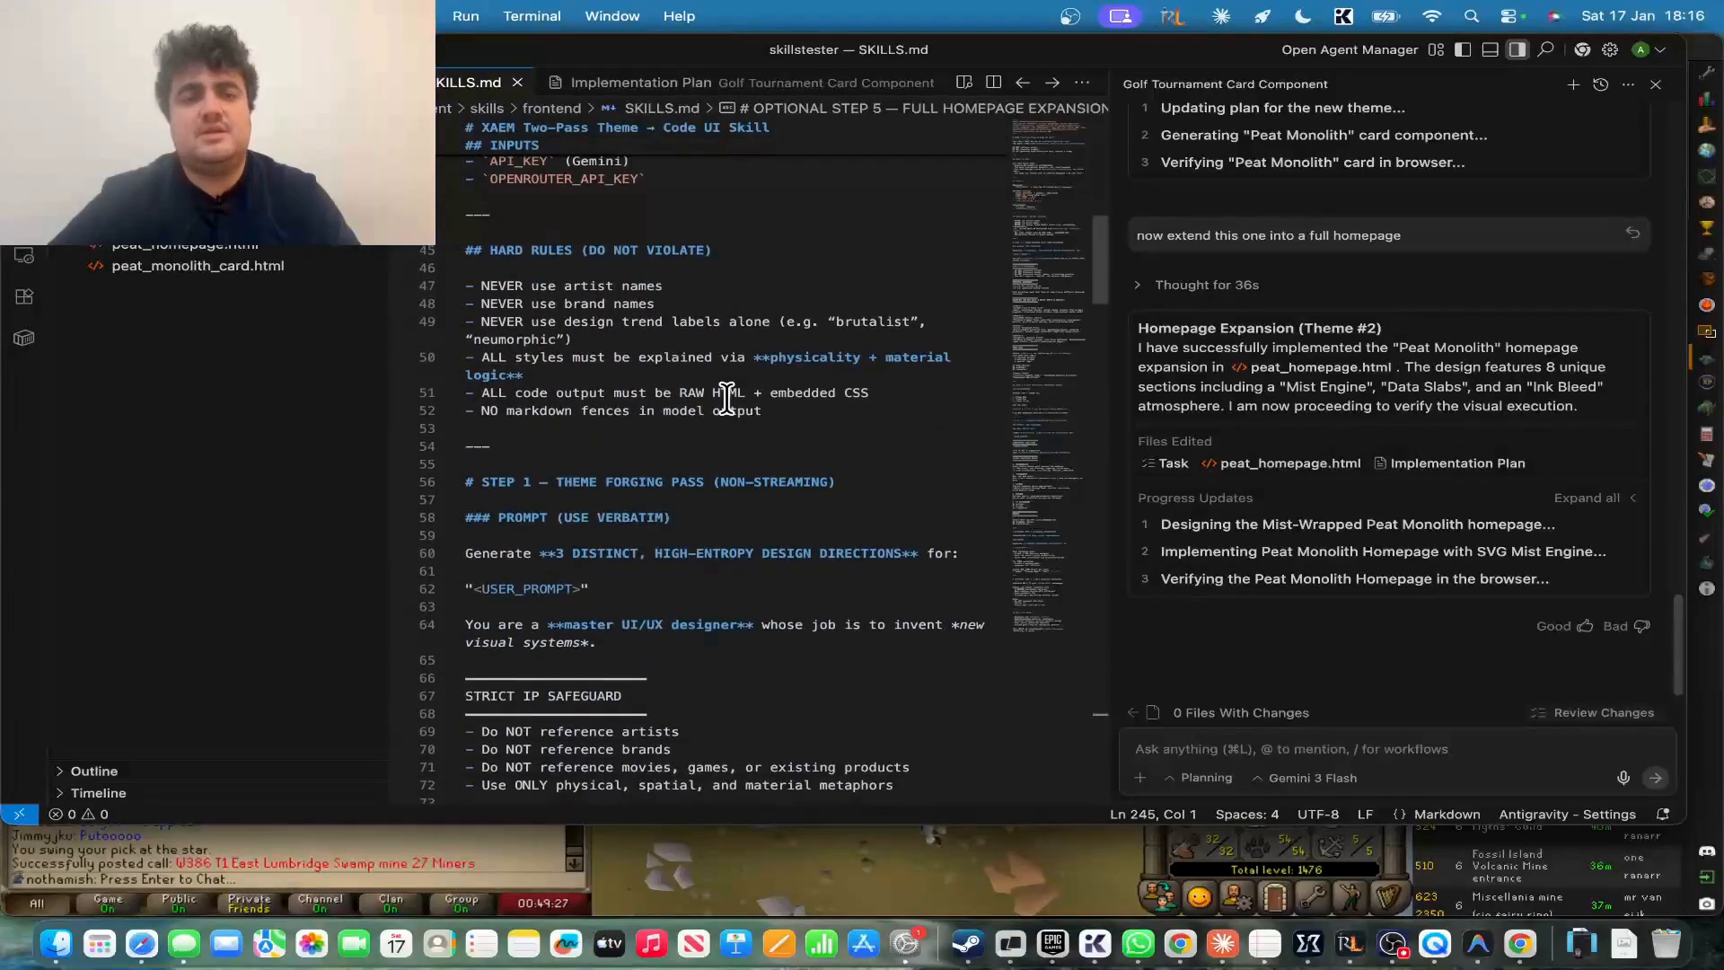